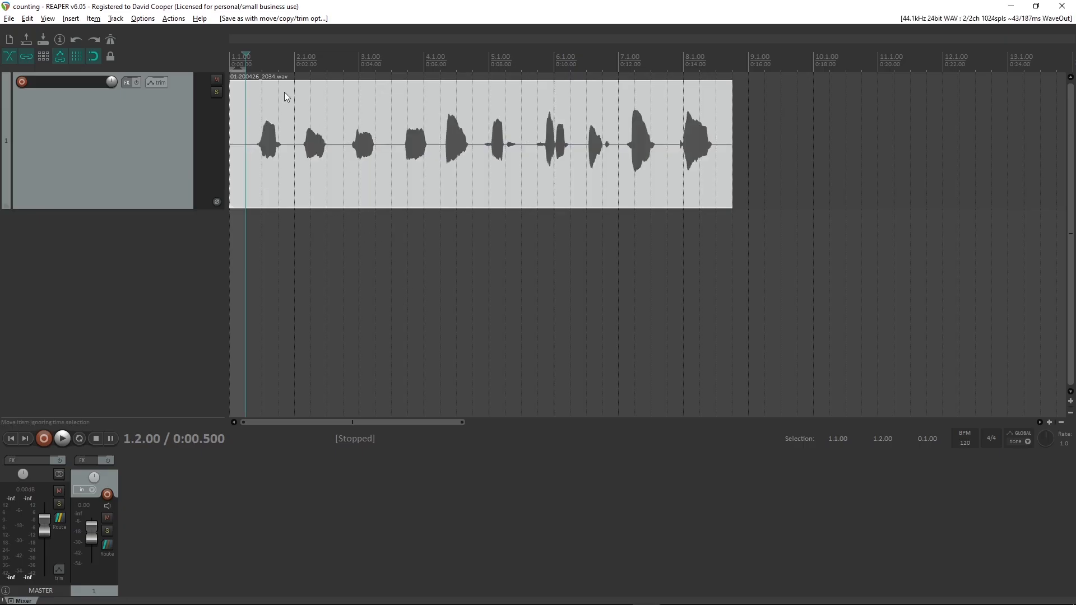
- Open REAPER's Options menu to reach the resource-path command
left_click(143, 18)
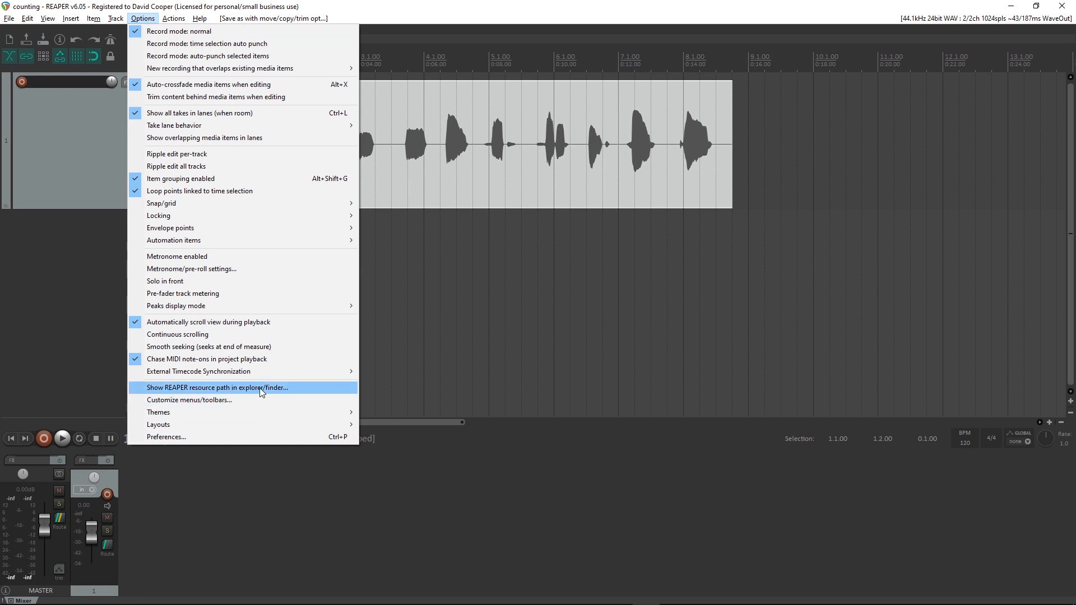
- Show REAPER's resource folder in Explorer and open its OSC subfolder
left_click(215, 388)
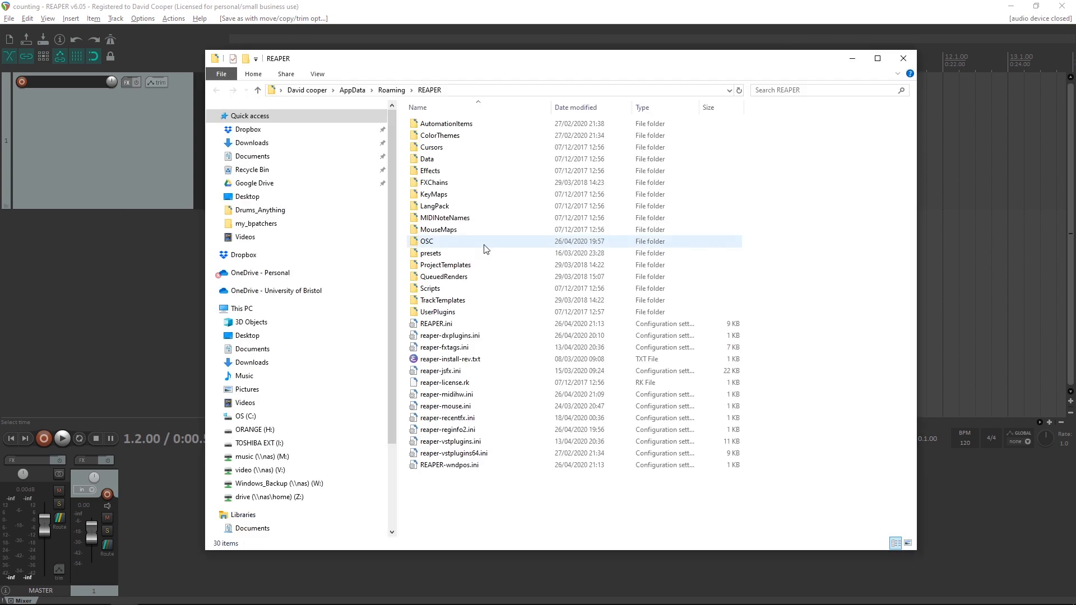
left_click(427, 241)
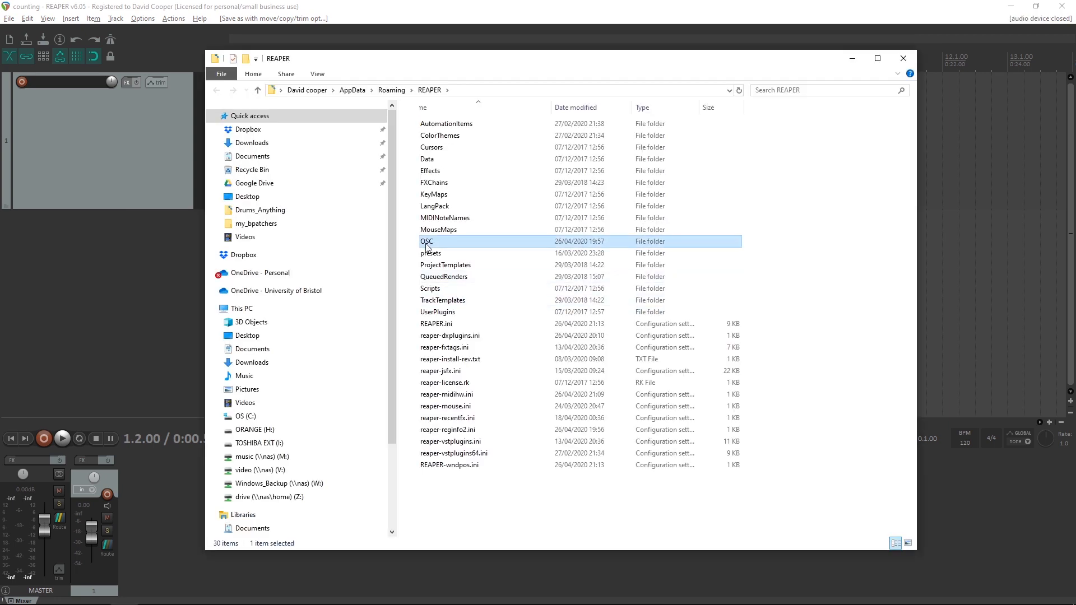
double_click(427, 241)
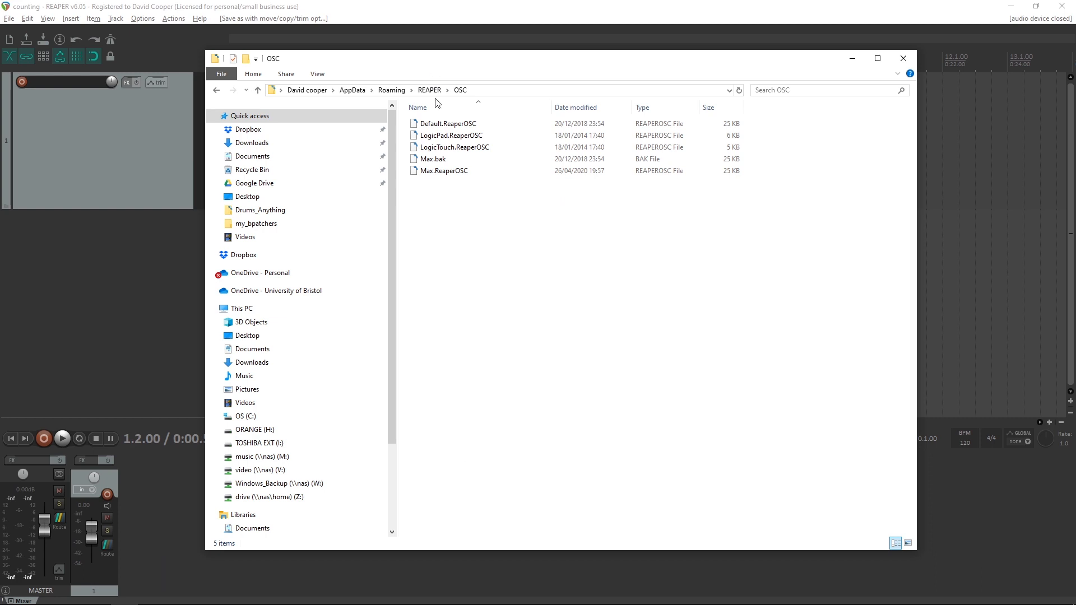
- Duplicate Default.ReaperOSC as Test.ReaperOSC and open the copy in a text editor
left_click(448, 124)
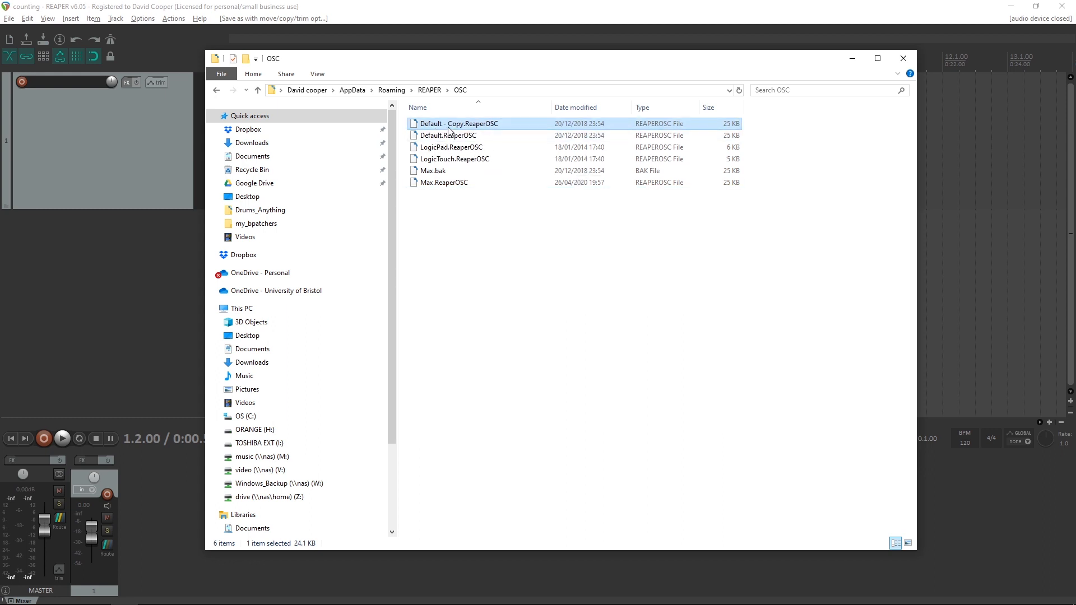
left_click(459, 123)
type("Tes")
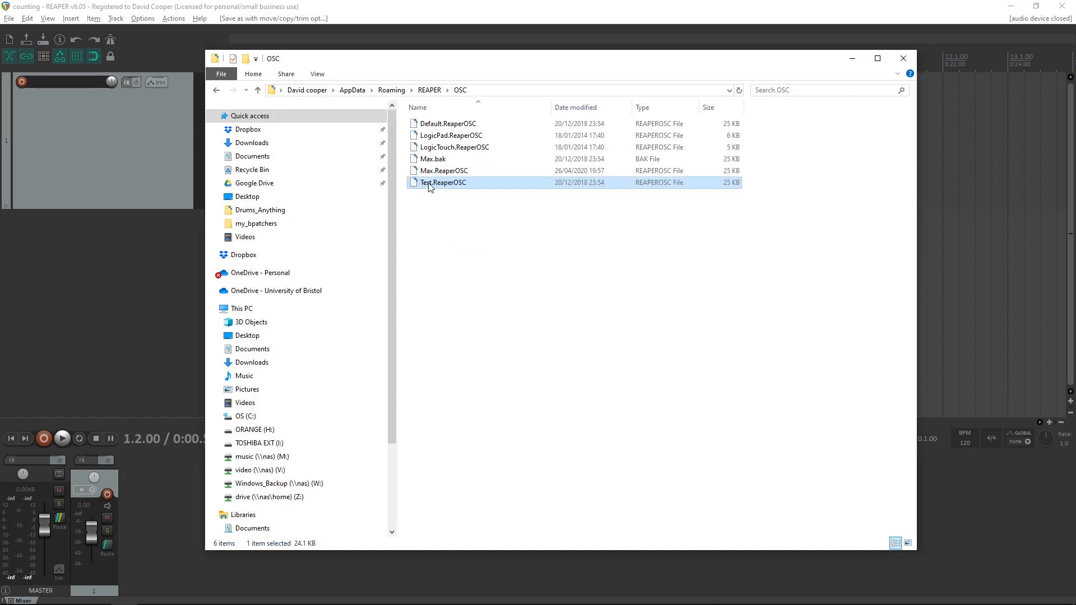
left_click_drag(431, 187, 472, 246)
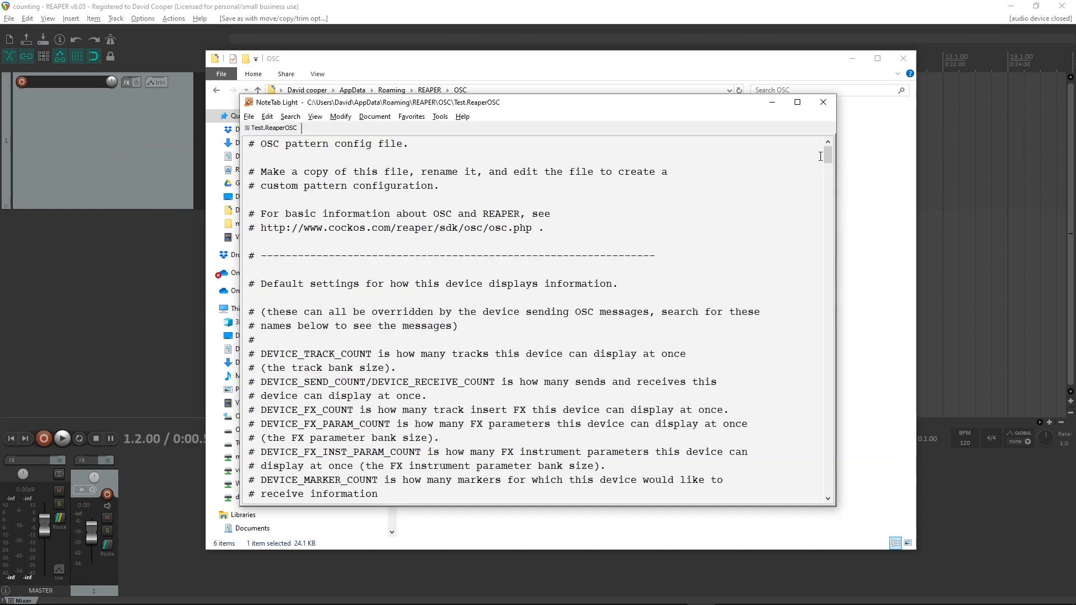
- Remove the TIME through FRAMES pattern lines from Test.ReaperOSC and save it
scroll("down", 3)
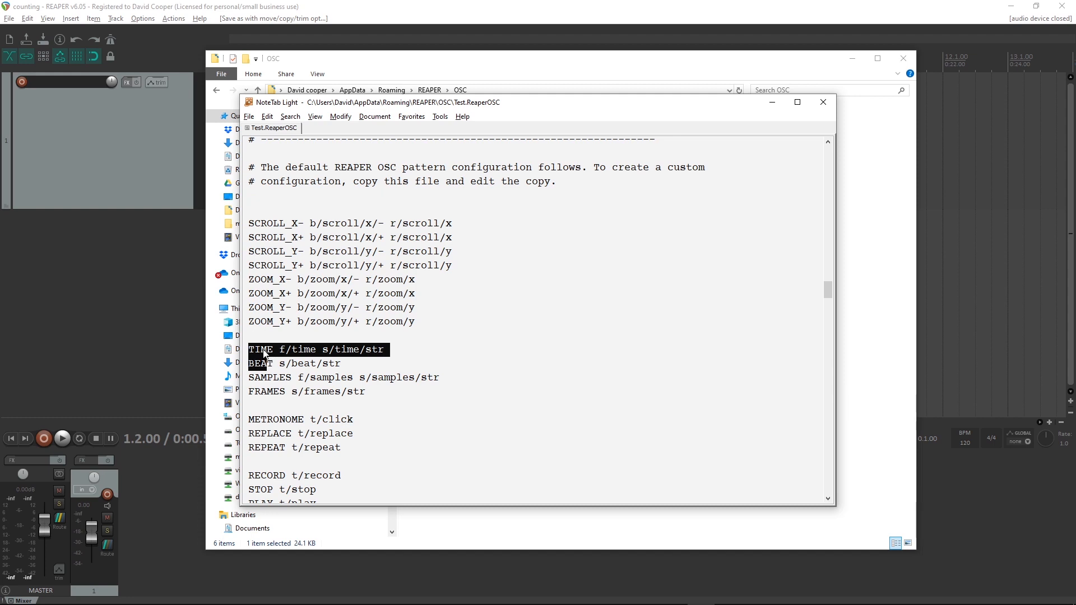
left_click(377, 393)
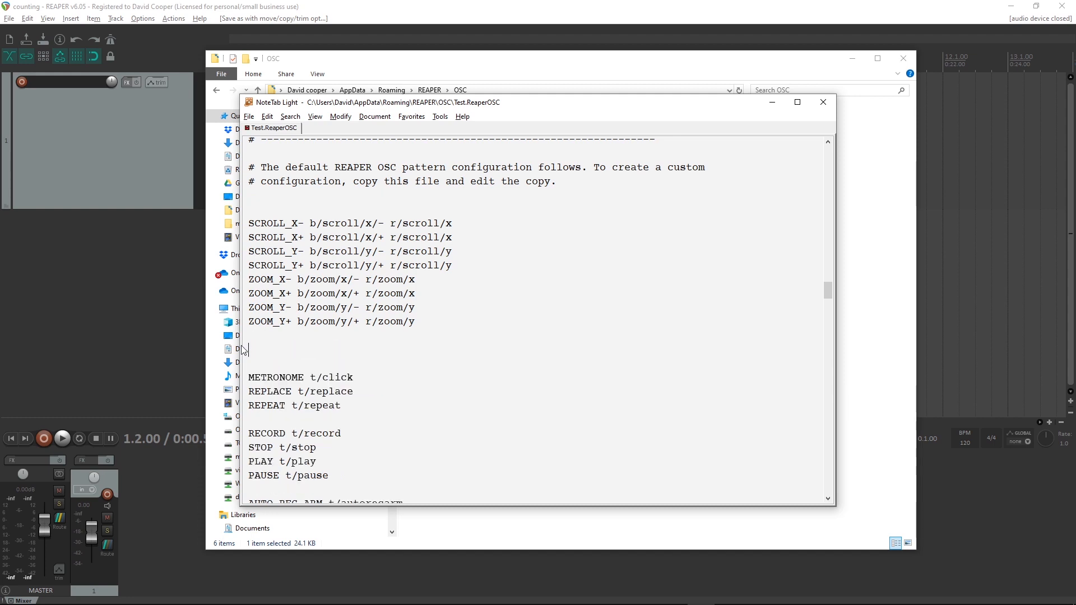
scroll("down", 3)
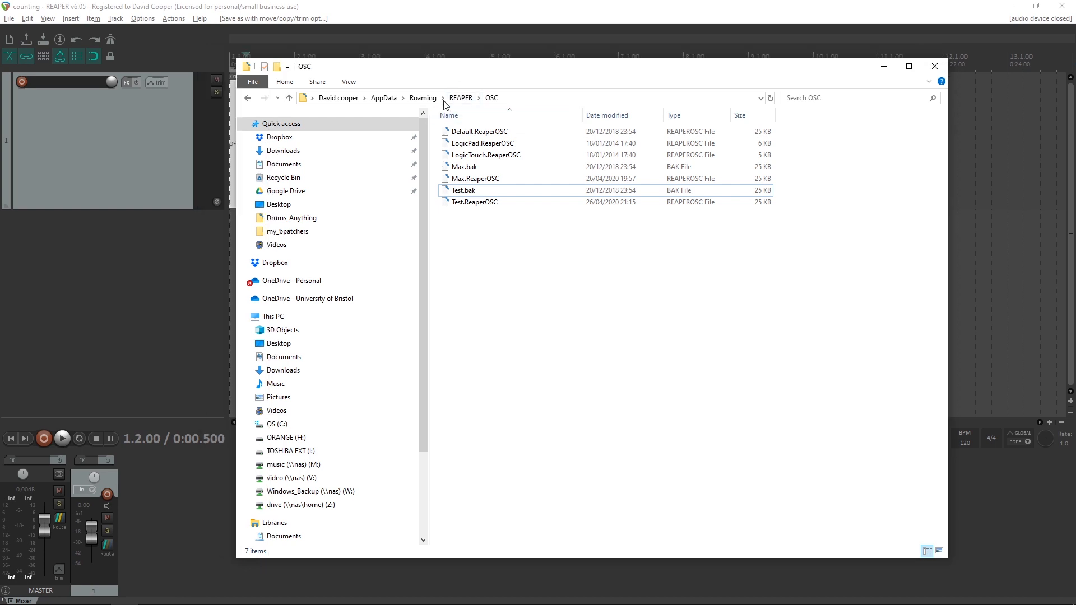
- Close Explorer and open REAPER's Preferences on the Control/OSC/web page
left_click(934, 67)
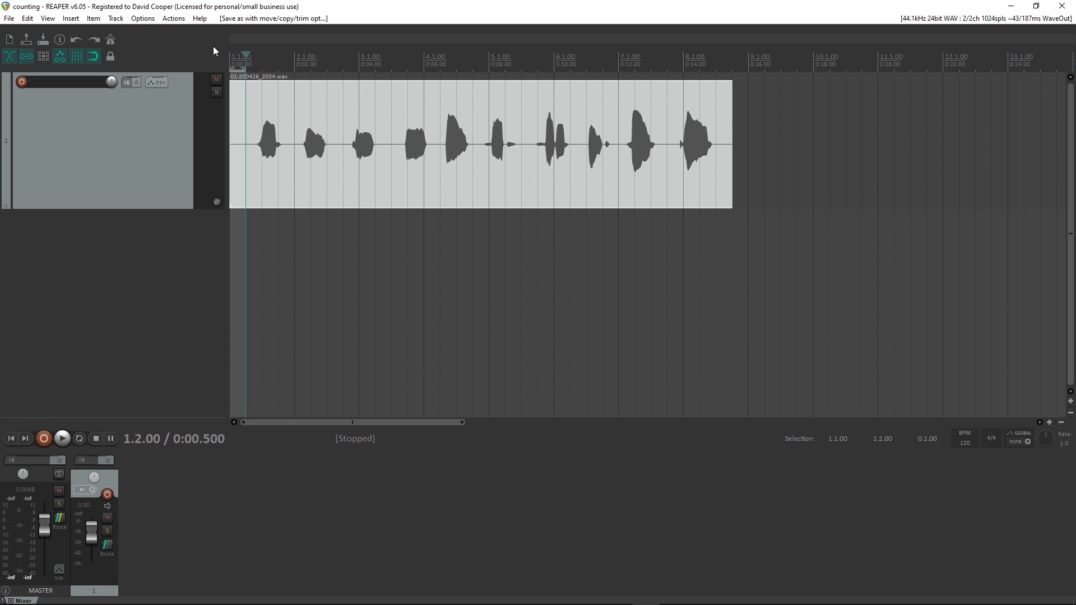
left_click(143, 18)
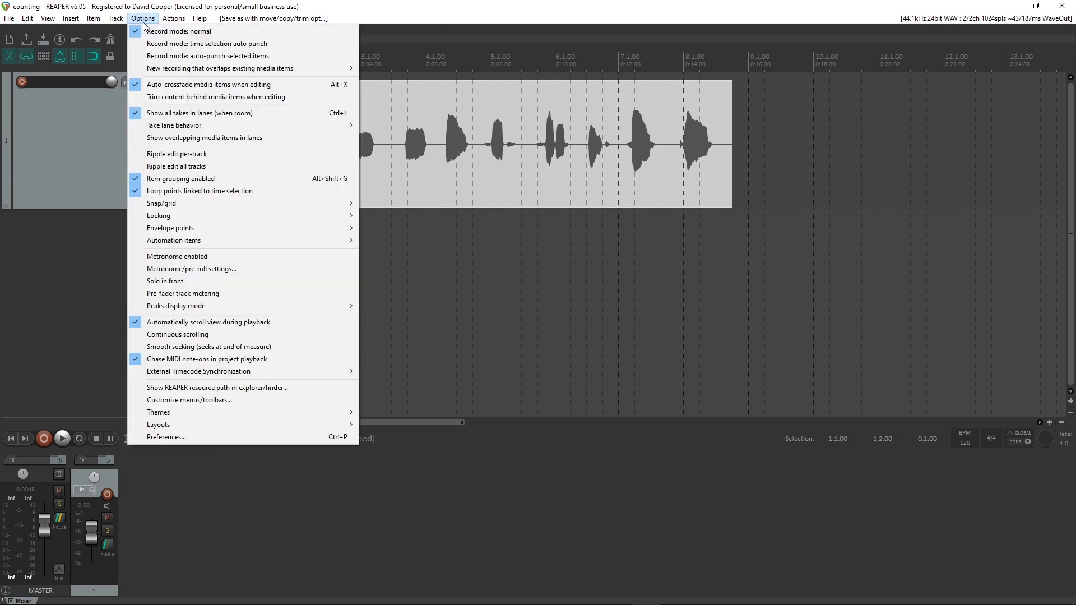
left_click(166, 437)
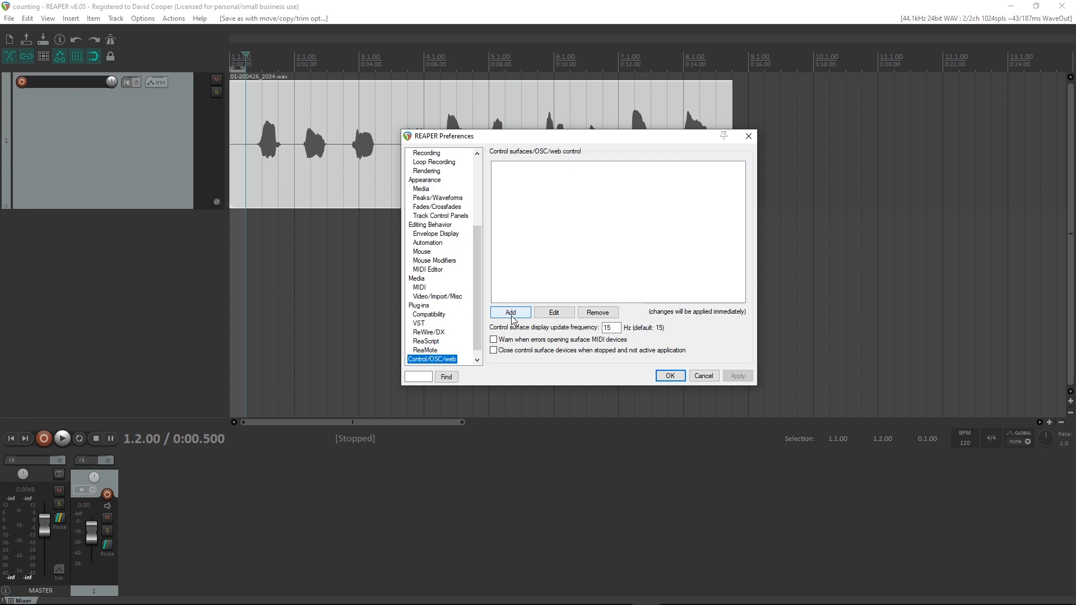
- Add a new control surface in OSC mode named max
left_click(510, 313)
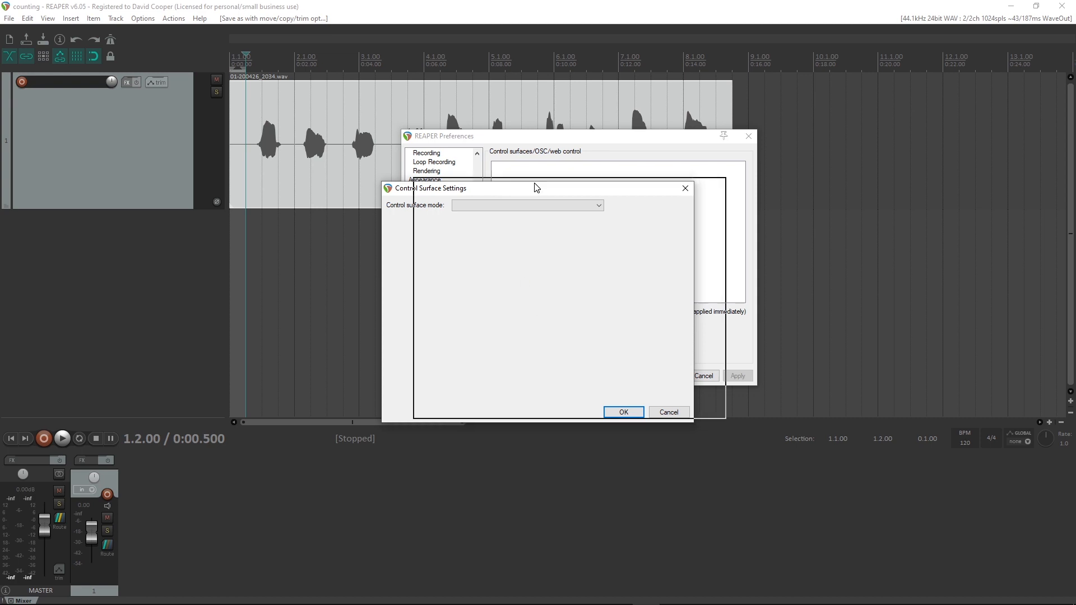
left_click(528, 205)
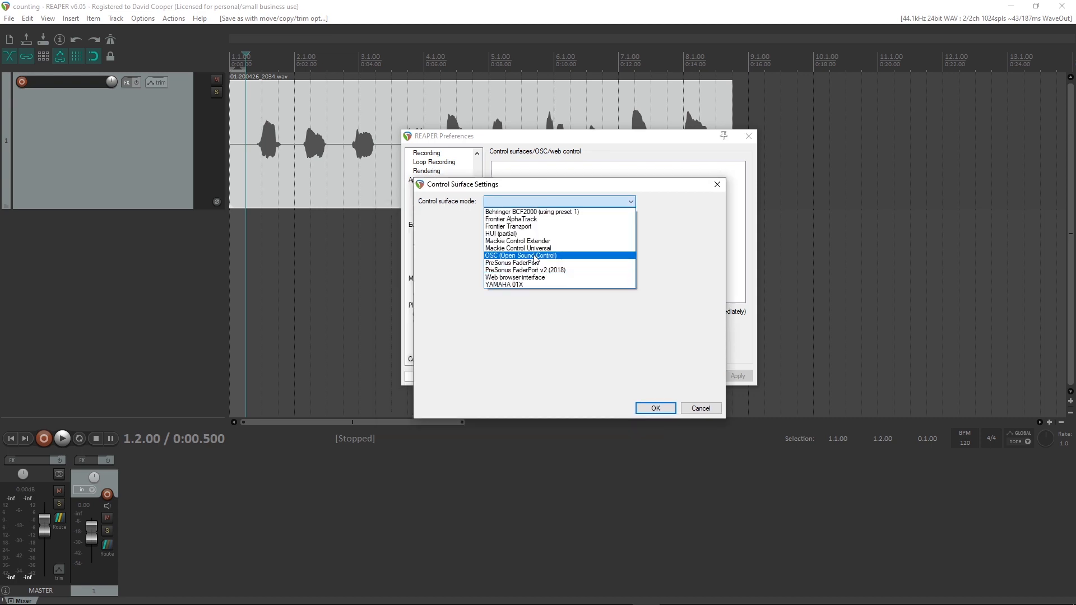
left_click(520, 256)
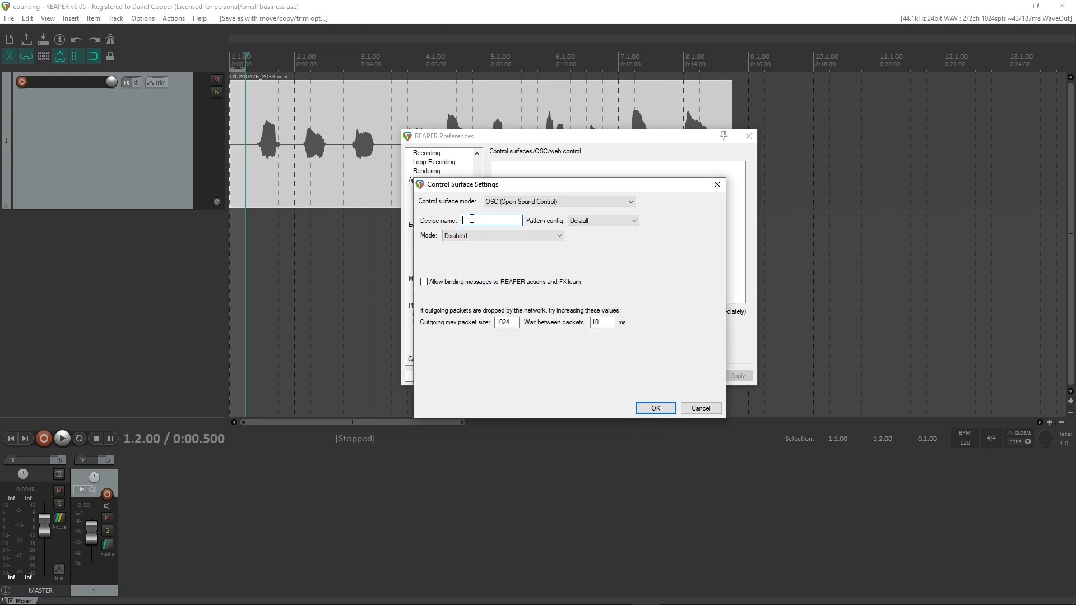
type("ma")
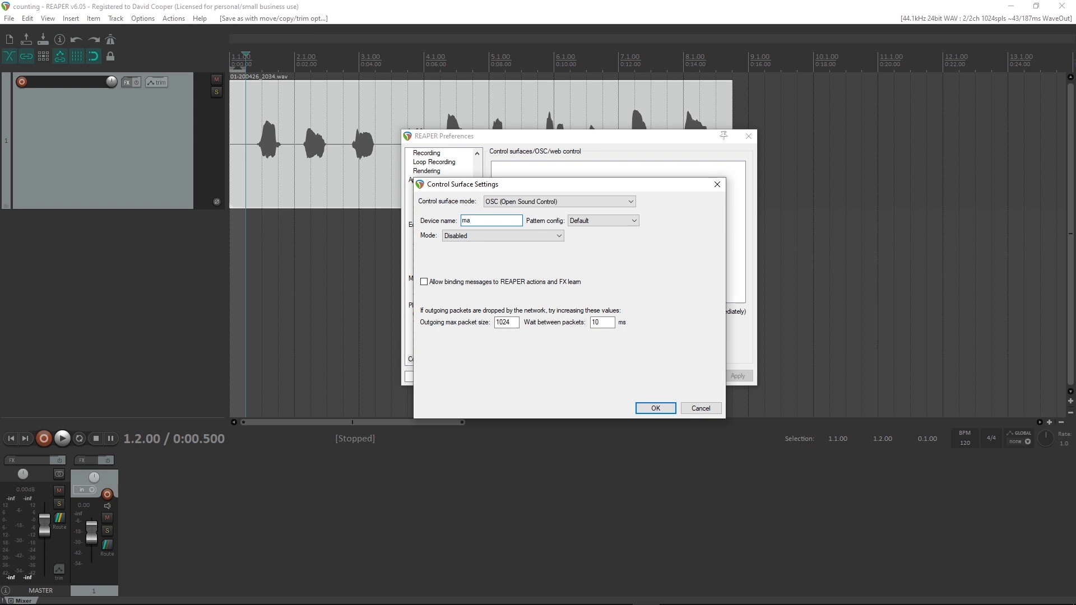
- Give the max surface the Test pattern config and send-only Device IP/port mode, then switch programs
left_click(600, 221)
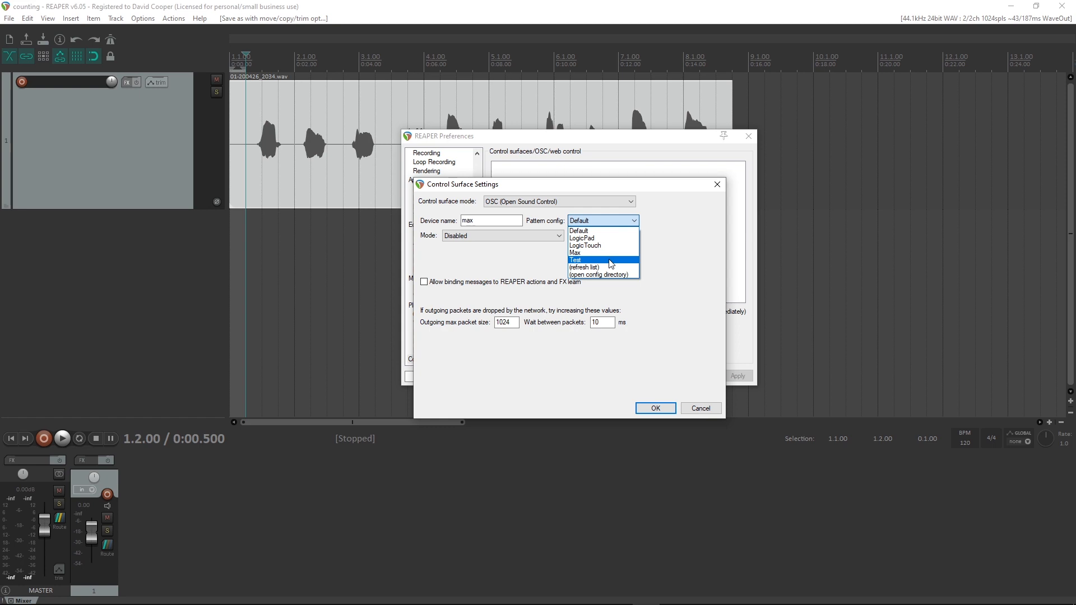
left_click(575, 260)
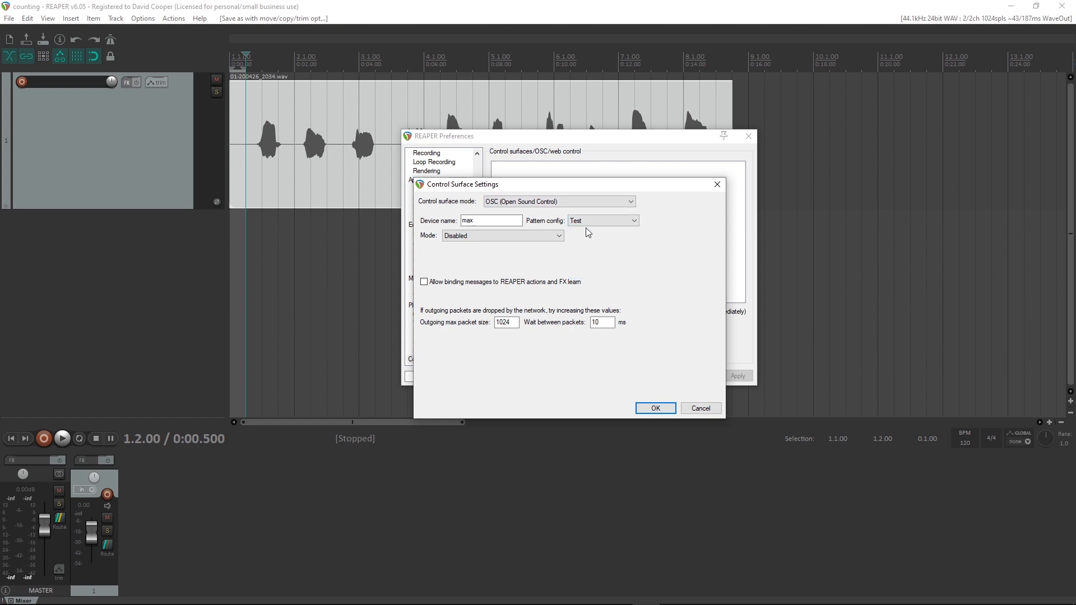
left_click(502, 235)
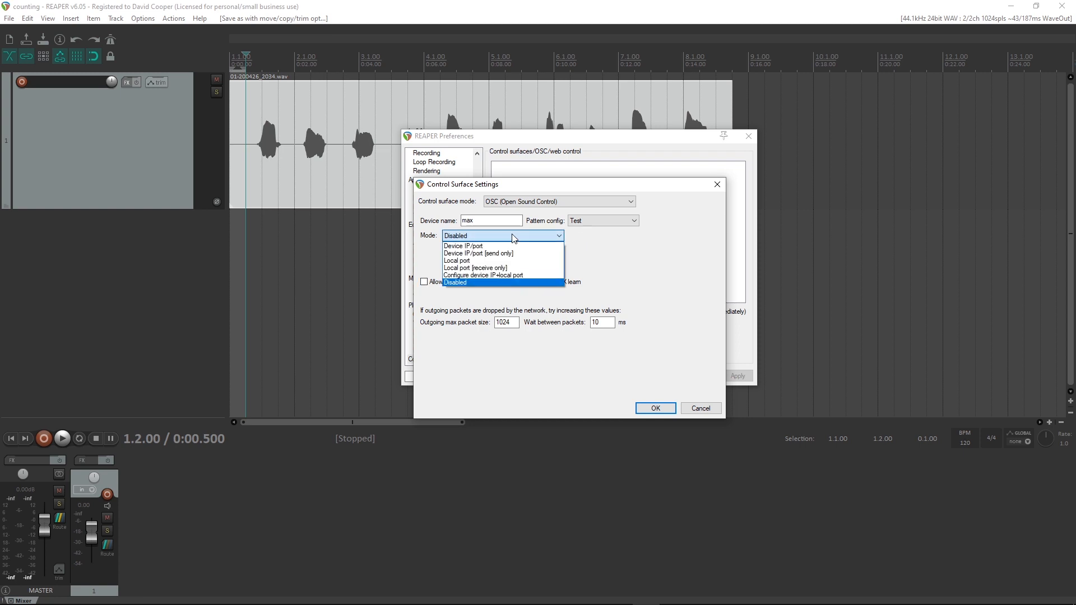
mouse_move(506, 253)
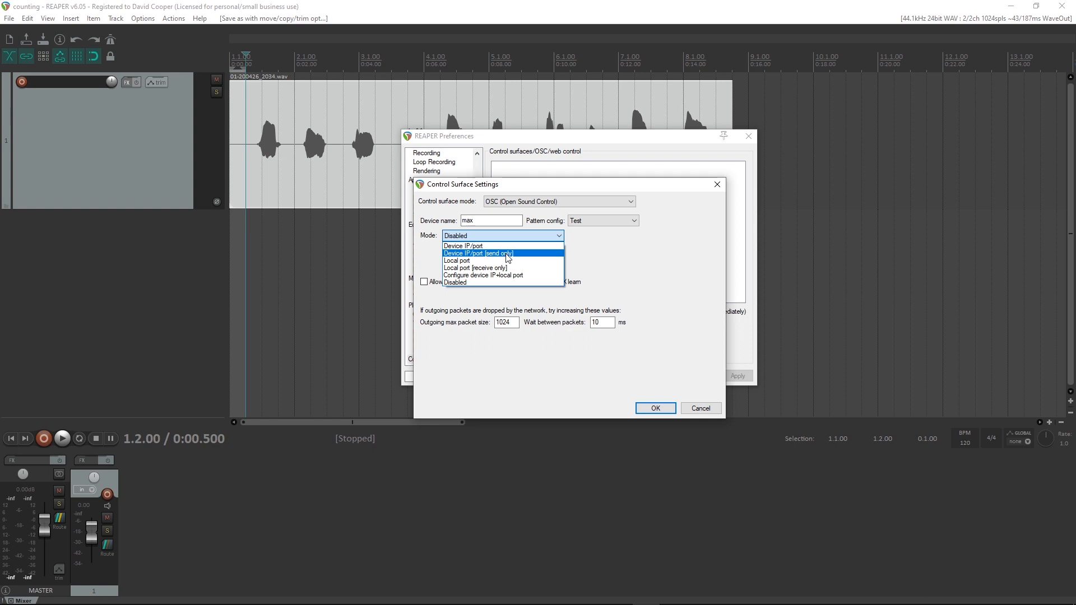
left_click(477, 254)
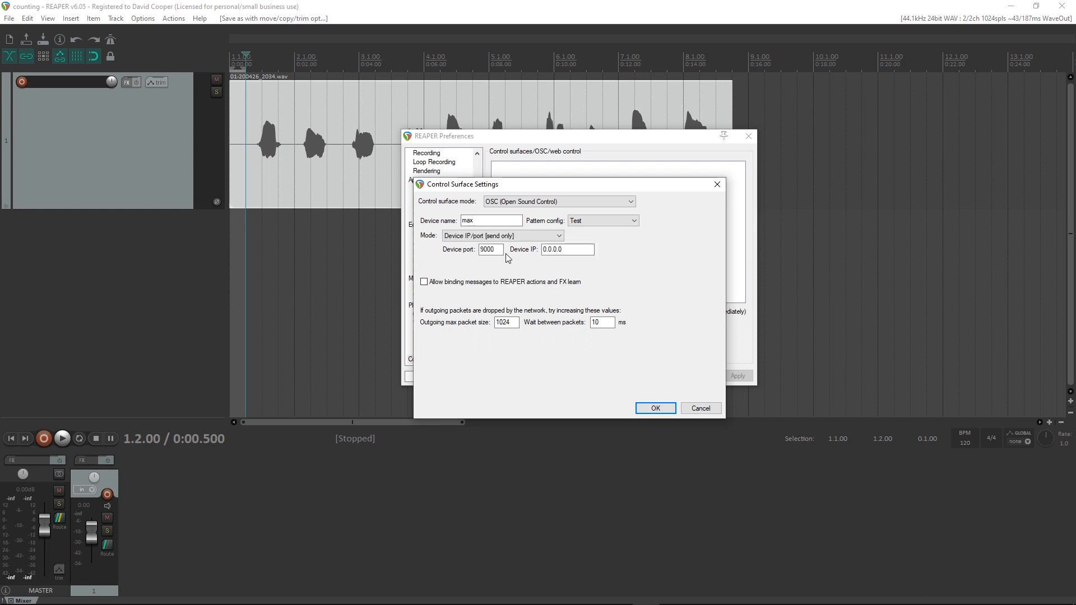
left_click(490, 249)
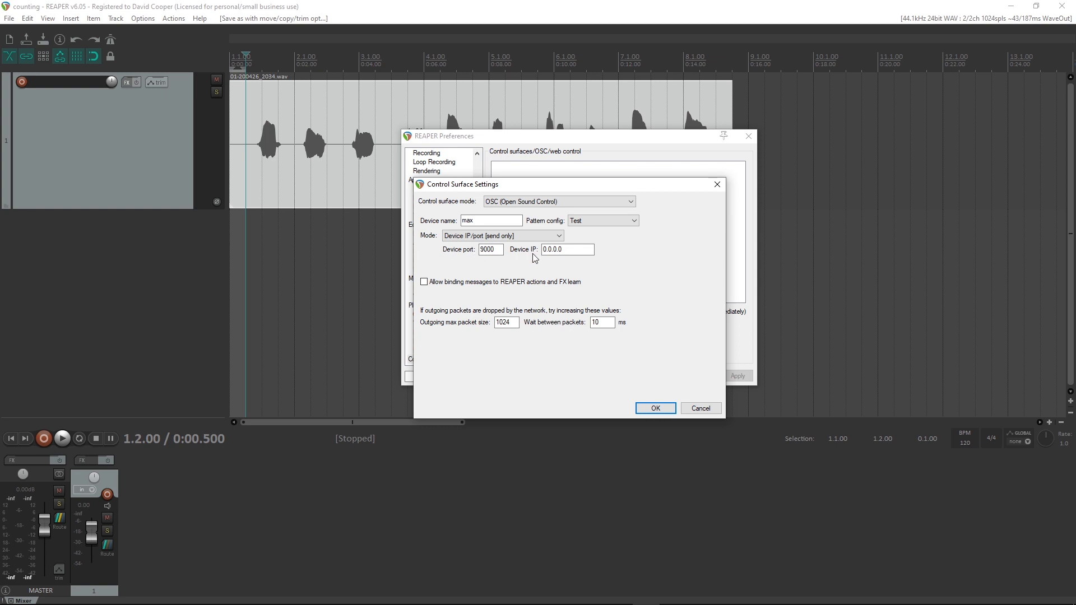
key("alt+tab")
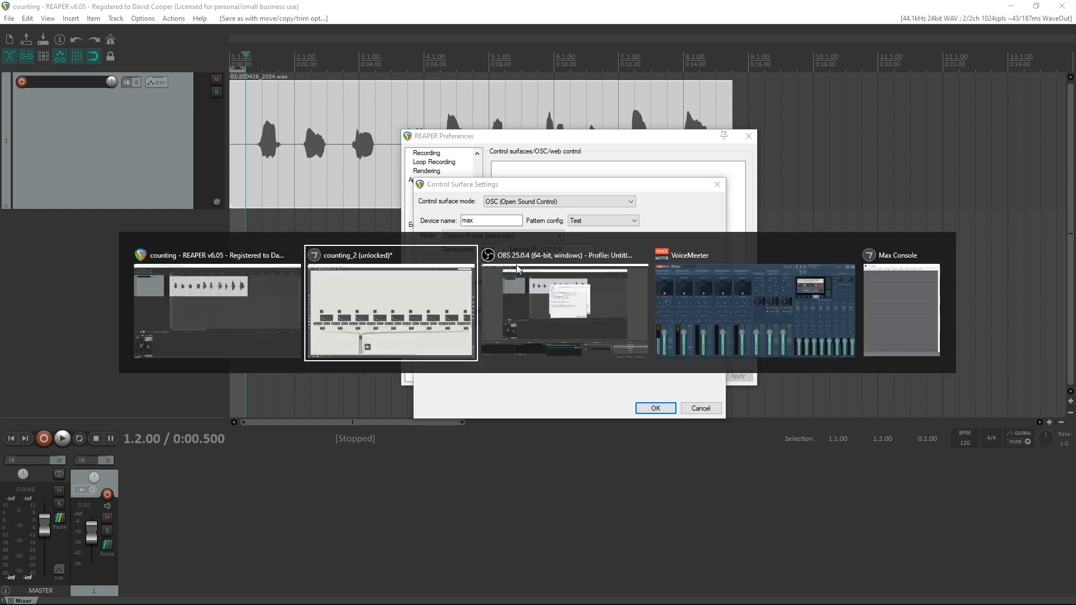
- Switch to the counting_2 Max patch and place a new empty object box above the beep voices
left_click(653, 408)
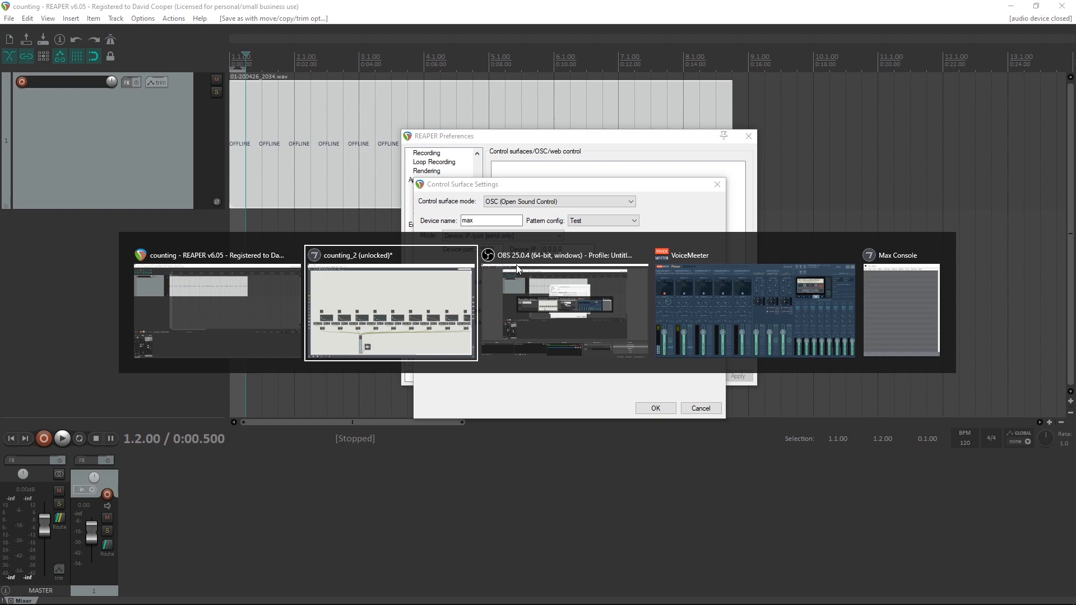
left_click(391, 304)
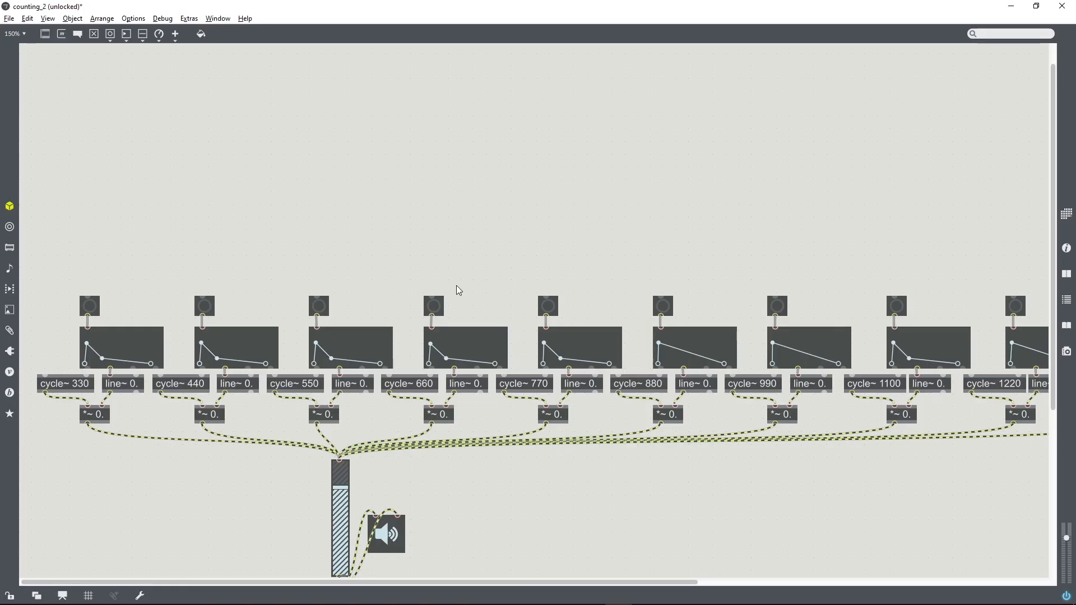
scroll("right", 3)
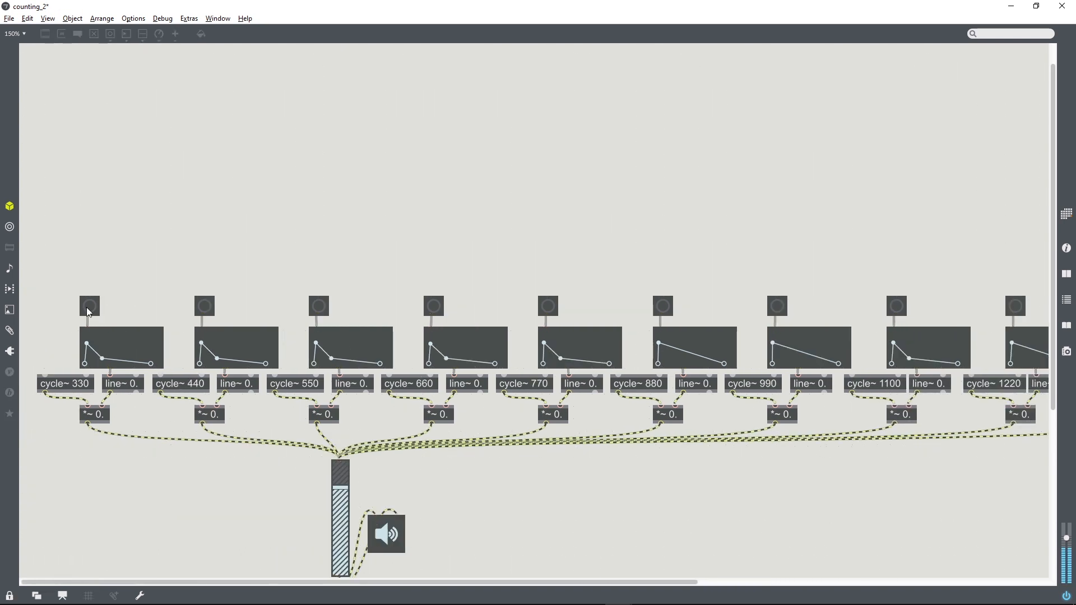
mouse_move(442, 310)
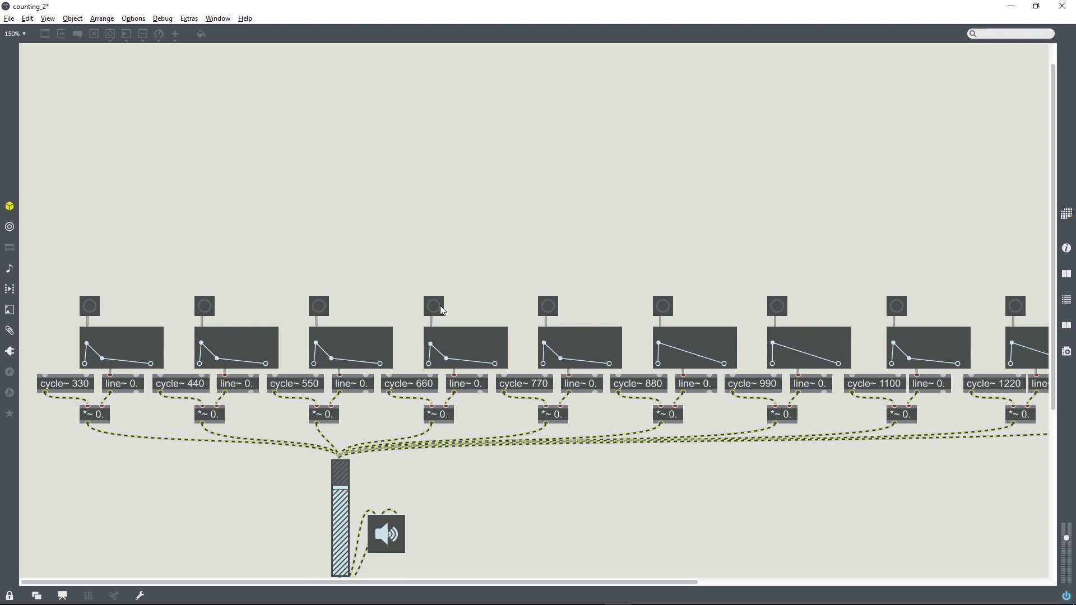
mouse_move(390, 556)
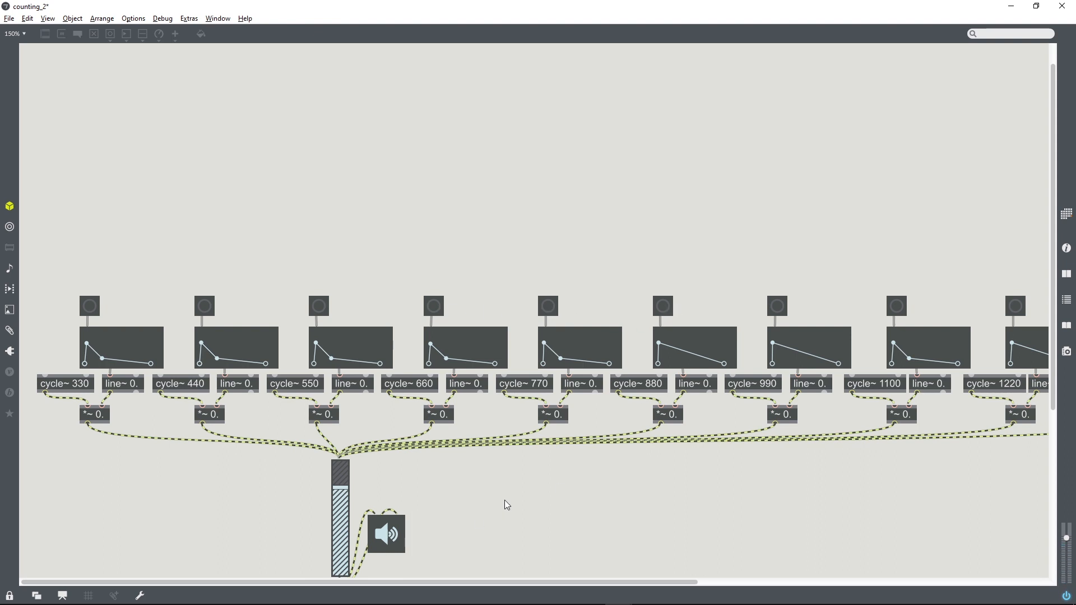
mouse_move(606, 305)
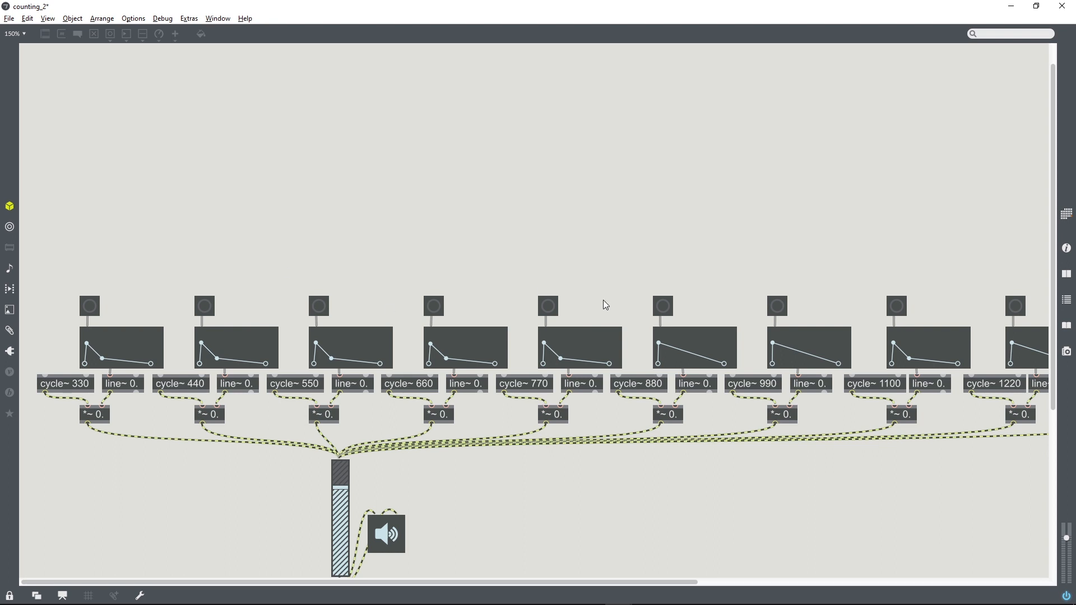
mouse_move(442, 367)
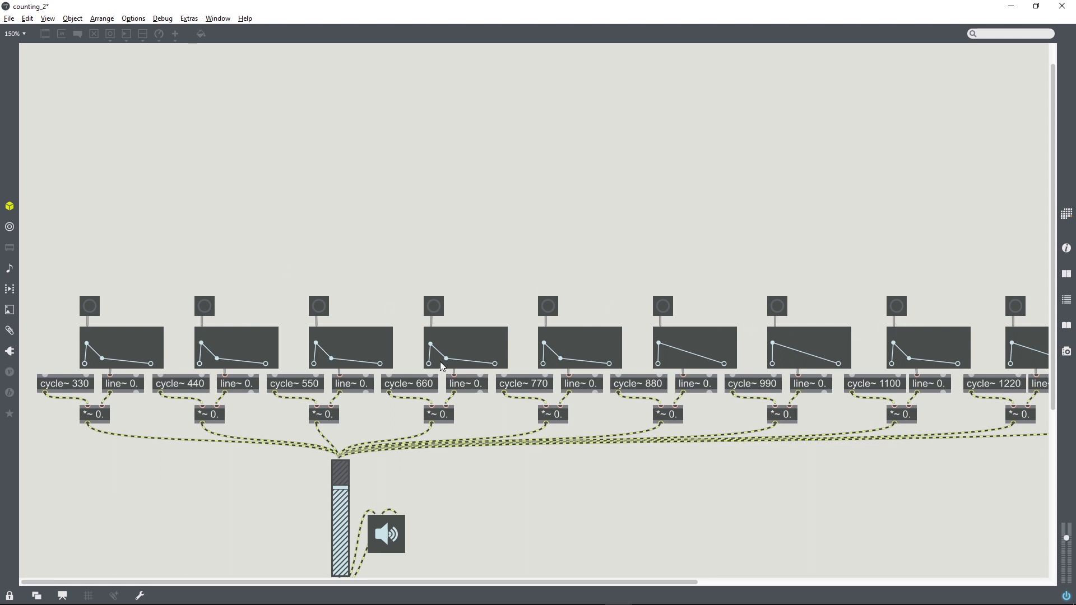
mouse_move(337, 296)
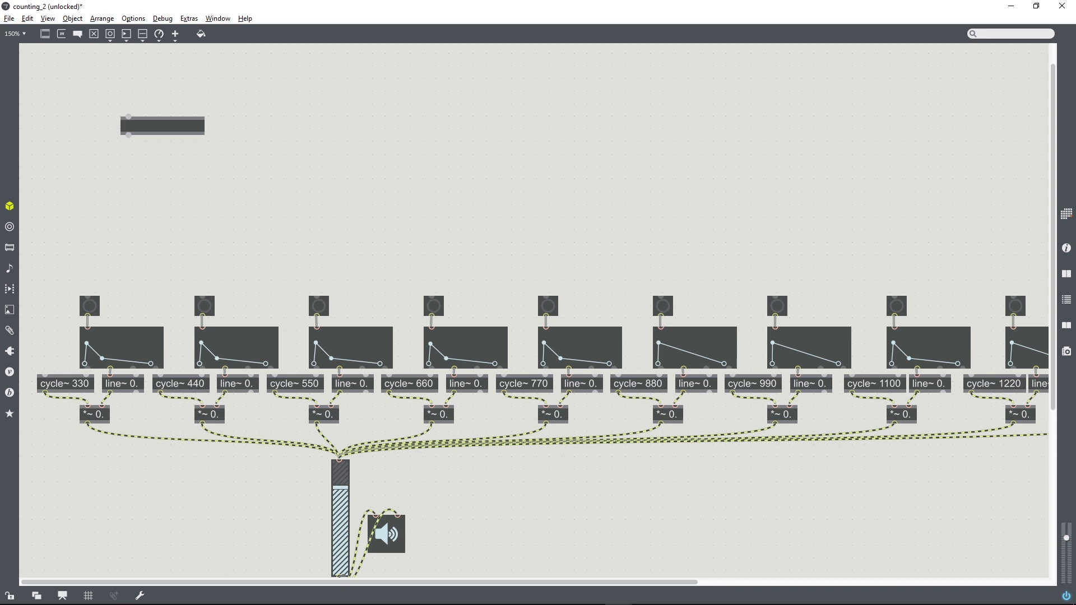
- Name the object udpreceive and study the udpsend help example's host and port arguments
type("udpreceive")
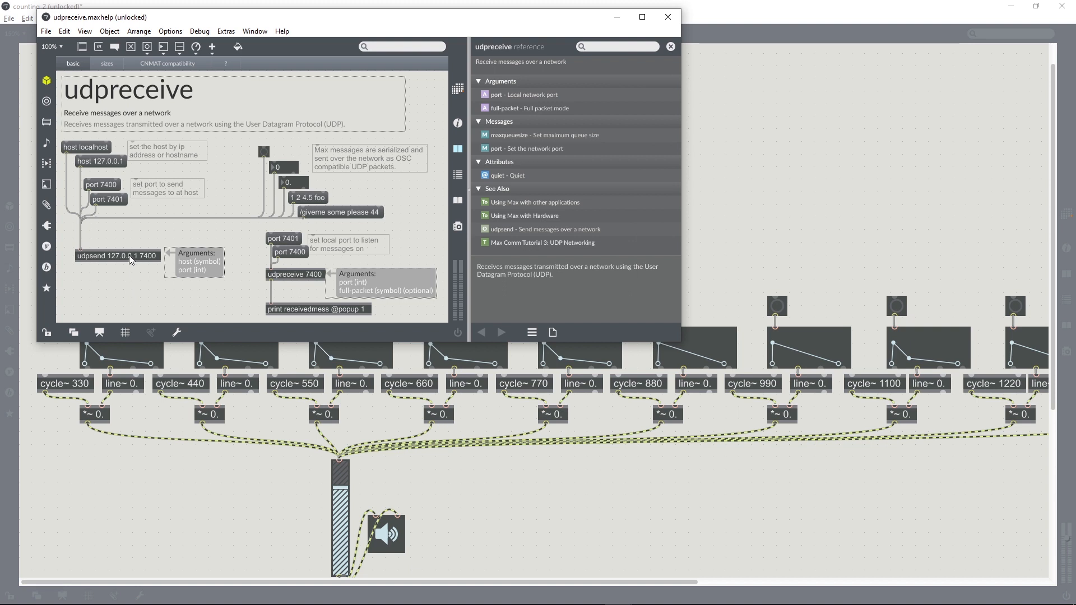
left_click(117, 256)
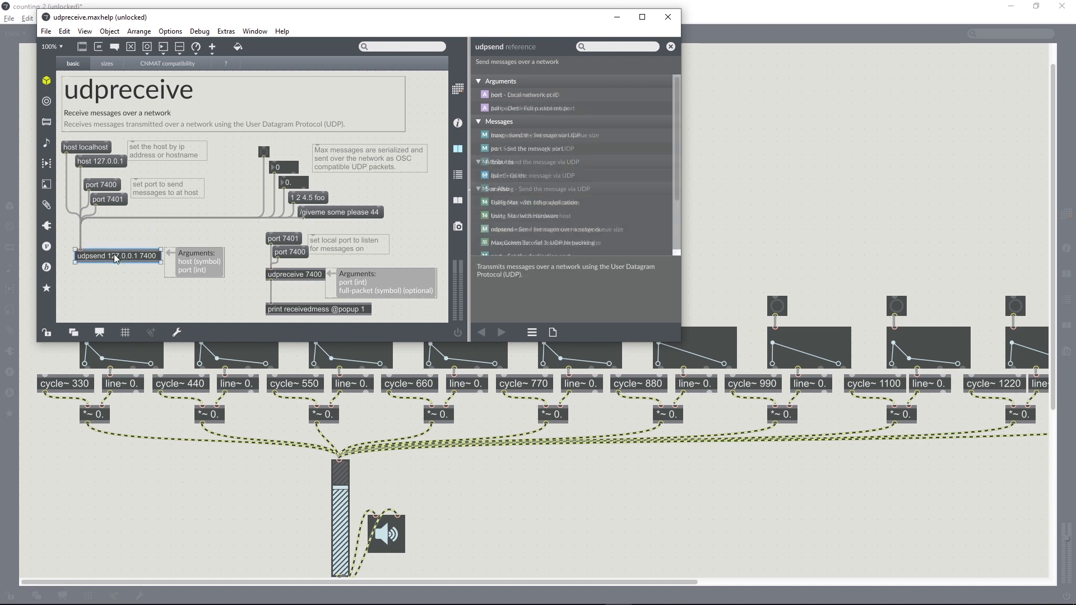
left_click(117, 256)
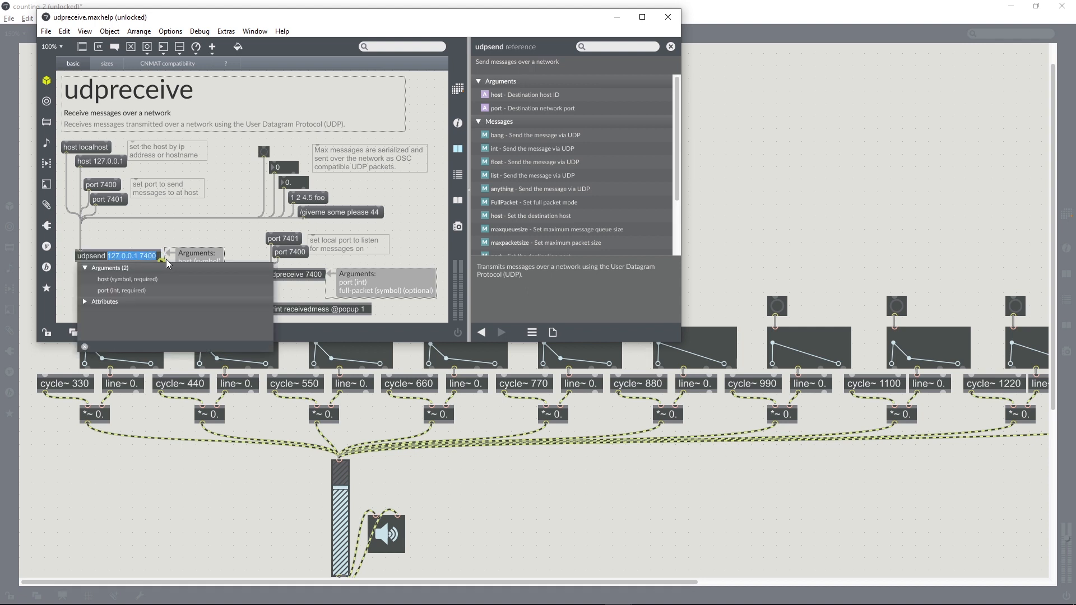
mouse_move(145, 231)
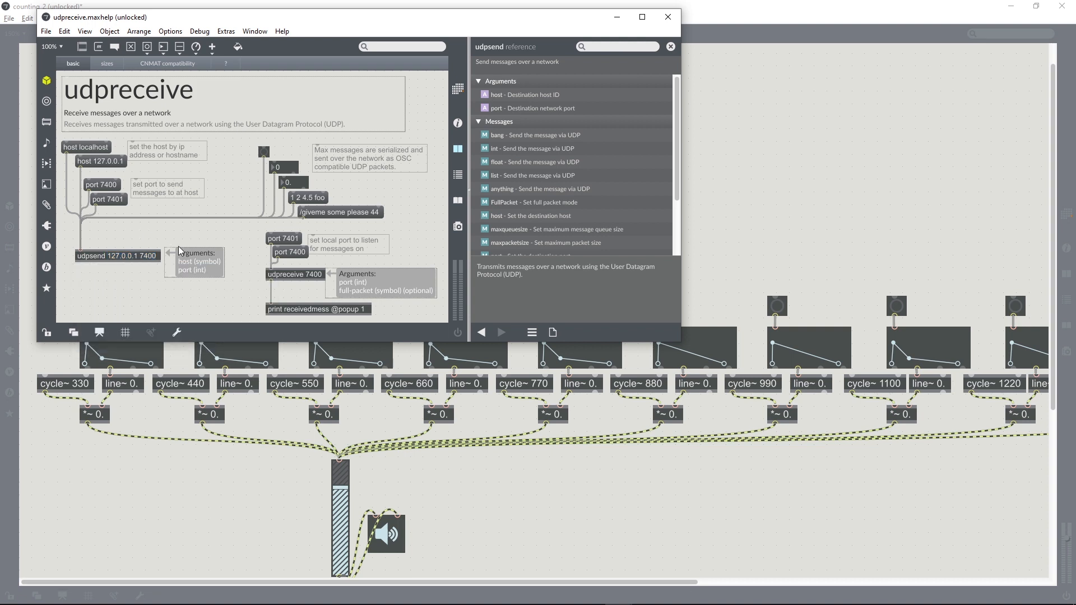
key("alt+tab")
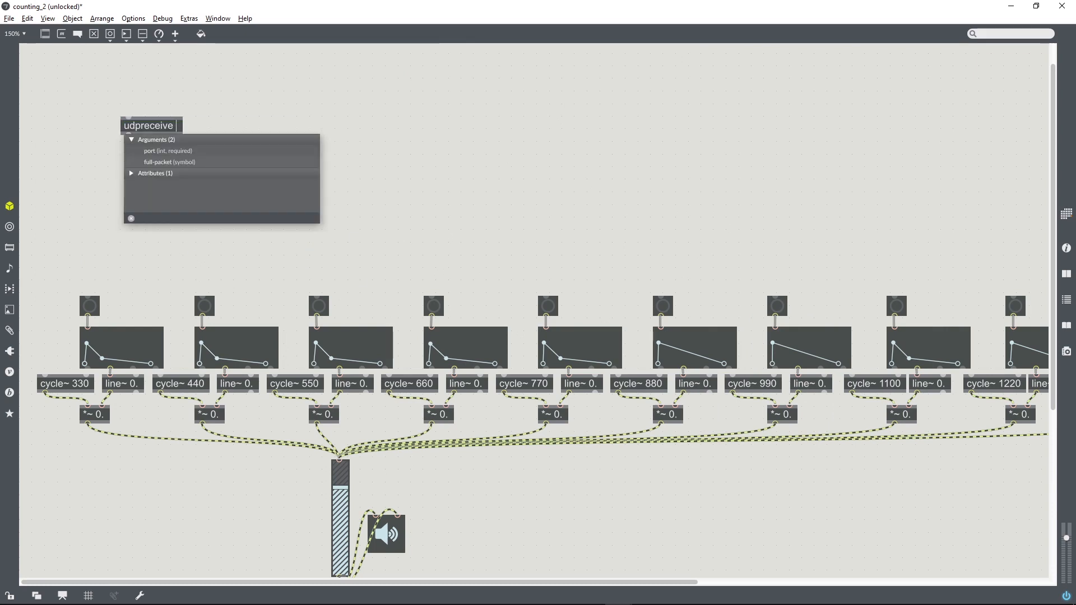
- Give udpreceive the arguments 127.0.0.1 7400
type("127.0.0.1 7400")
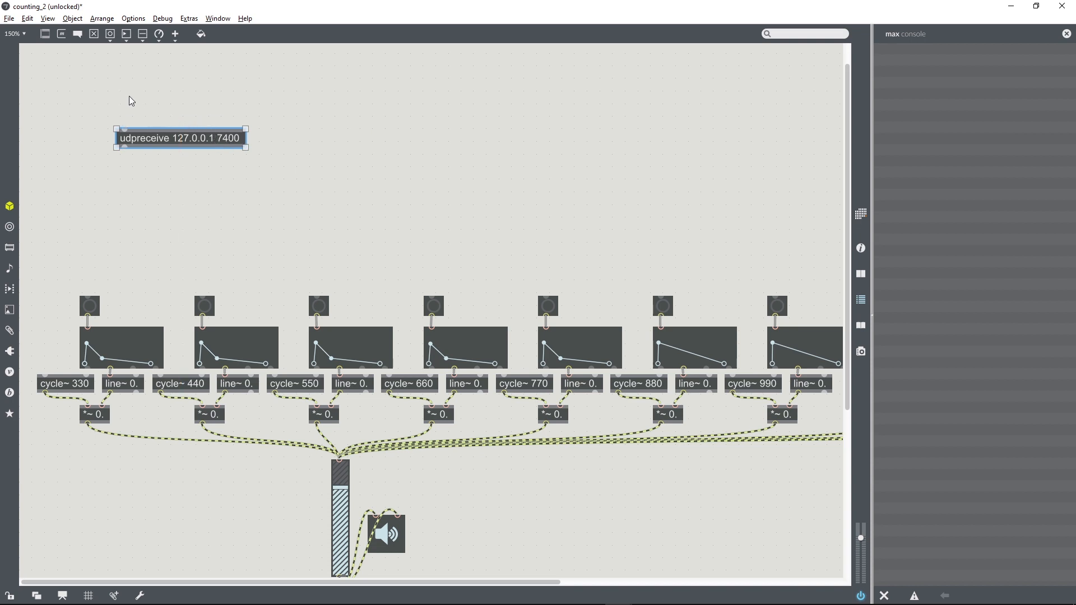
mouse_move(135, 94)
type("port 7400")
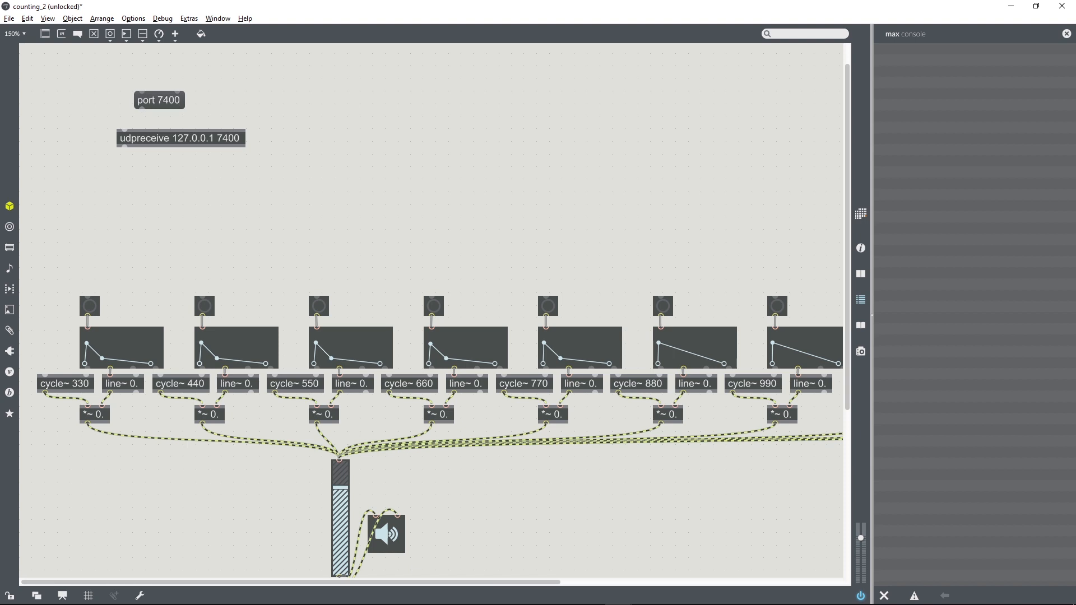
- Feed port 7400 and a new port 7401 message into udpreceive so it binds to 7401
left_click_drag(139, 111, 126, 127)
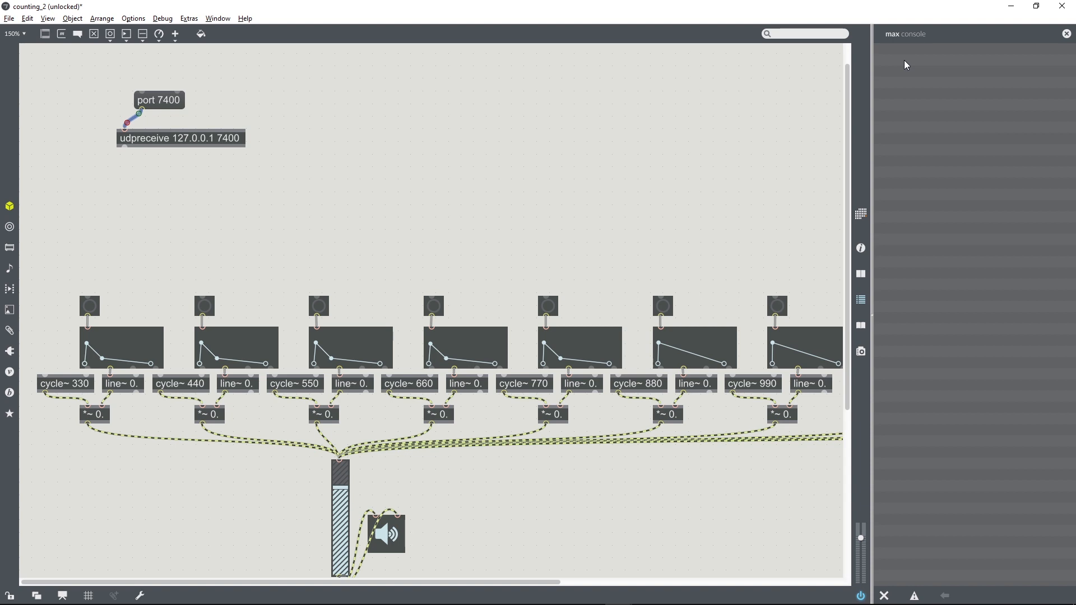
mouse_move(577, 172)
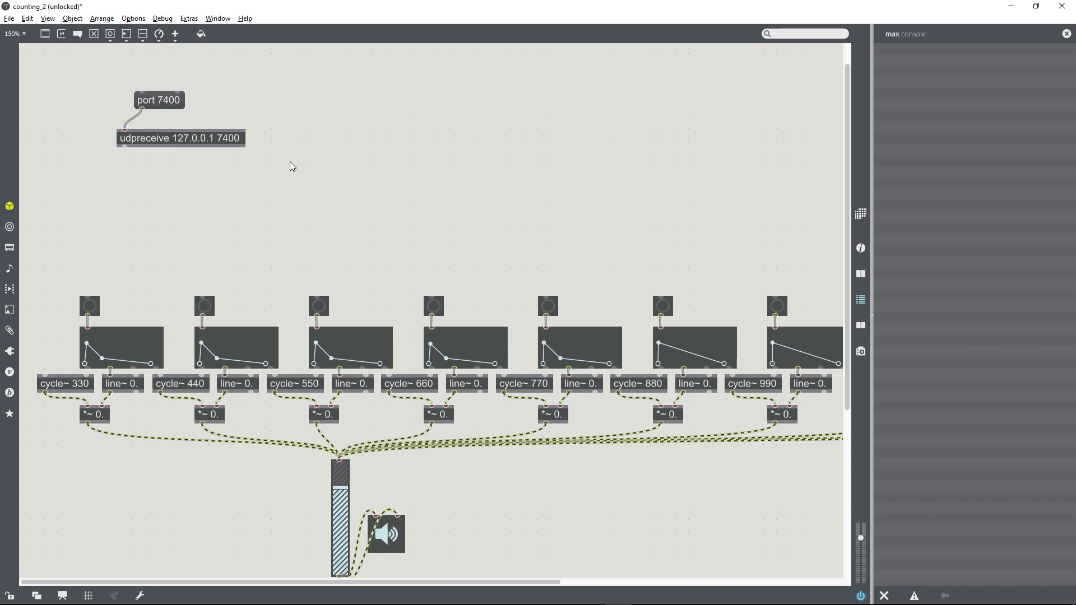
mouse_move(212, 104)
type("port")
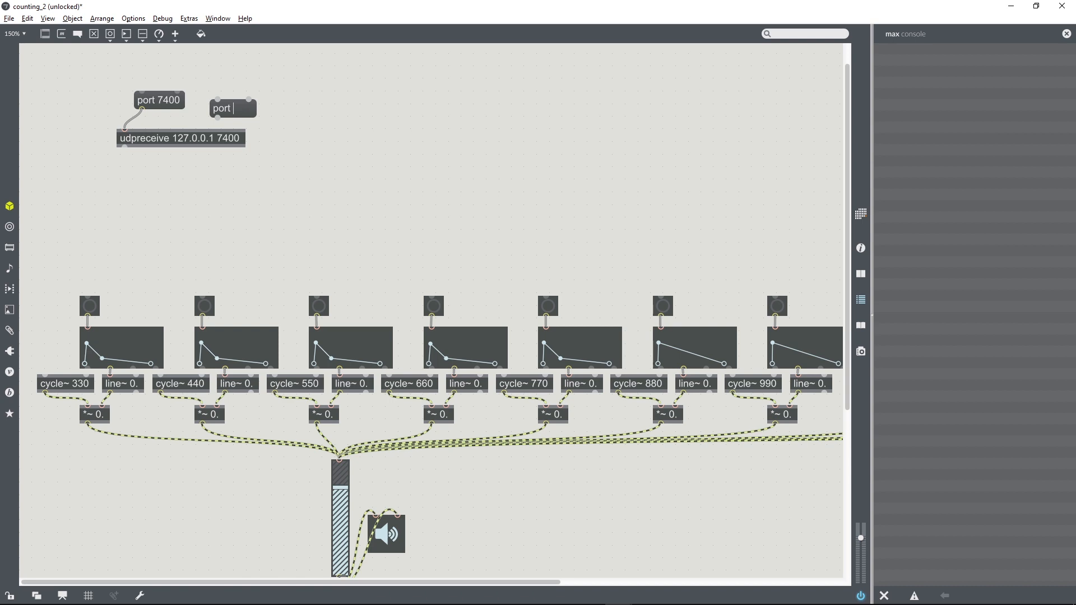
type("7")
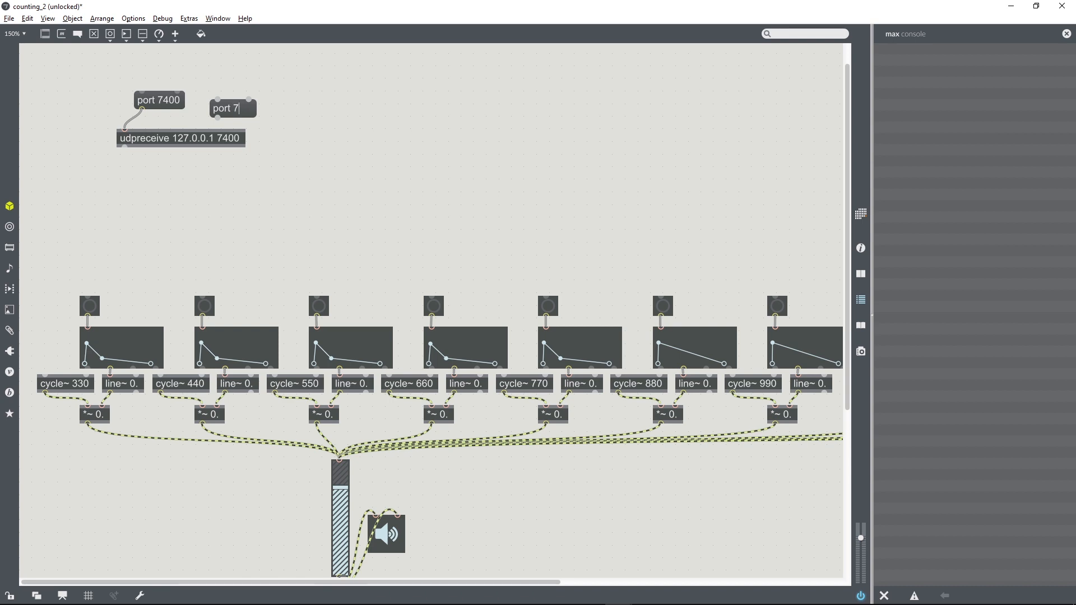
type("401")
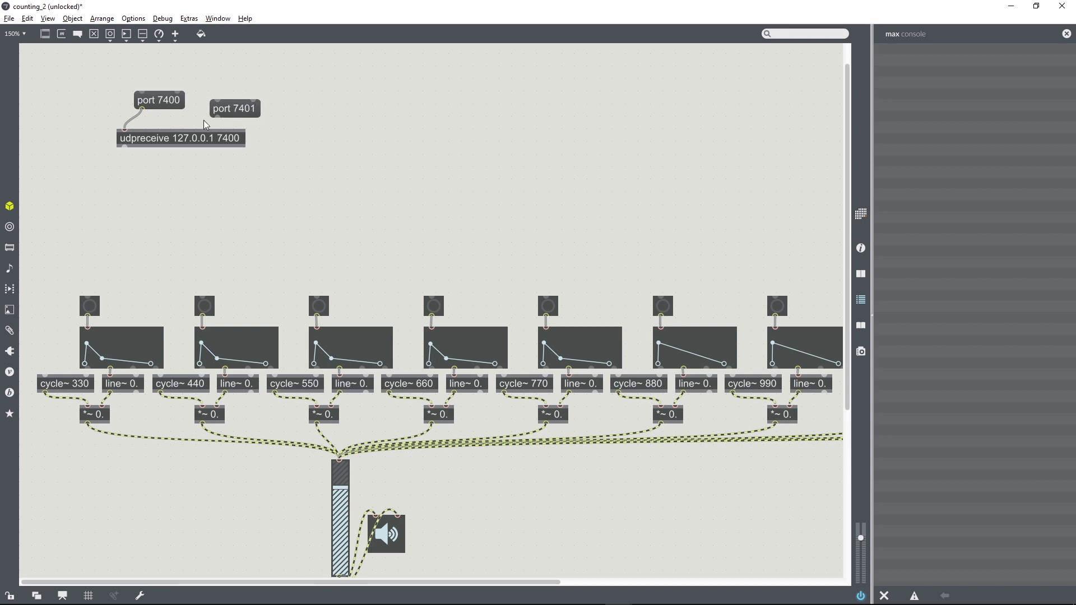
left_click_drag(235, 108, 226, 103)
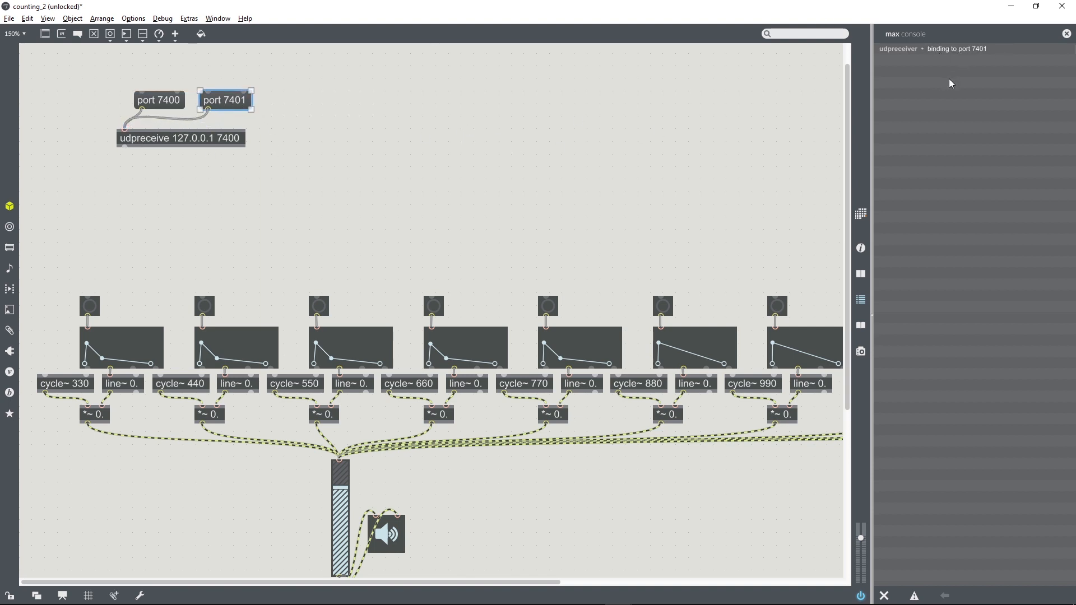
mouse_move(463, 147)
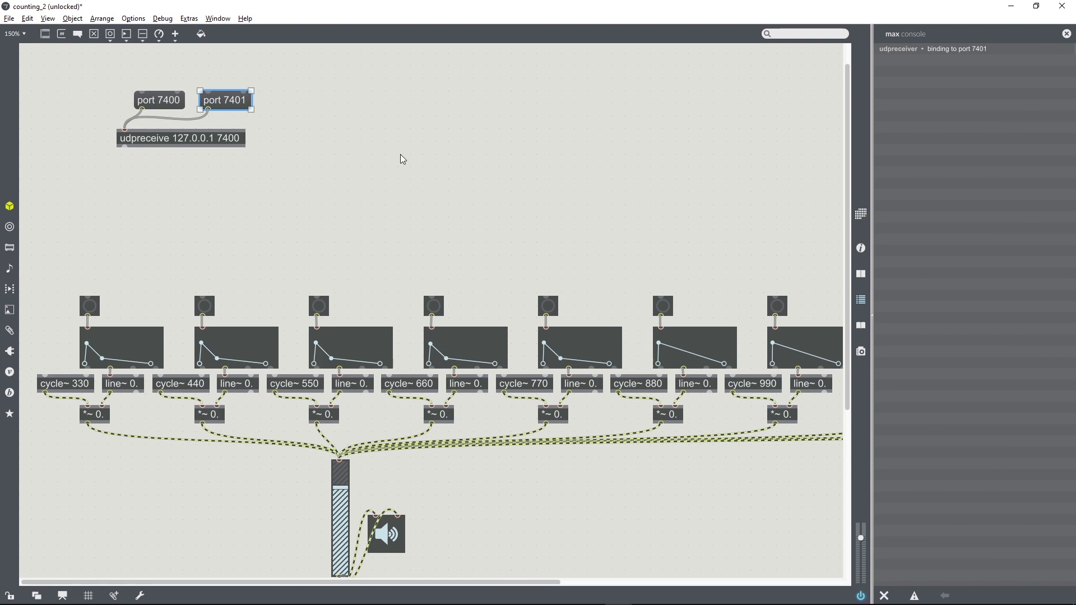
mouse_move(956, 70)
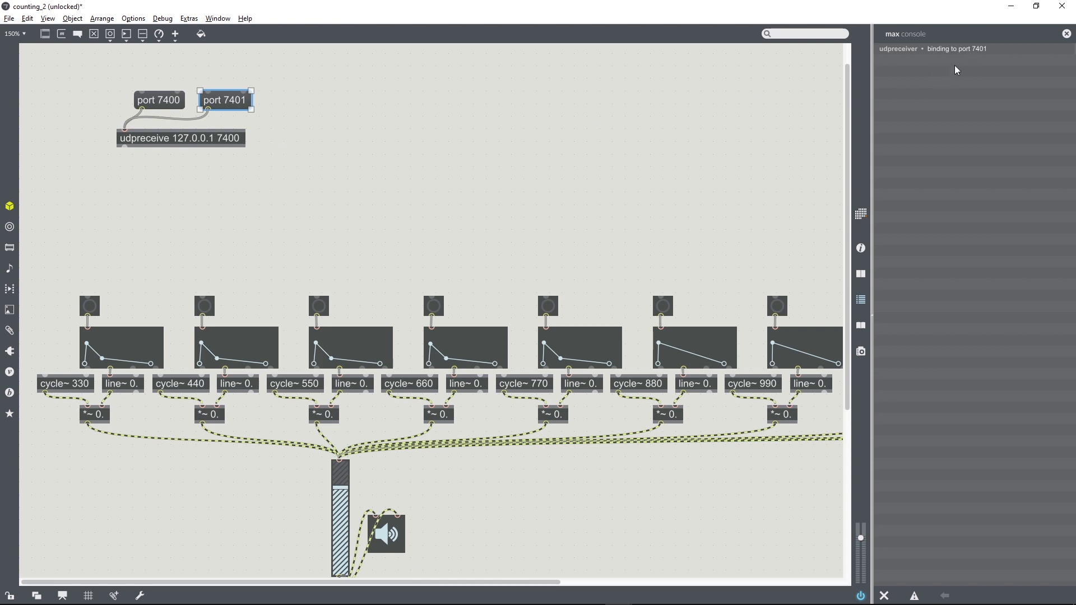
mouse_move(979, 57)
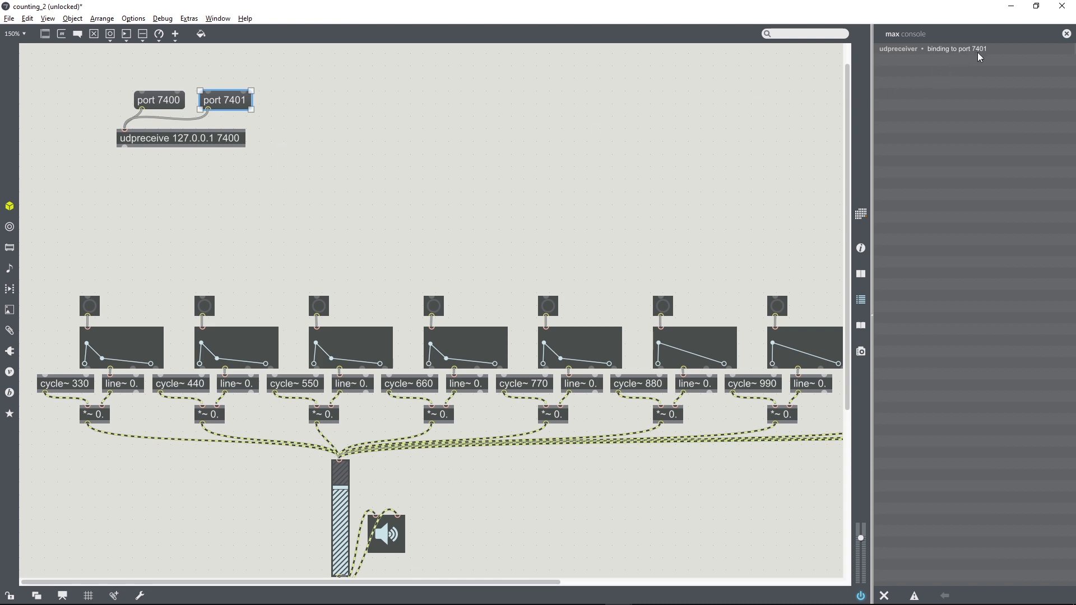
mouse_move(213, 173)
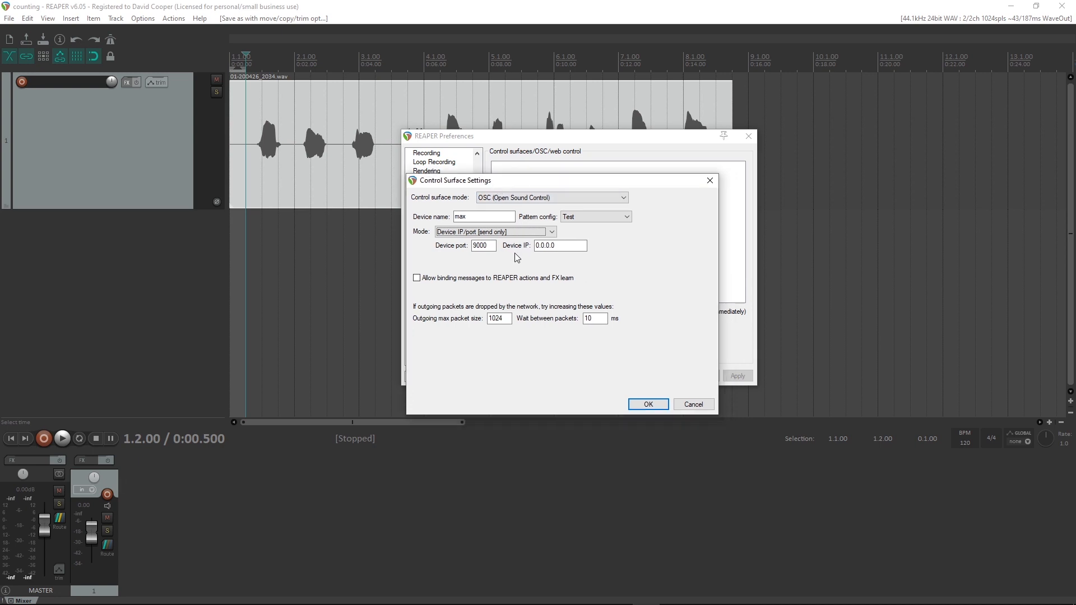
- Set the max surface's device port to 74xx and IP to 127.0.0.1, then confirm and close preferences
left_click(483, 246)
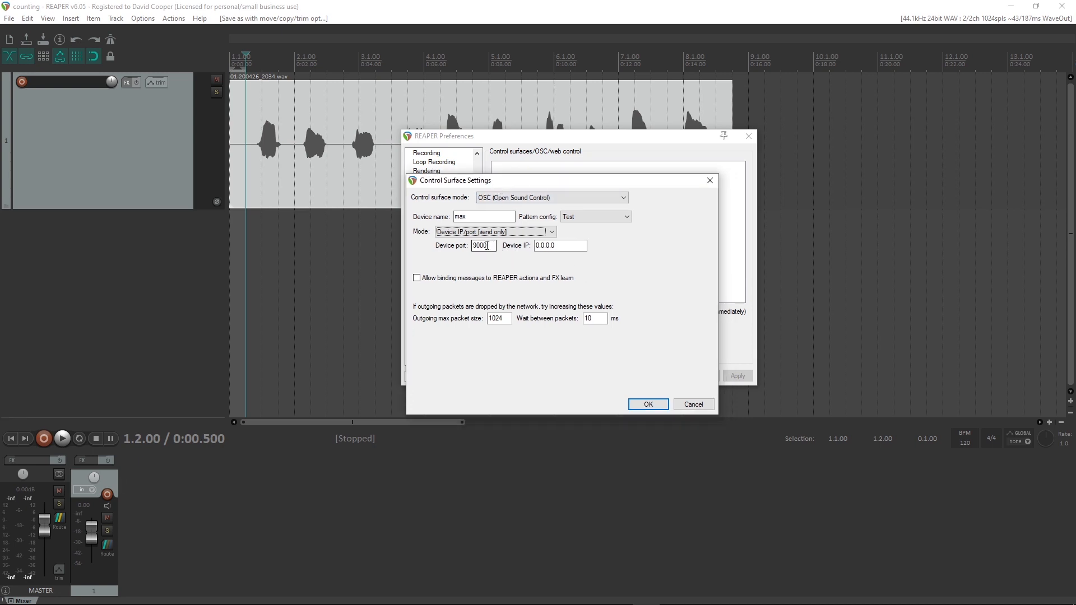
type("74")
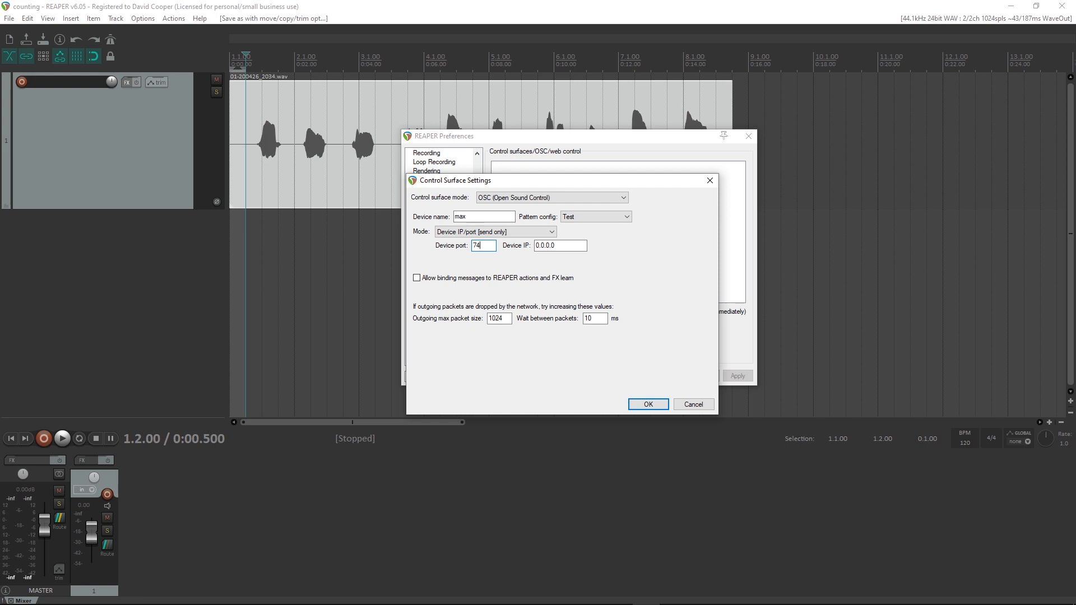
type("127.0.0.1")
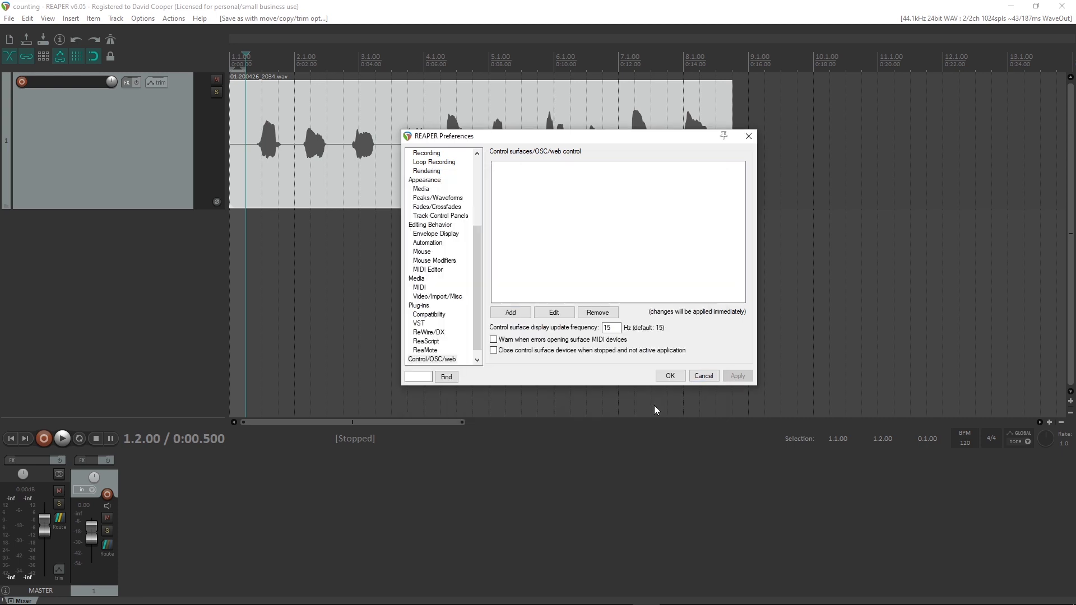
left_click(509, 312)
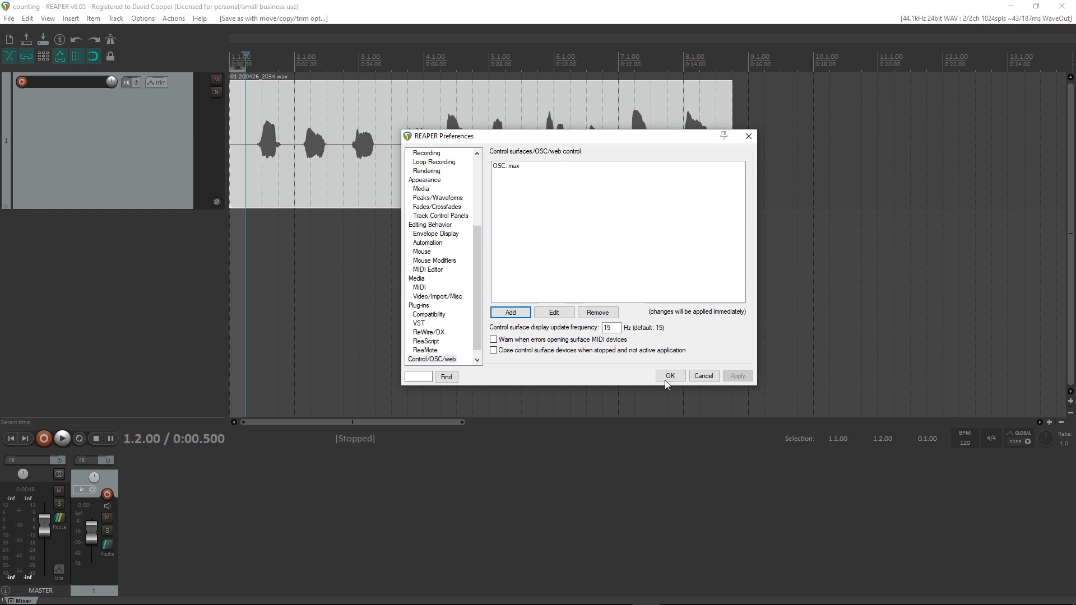
left_click(670, 376)
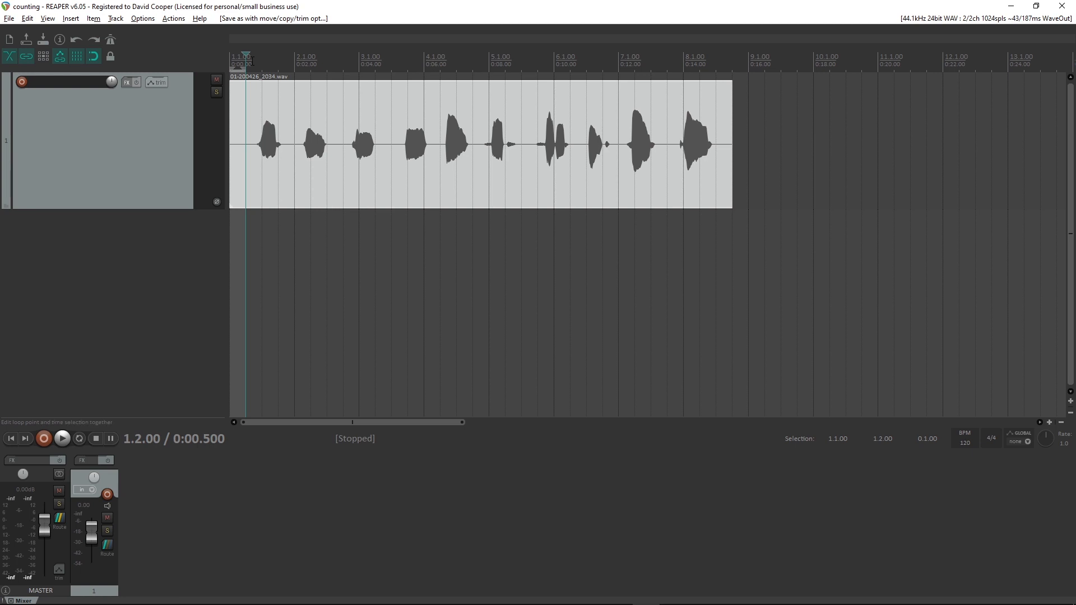
- Add a print object under udpreceive and wire udpreceive's outlet into it
key("alt+tab")
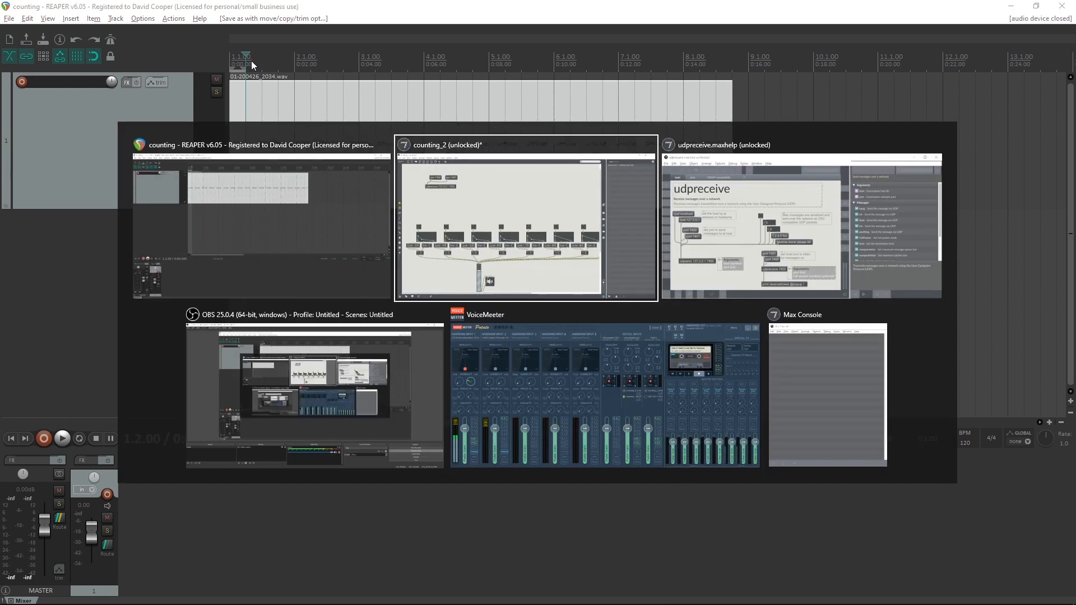
left_click(526, 144)
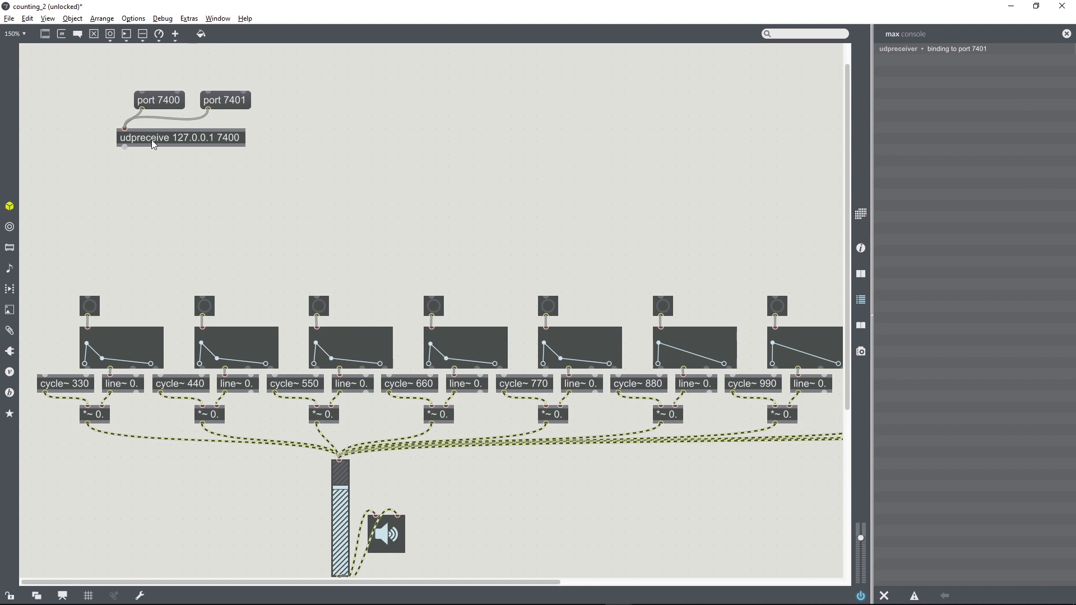
mouse_move(162, 176)
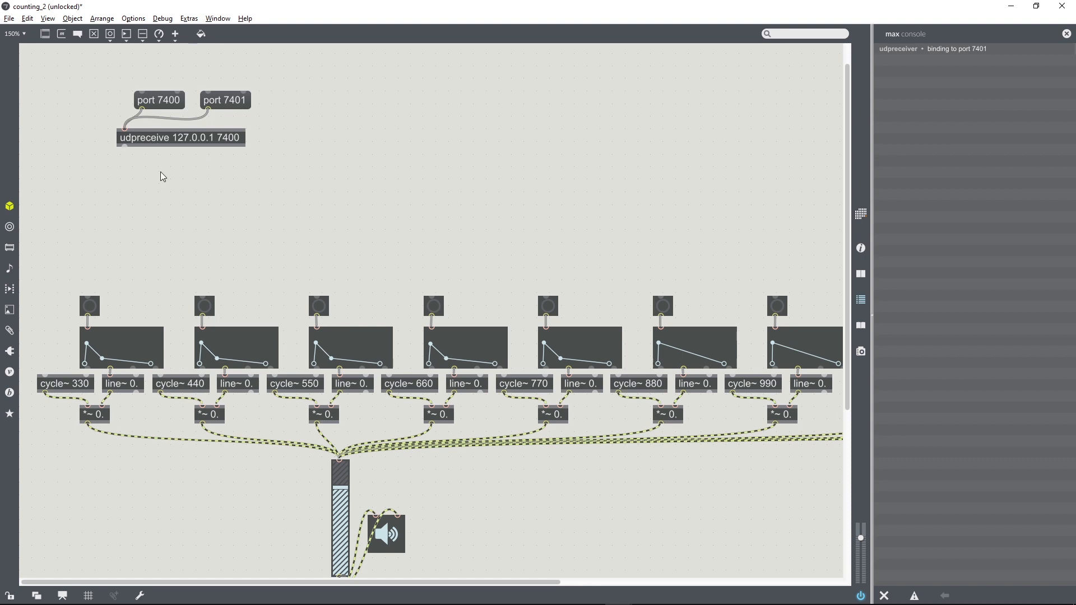
type("p")
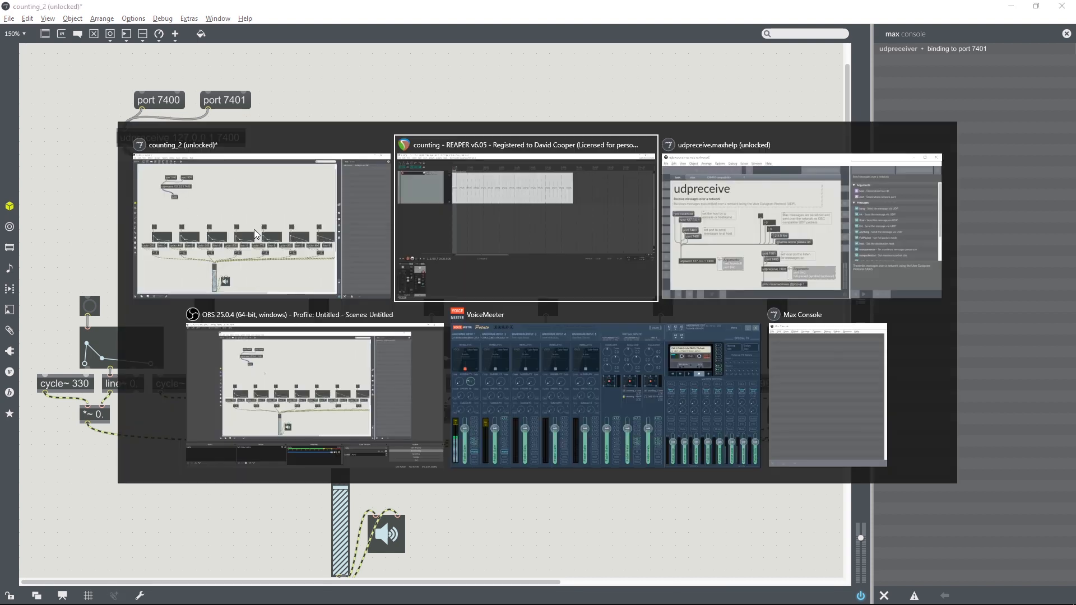
left_click(525, 144)
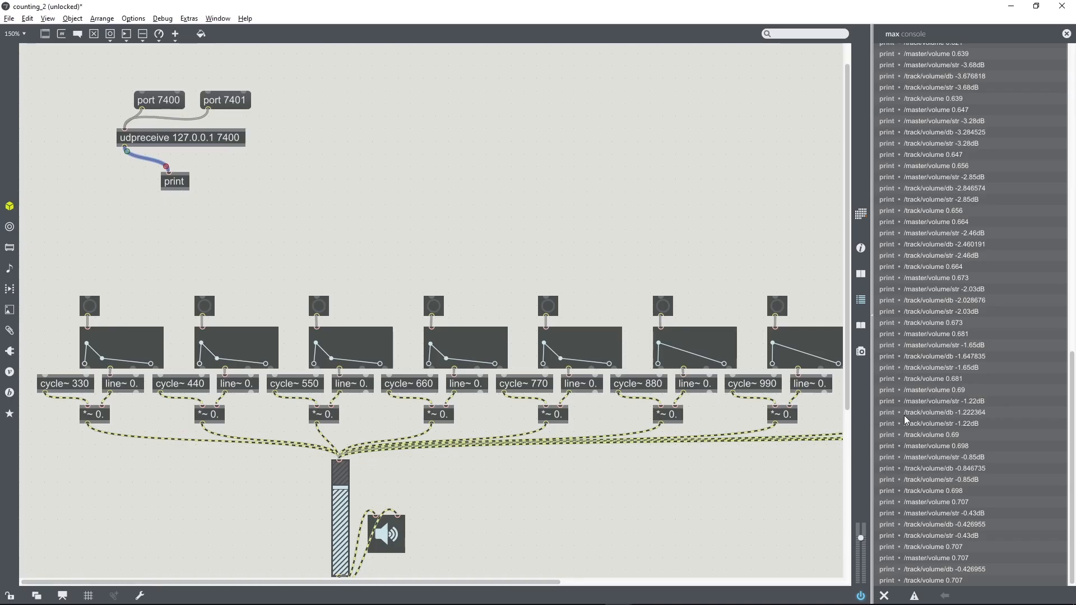
mouse_move(985, 227)
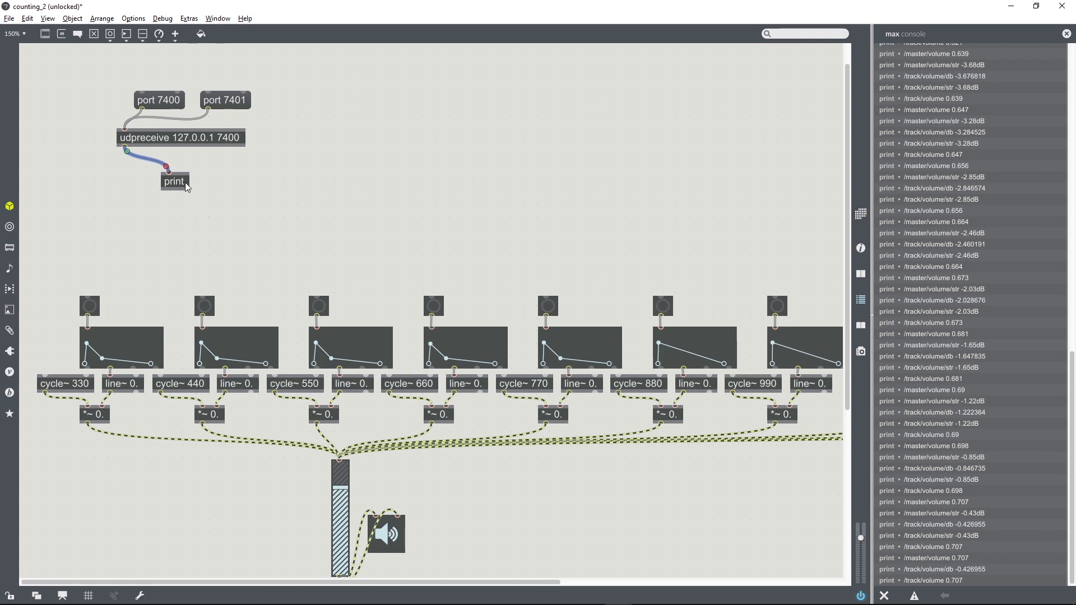
left_click(174, 181)
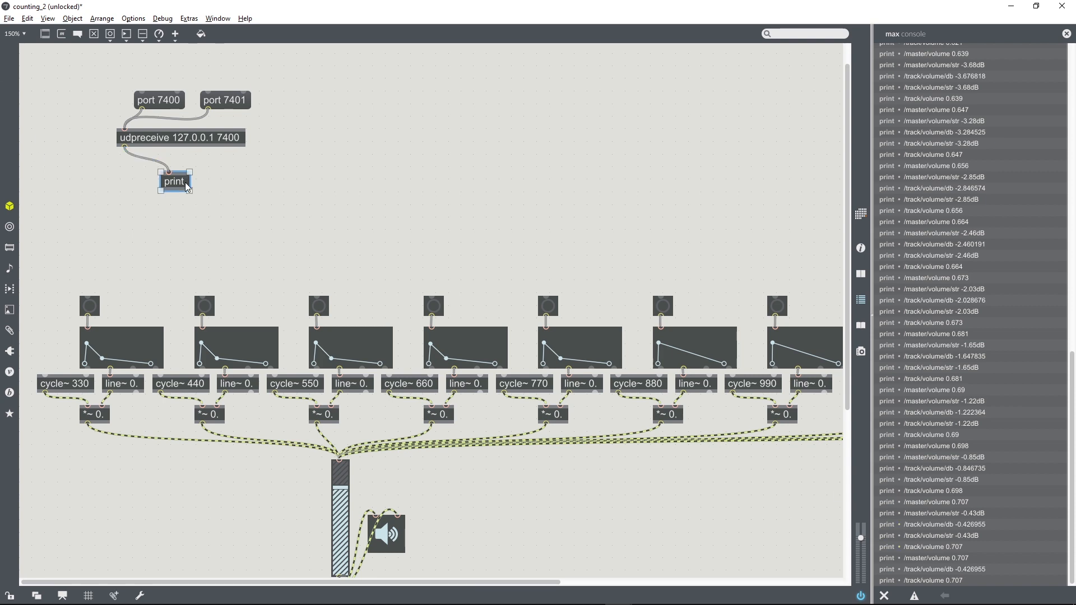
mouse_move(230, 184)
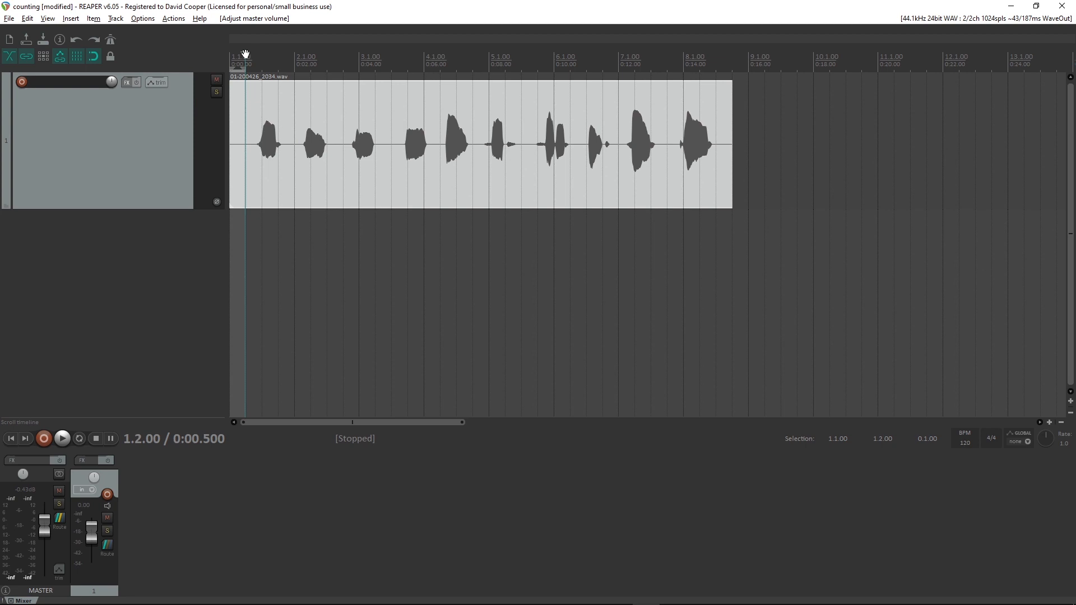
- Move REAPER's play position back near the project start
left_click(60, 439)
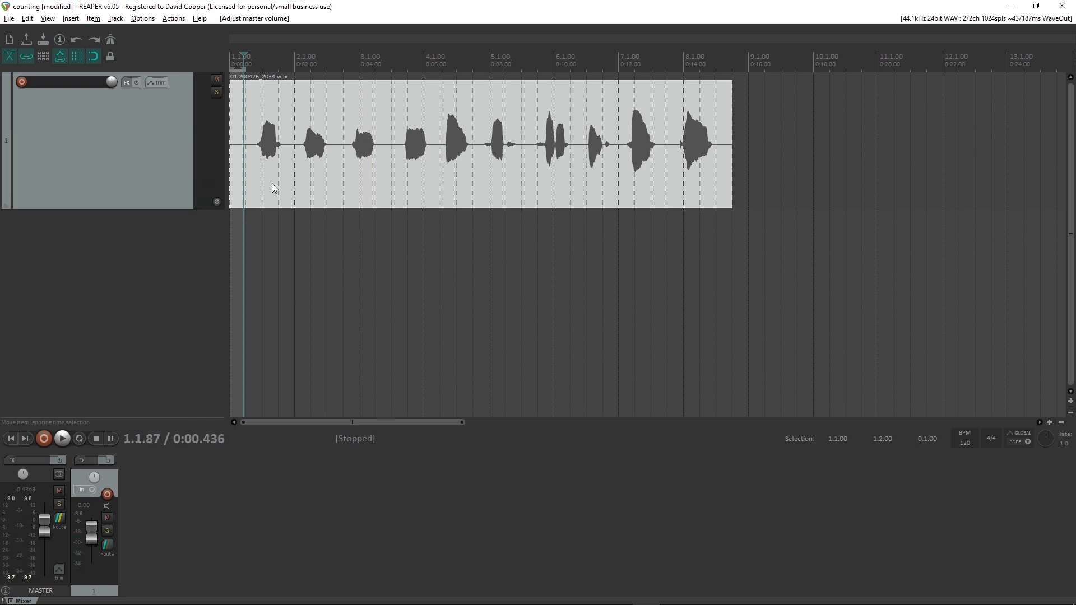
mouse_move(258, 247)
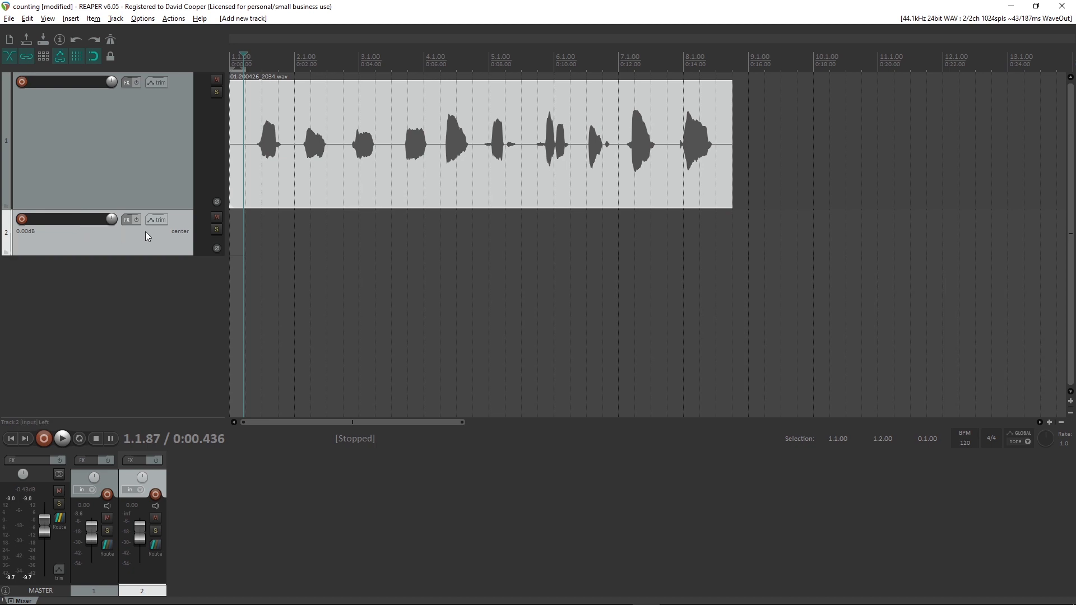
mouse_move(149, 235)
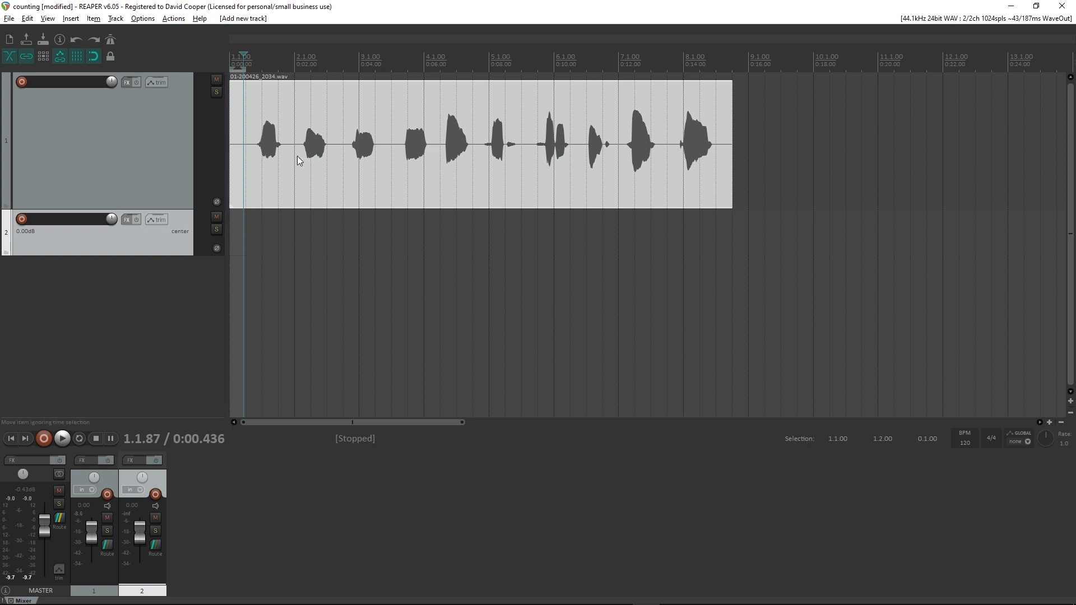
mouse_move(305, 183)
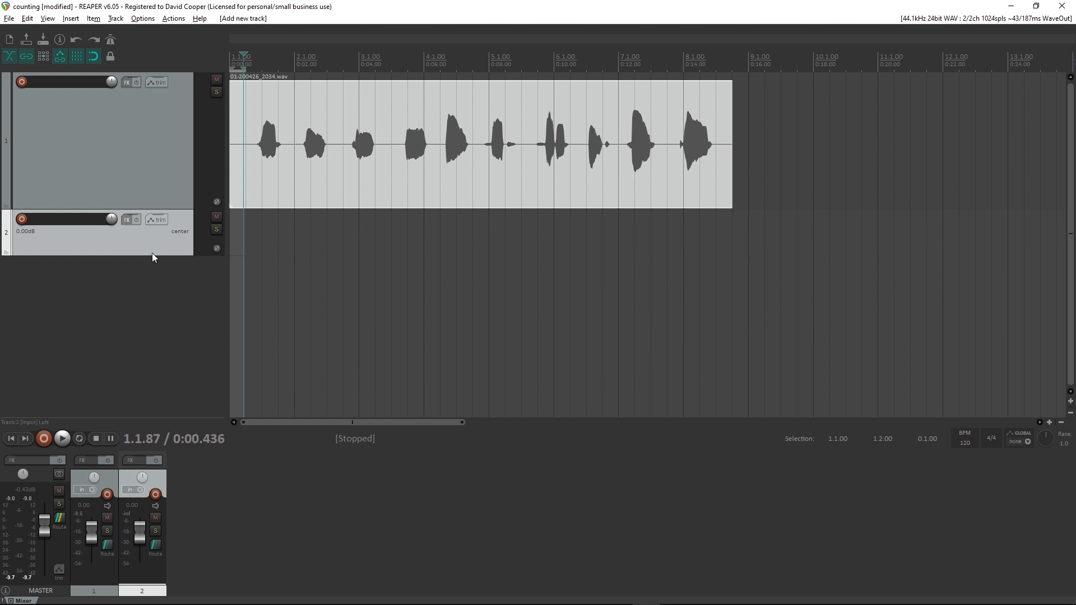
mouse_move(156, 220)
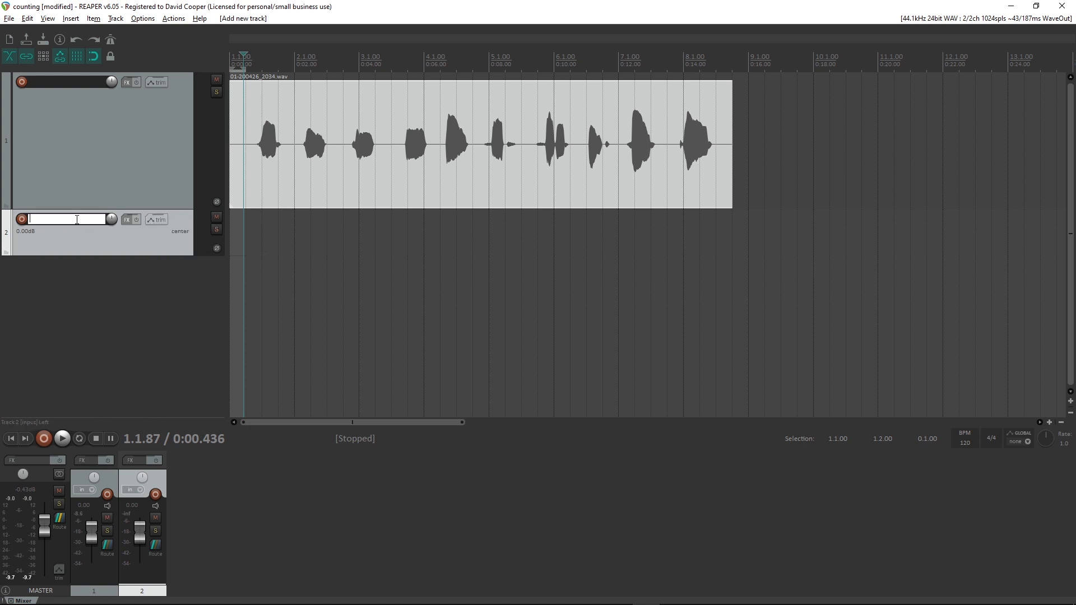
- Name track 2 'sync' and enable its Volume envelope as active, visible and armed
type("sync")
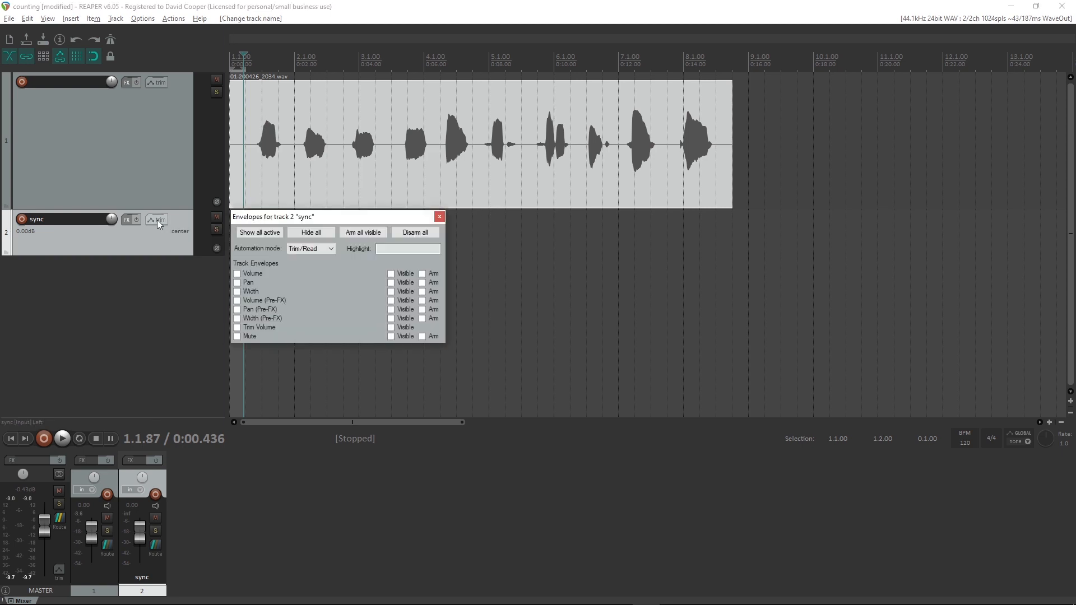
left_click(238, 274)
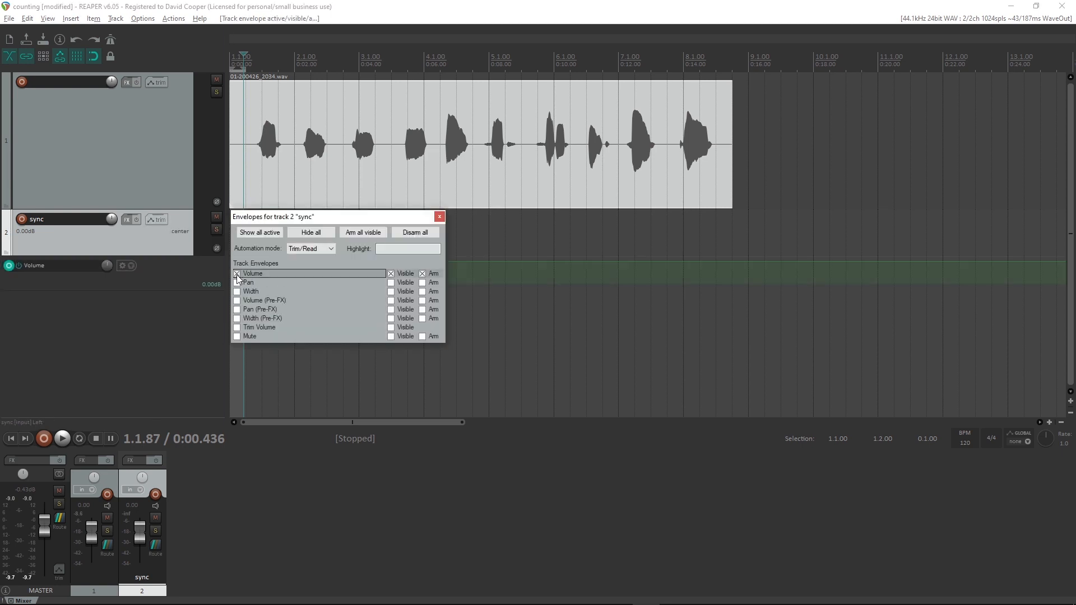
left_click(438, 216)
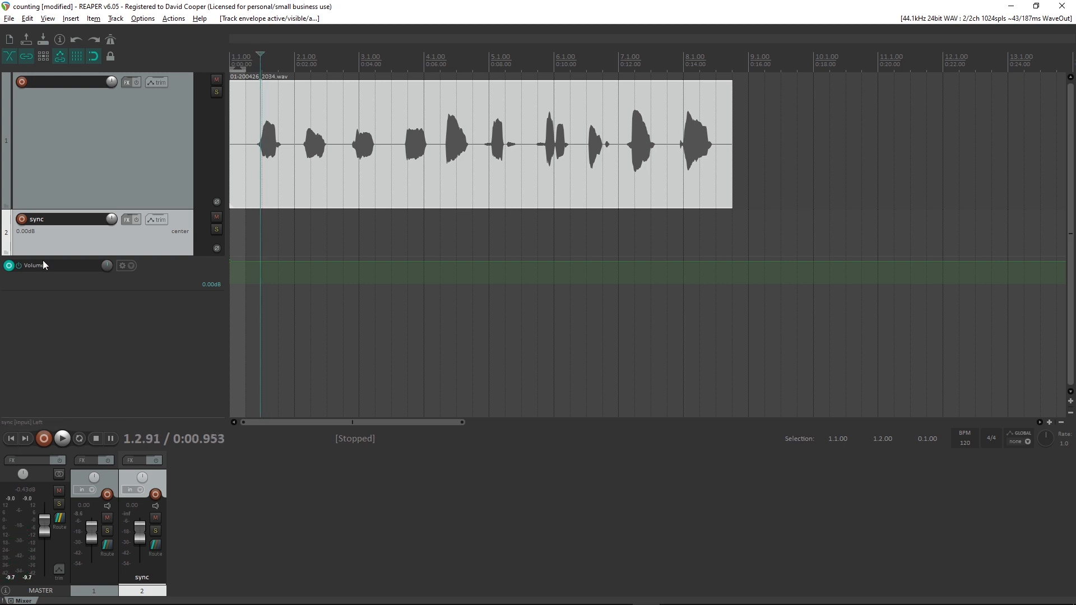
mouse_move(256, 267)
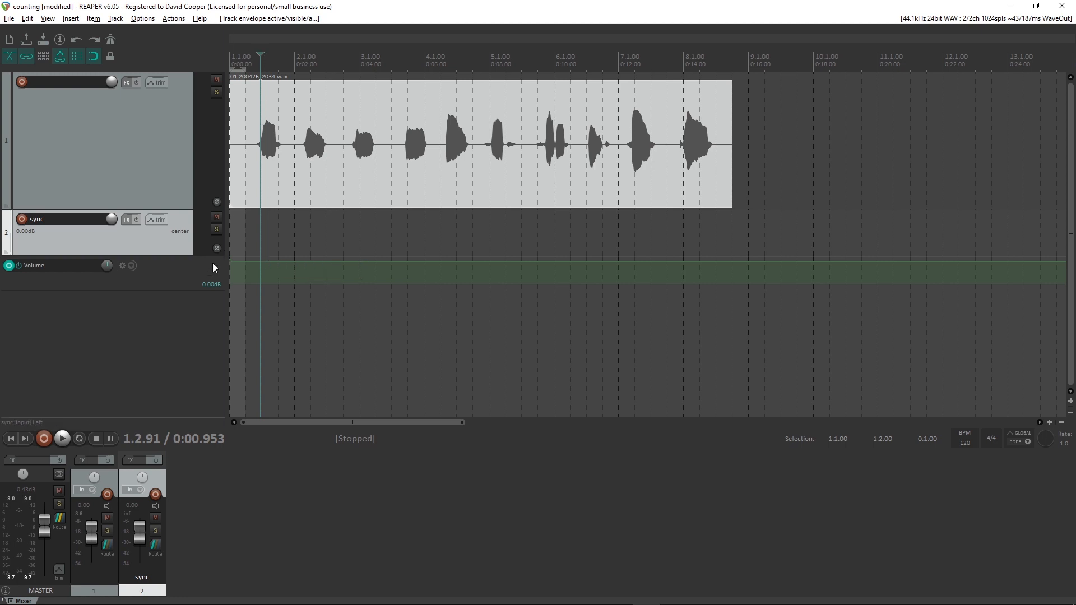
mouse_move(195, 276)
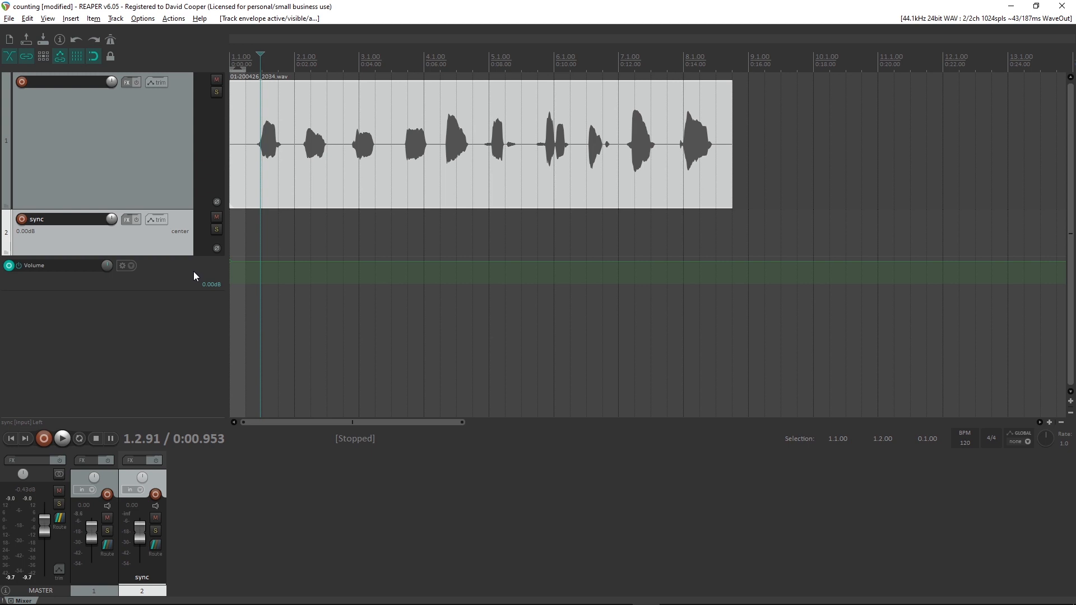
mouse_move(190, 293)
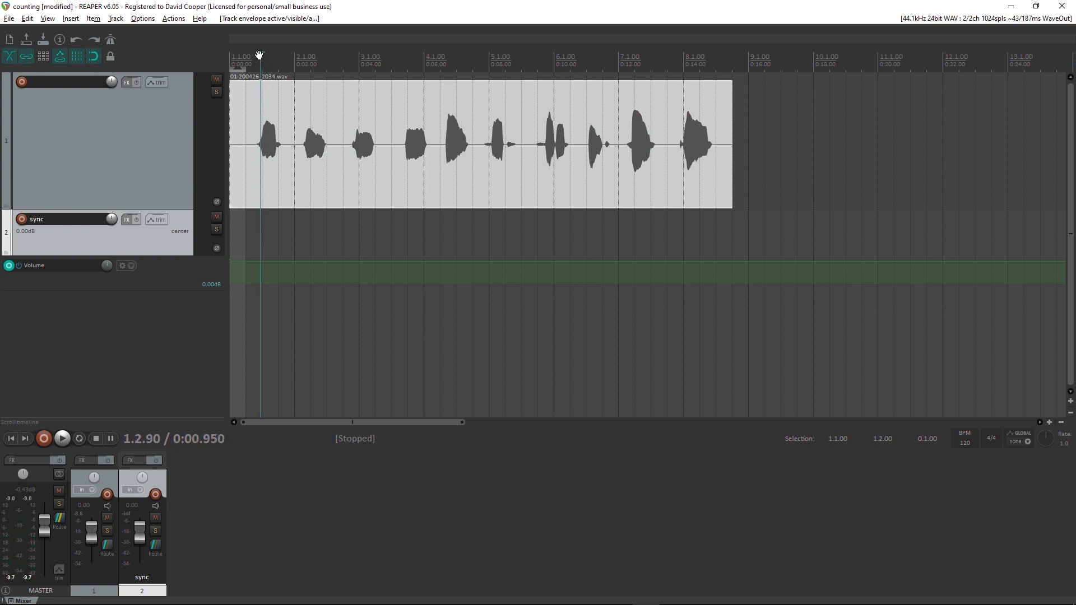
- Add envelope points at 1.3.00 and 1.3.02 and pull the later one down to -2.00 dB
left_click(261, 60)
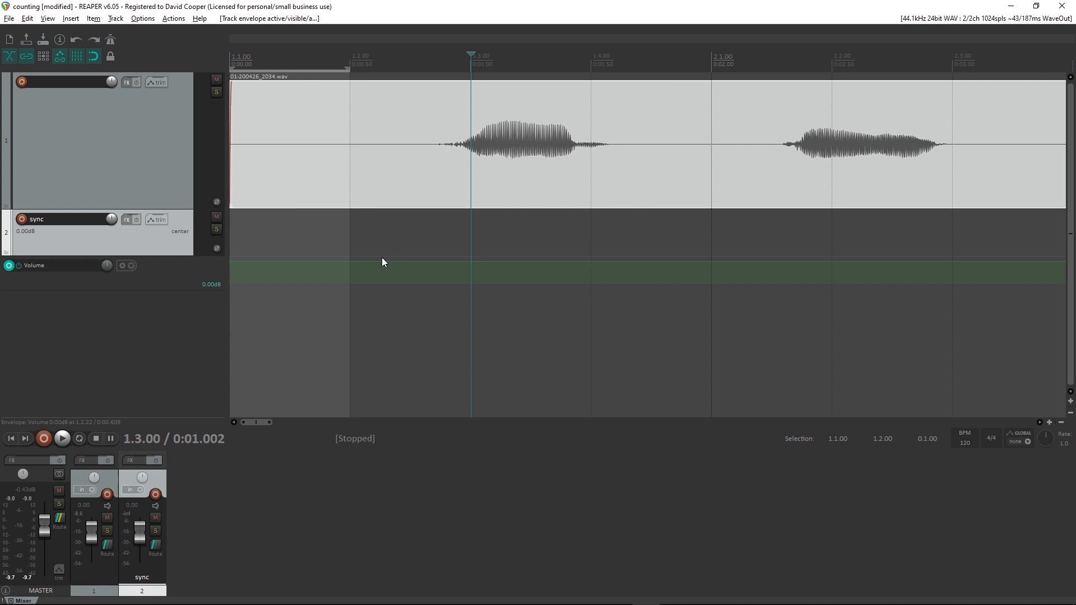
mouse_move(472, 267)
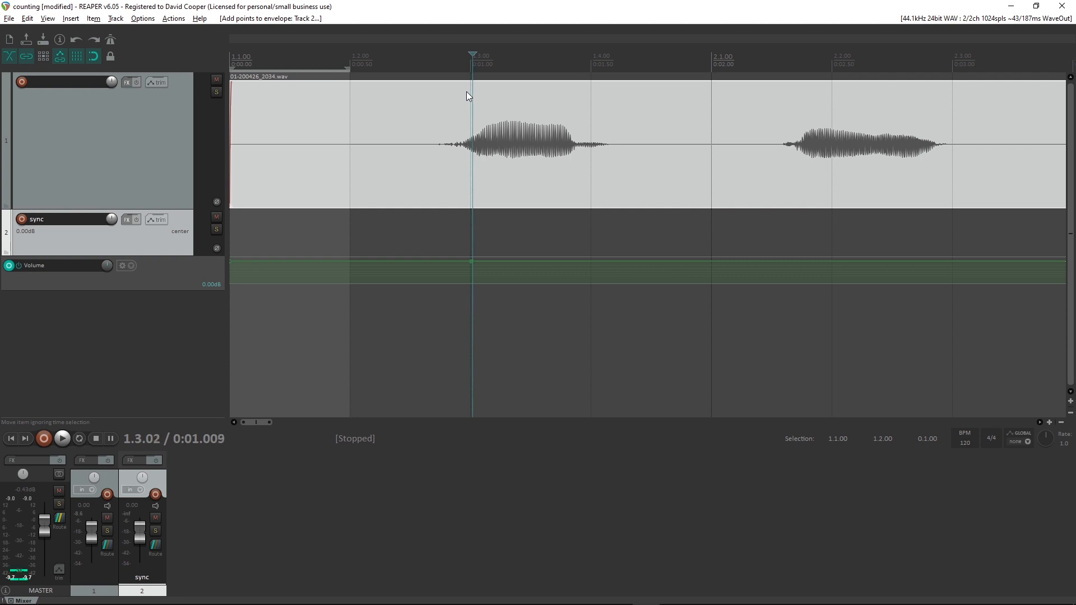
left_click(479, 272)
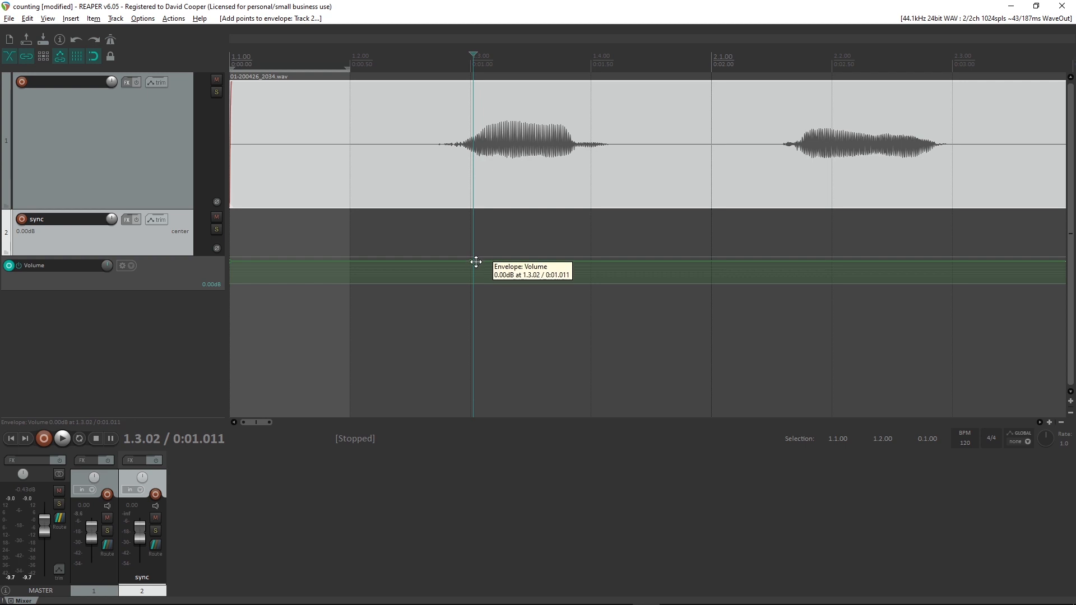
left_click_drag(475, 263, 475, 266)
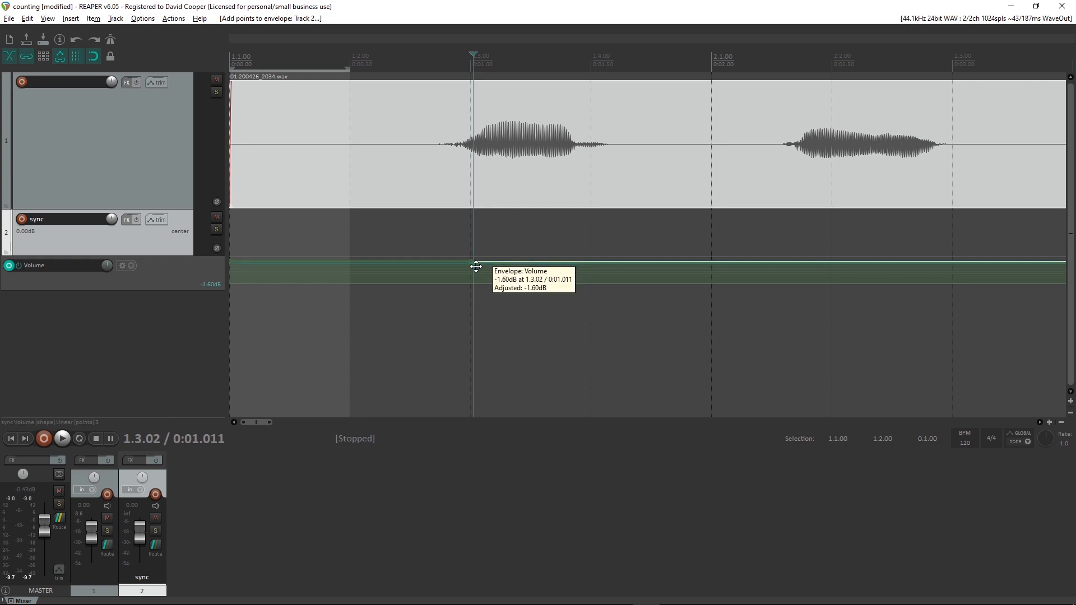
left_click_drag(476, 267, 478, 274)
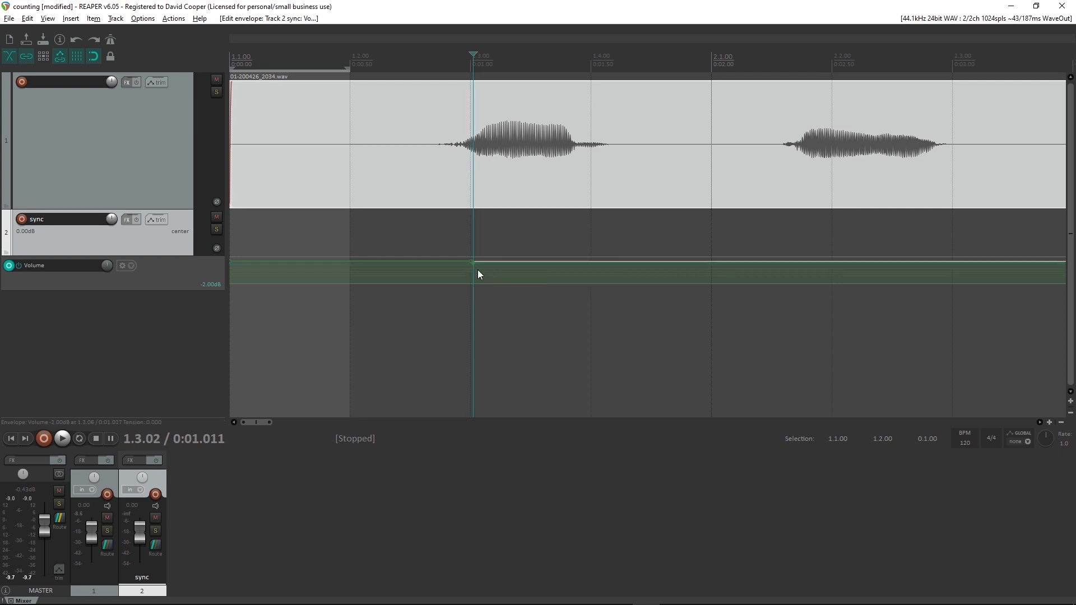
mouse_move(475, 264)
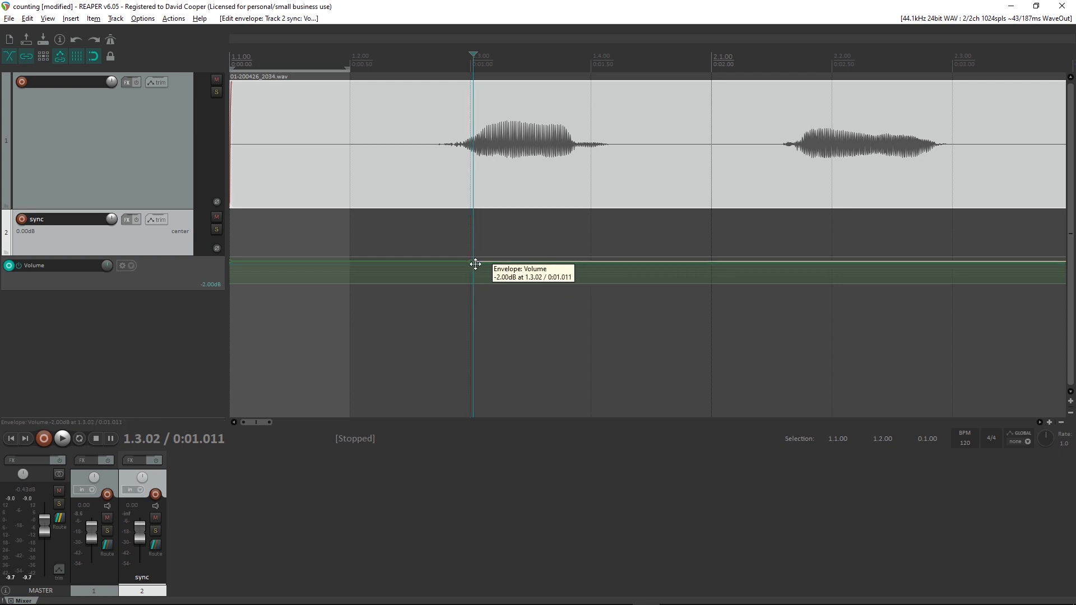
left_click_drag(473, 268, 473, 263)
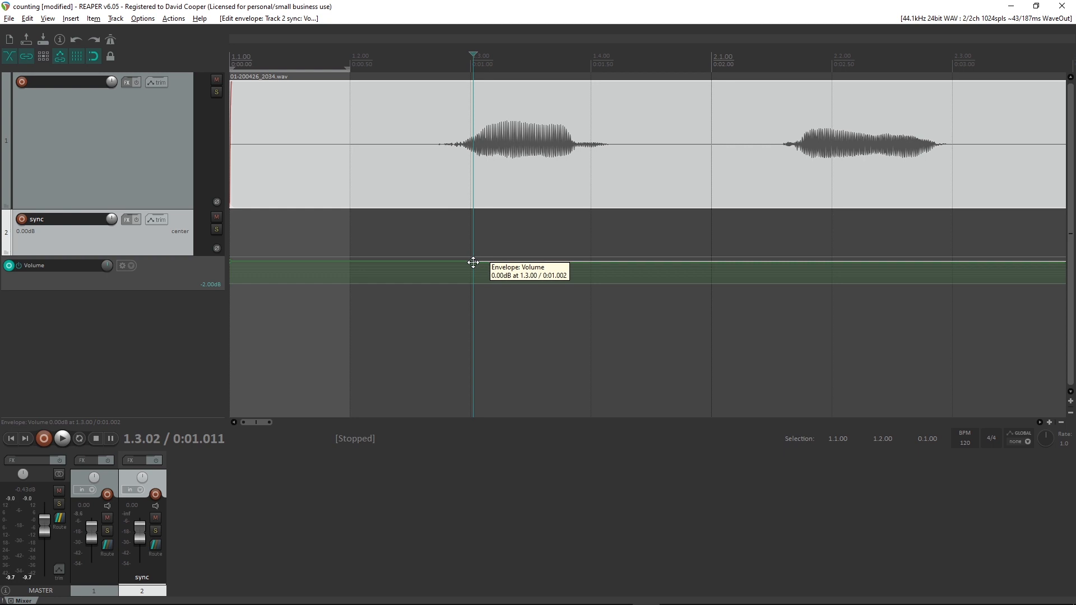
left_click_drag(473, 262, 475, 271)
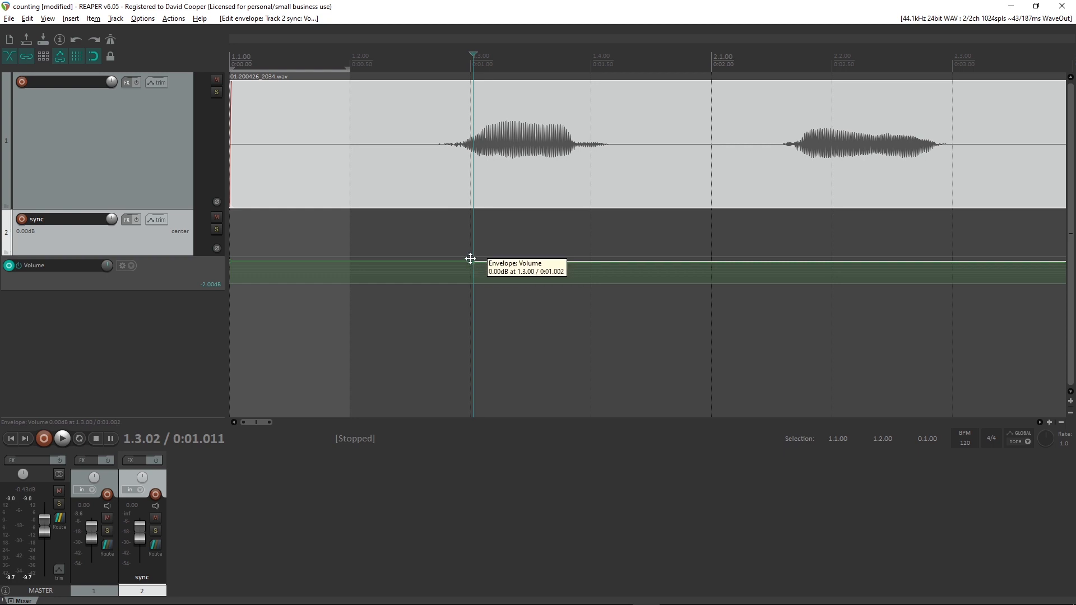
mouse_move(471, 263)
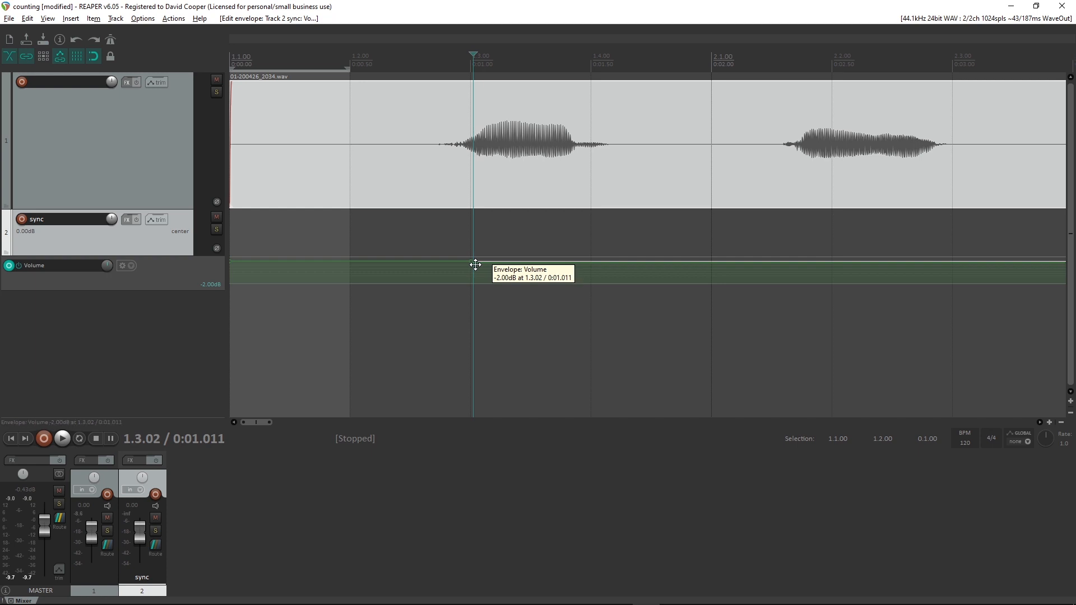
key("alt+tab")
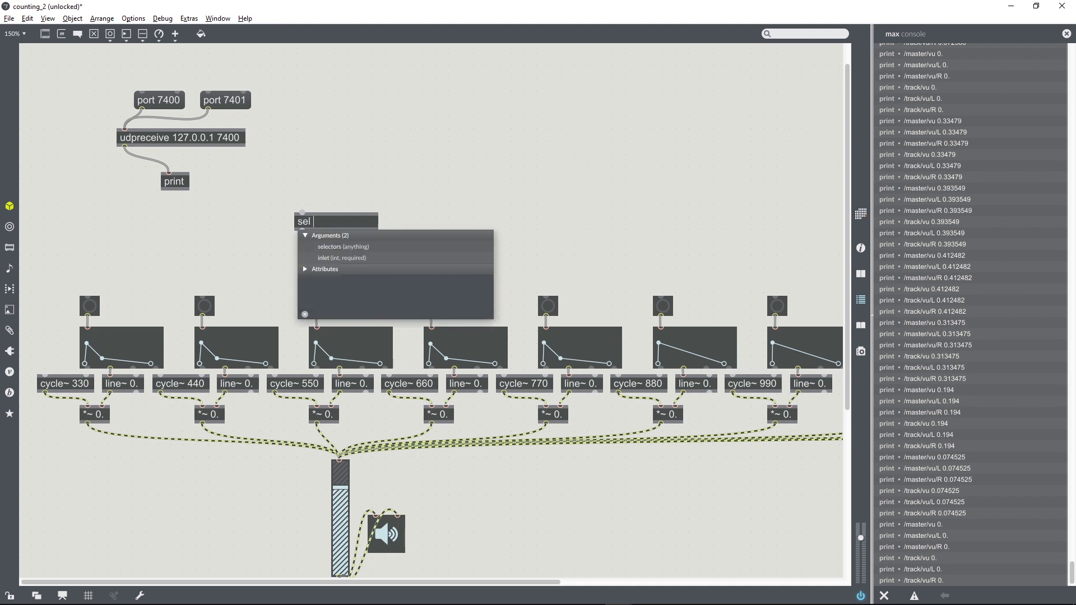
- Give the sel object the argument -2 and move it below the udpreceive chain
type("-2")
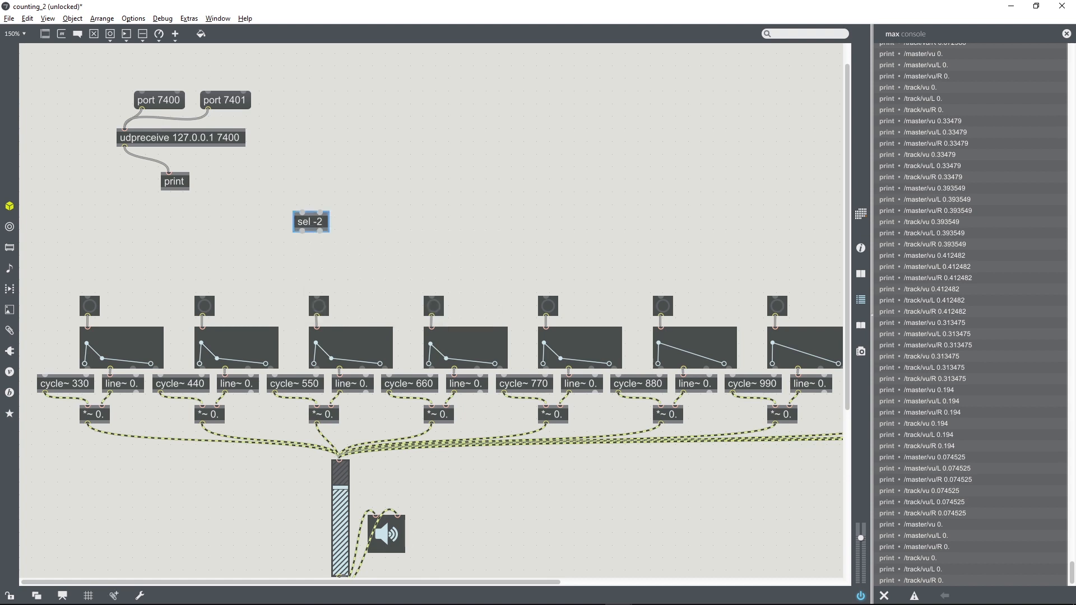
left_click_drag(310, 221, 141, 251)
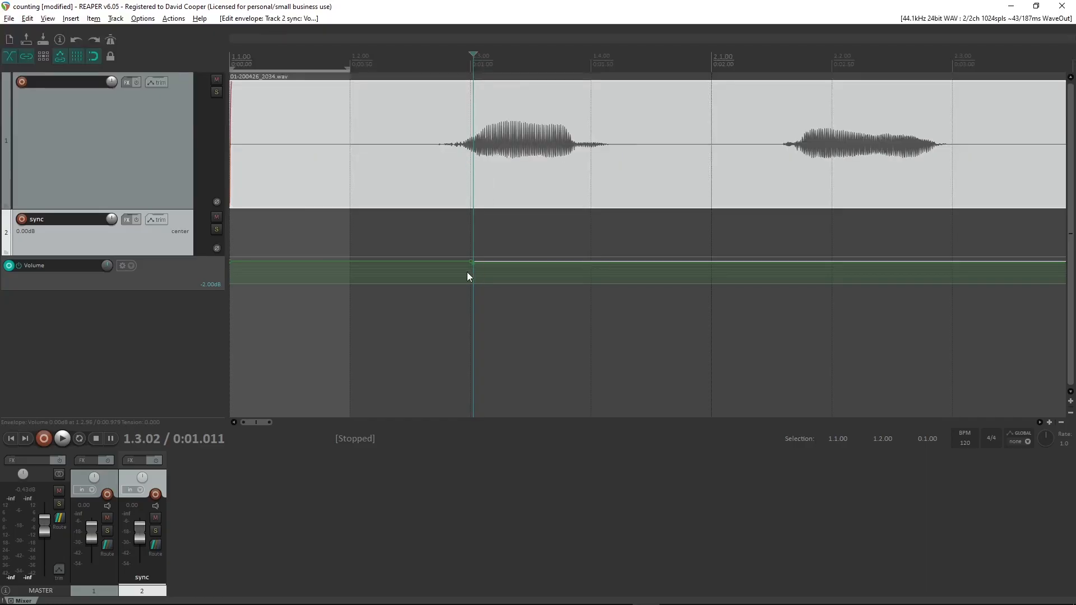
mouse_move(476, 271)
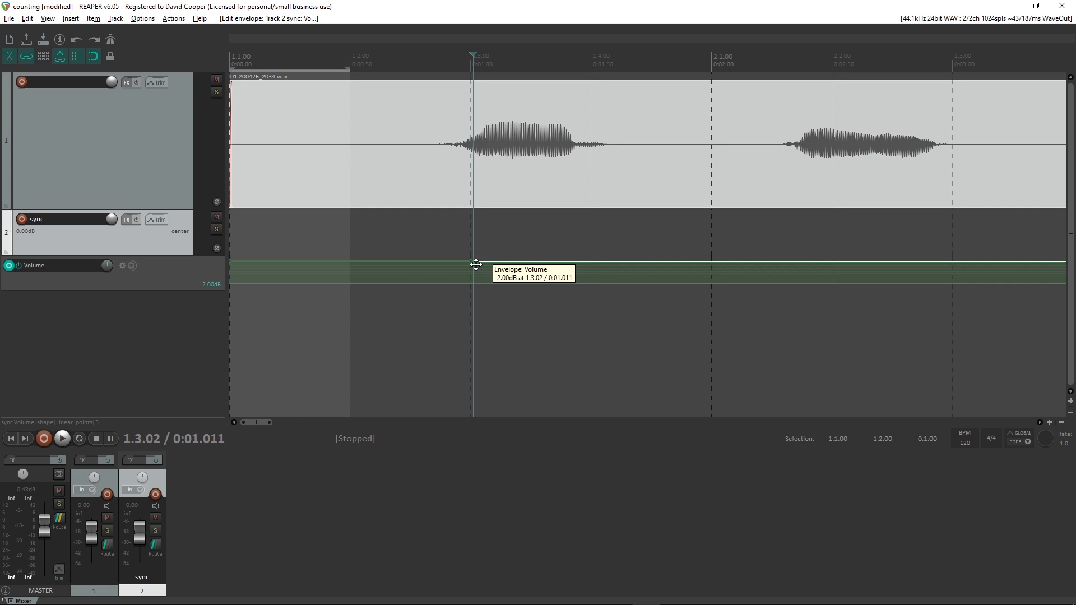
mouse_move(492, 203)
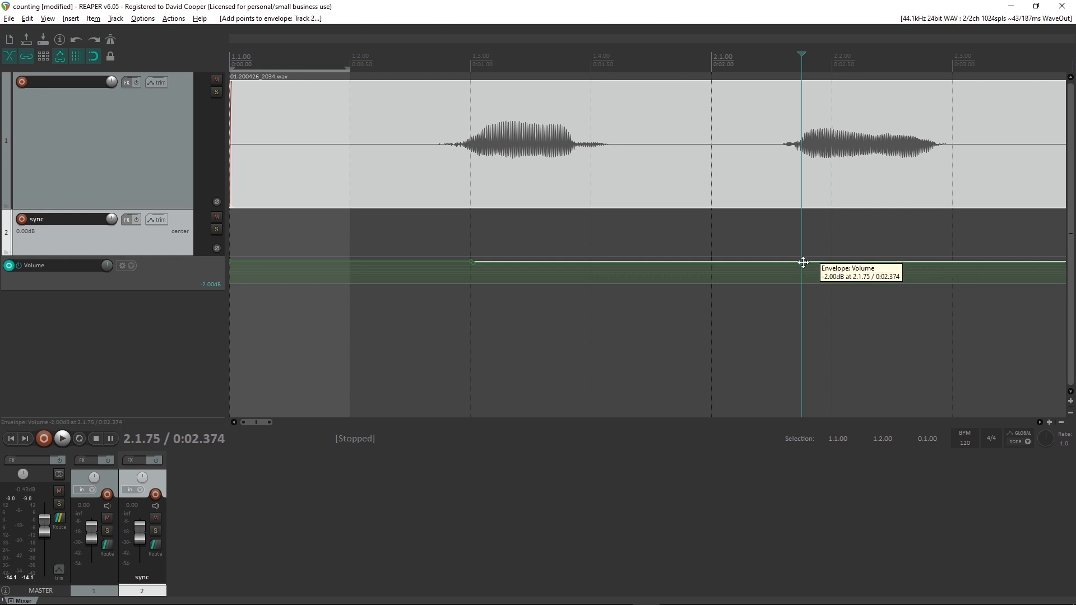
- Lower the envelope point at 2.1.75 so the volume steps down again
left_click_drag(802, 262, 802, 271)
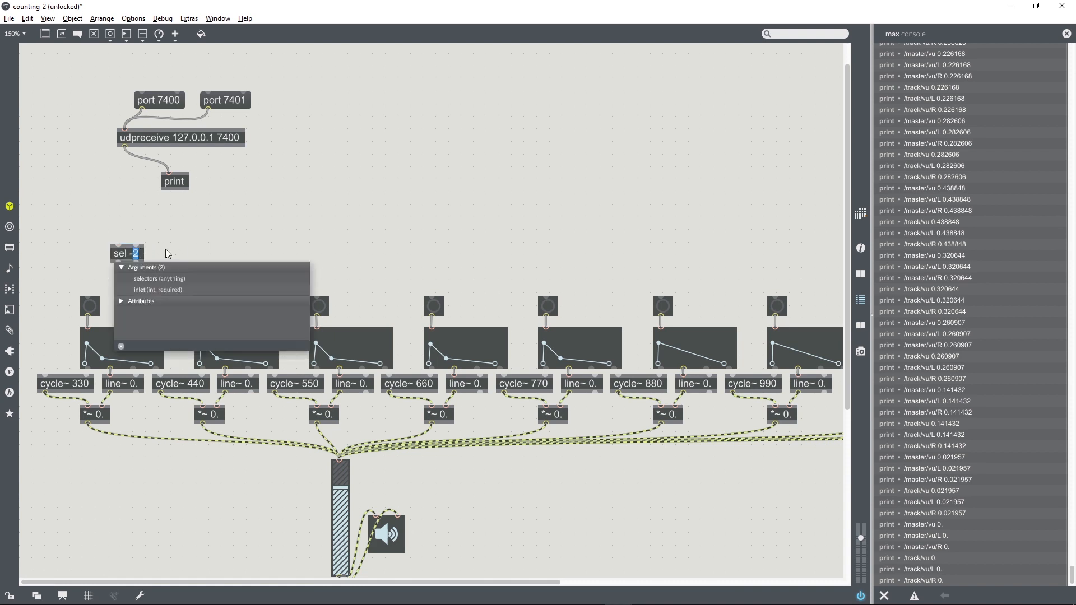
- Extend the sel arguments to -2 -4, commit the edit and reposition the box
type("-4")
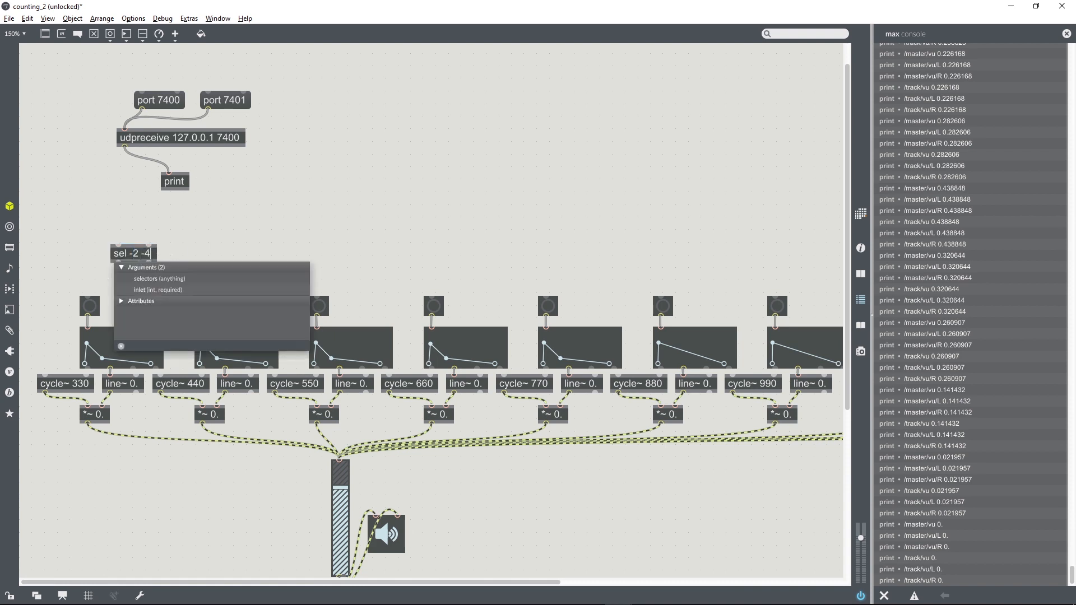
left_click(133, 253)
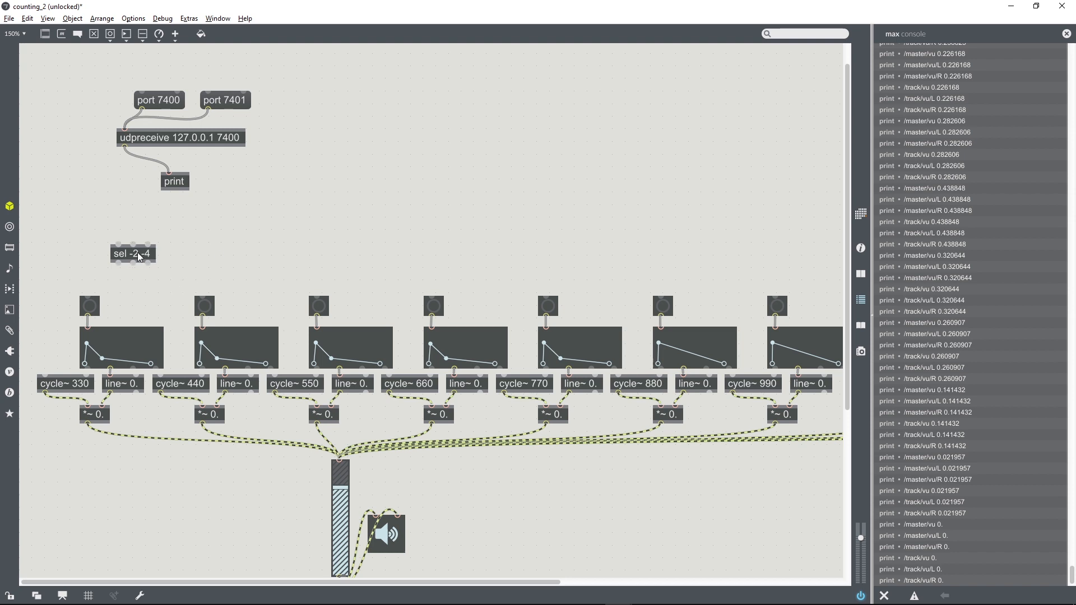
left_click_drag(133, 253, 183, 236)
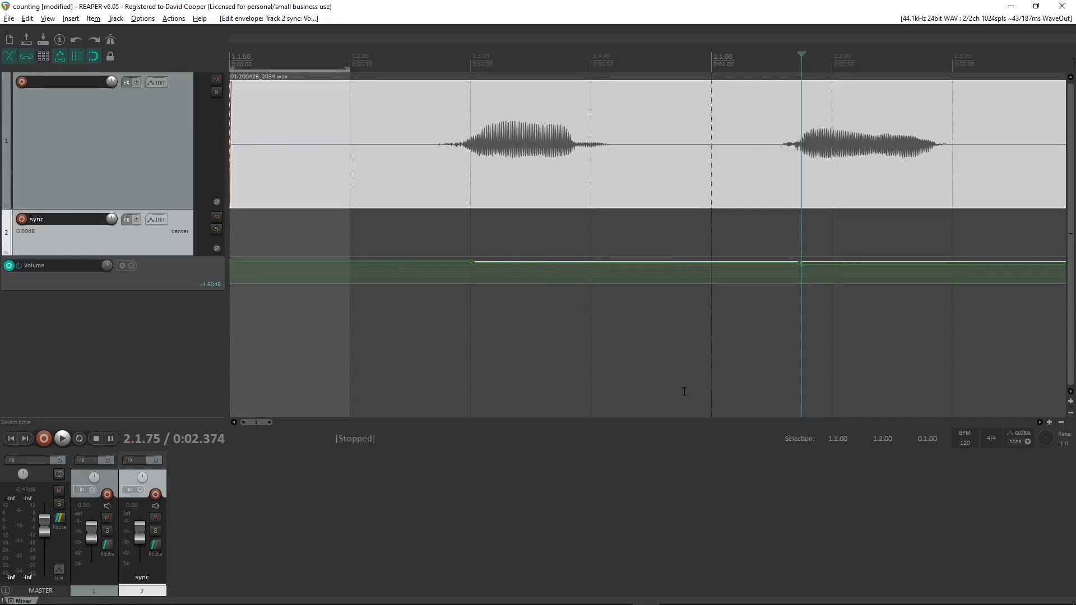
mouse_move(605, 363)
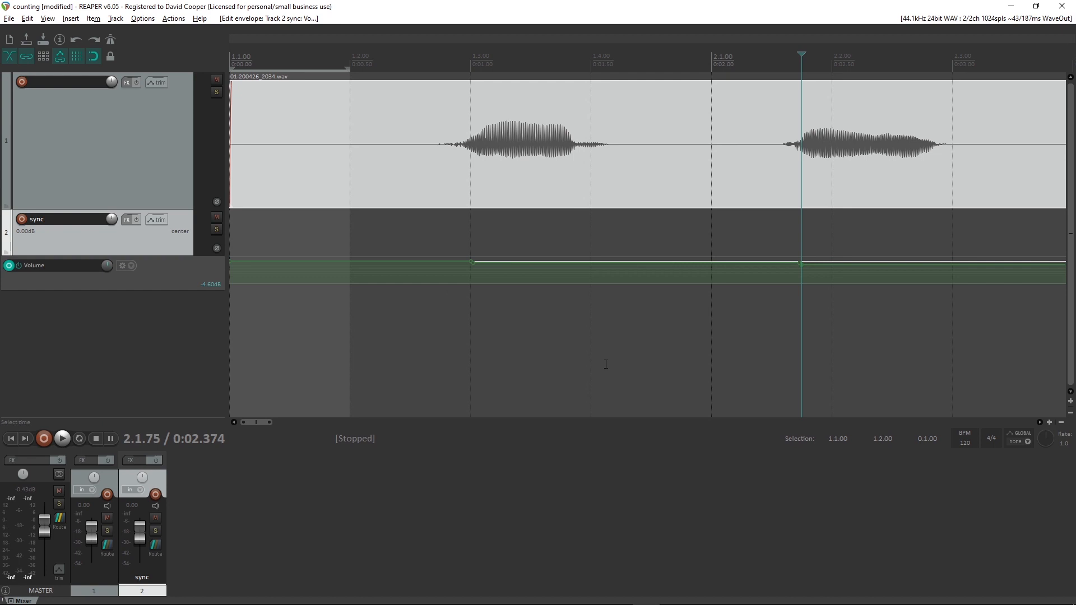
mouse_move(733, 399)
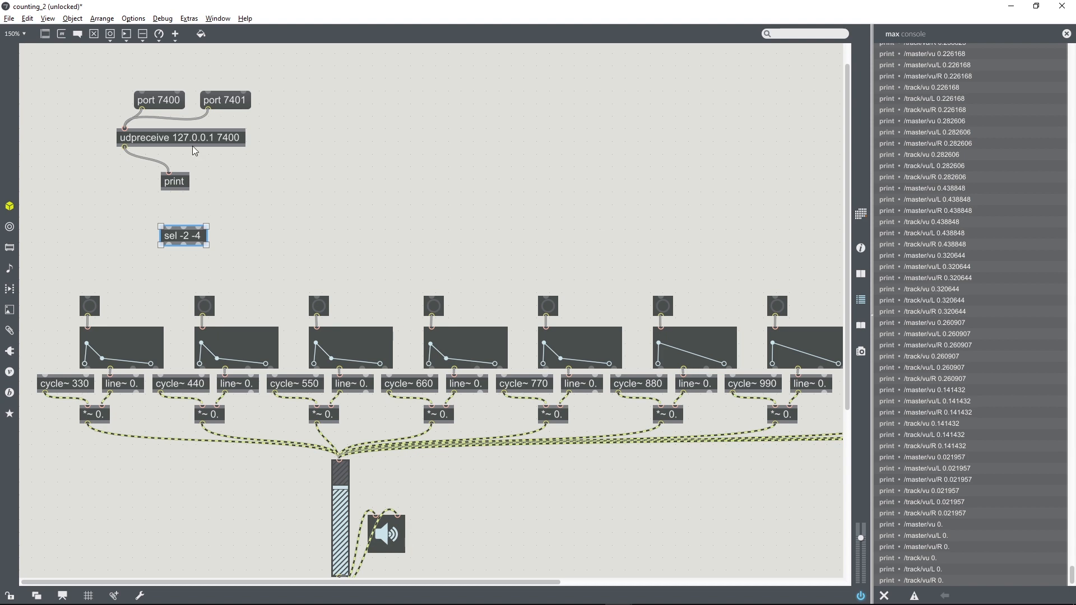
mouse_move(924, 351)
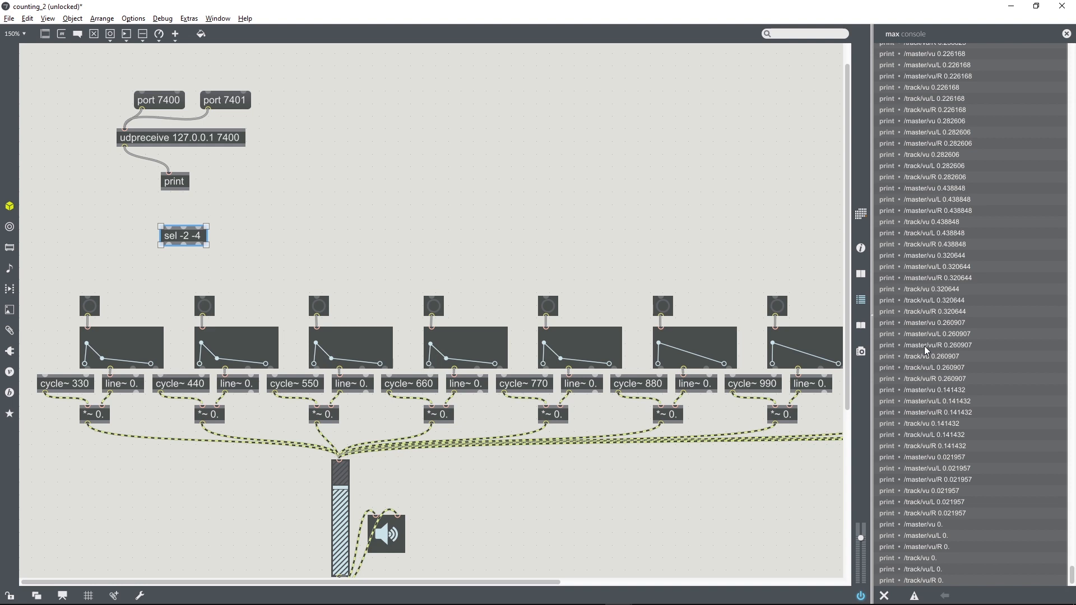
mouse_move(926, 350)
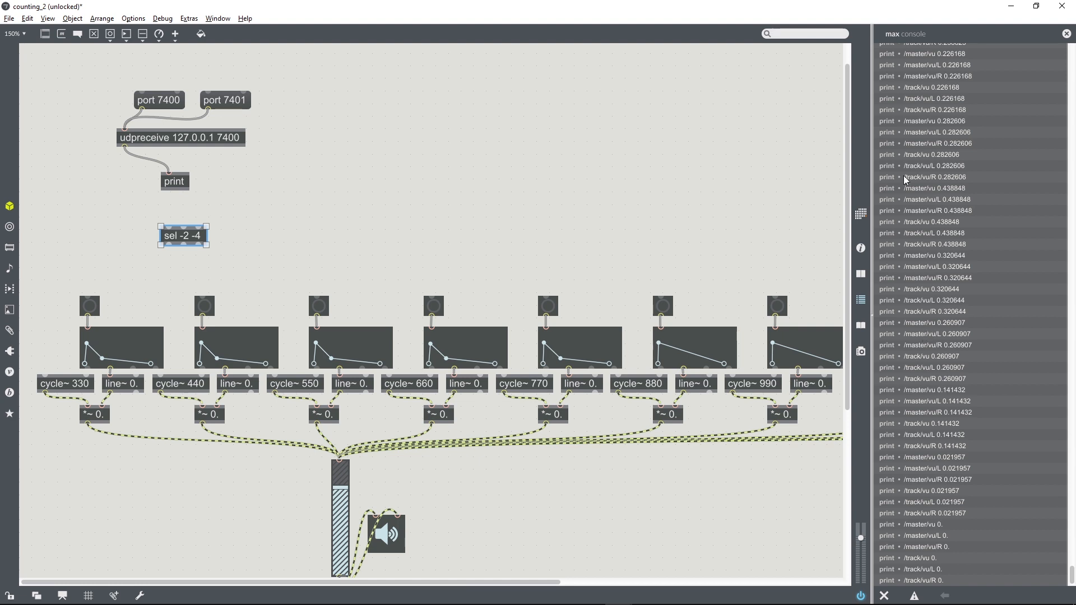
mouse_move(940, 440)
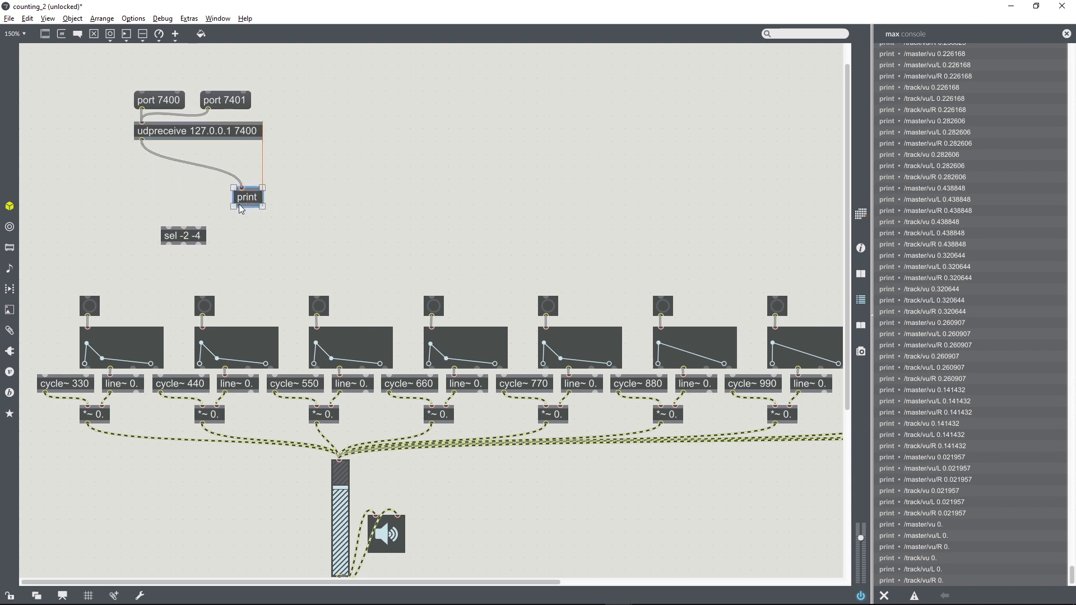
- Move print back under udpreceive and create a new route object beside it
left_click_drag(246, 197, 142, 183)
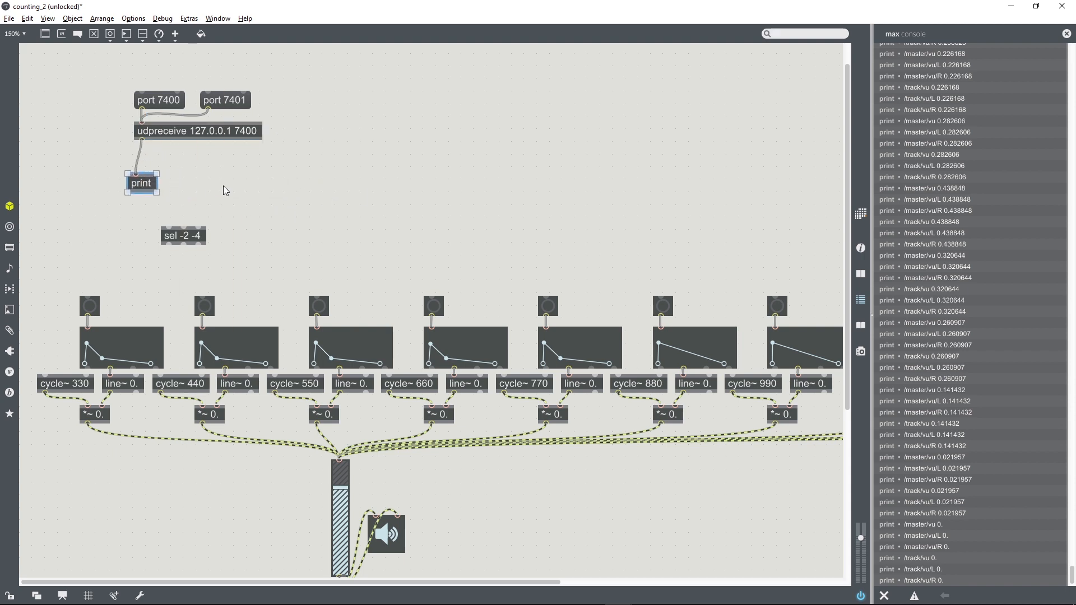
mouse_move(240, 187)
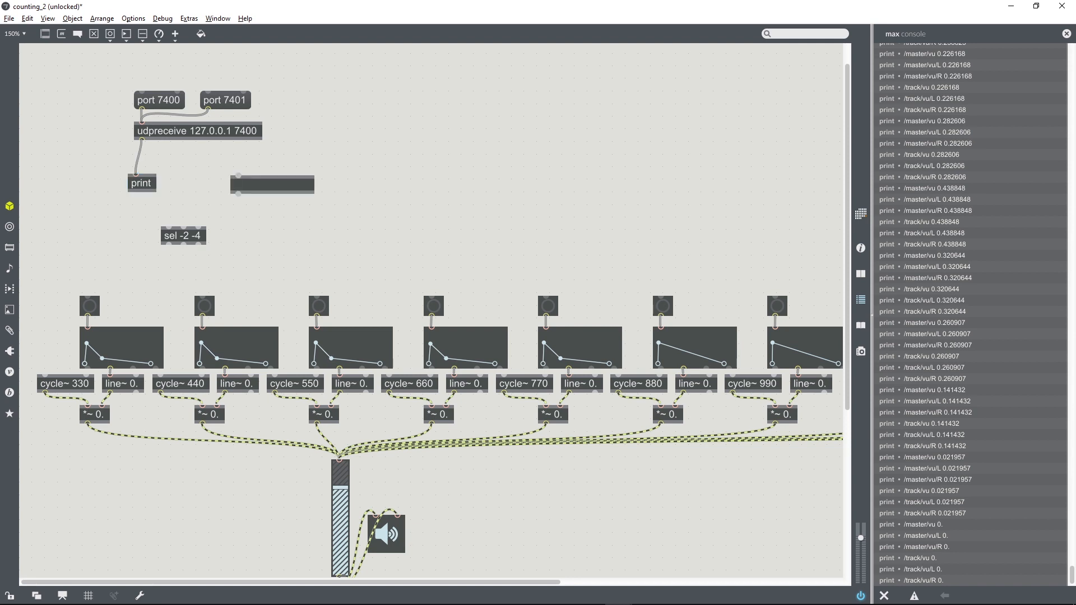
type("route")
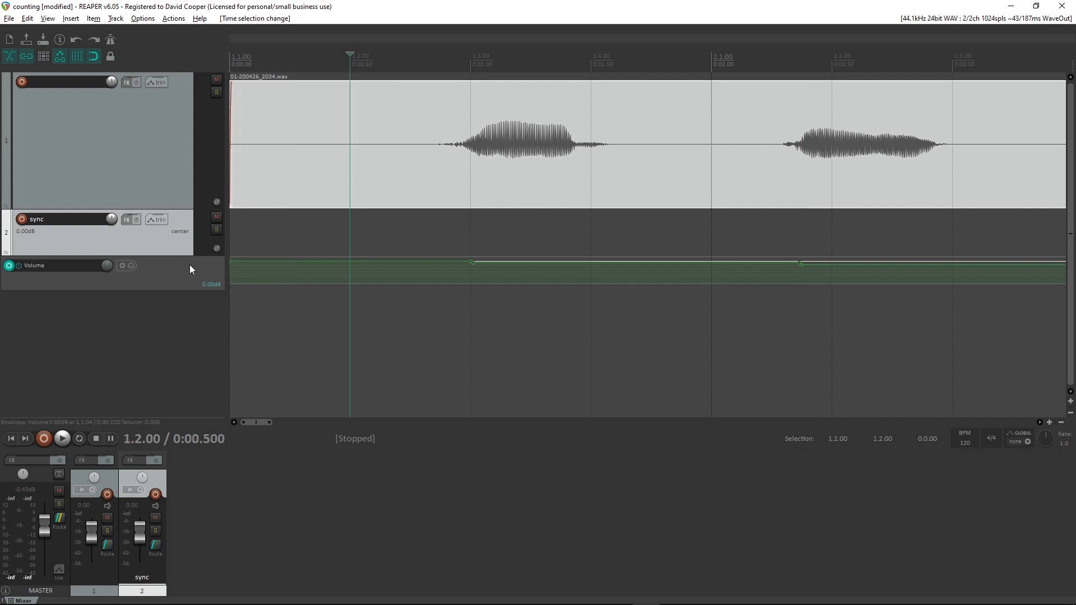
mouse_move(442, 262)
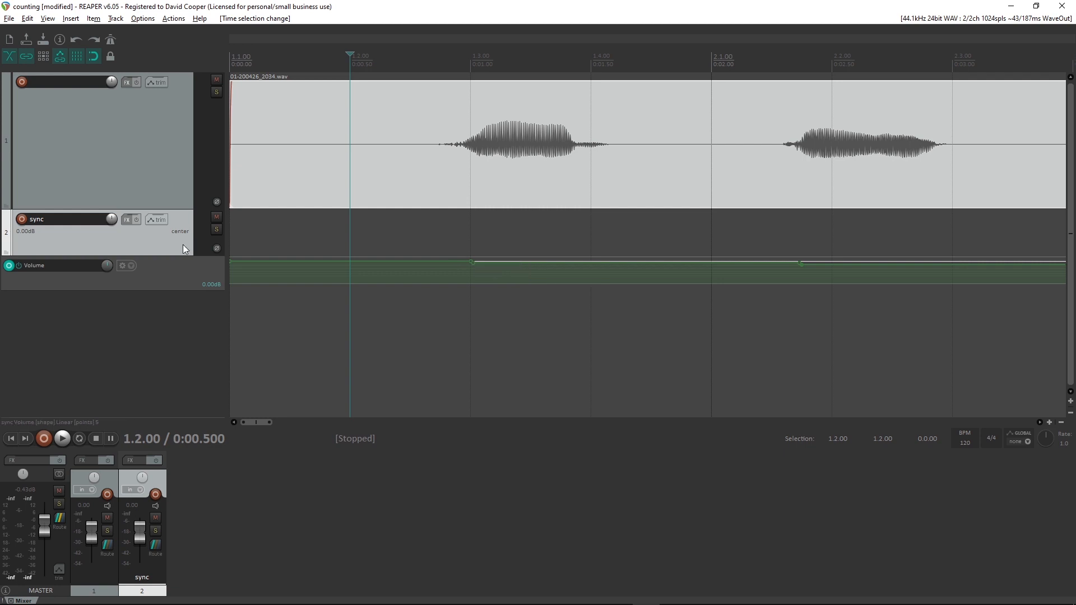
mouse_move(163, 247)
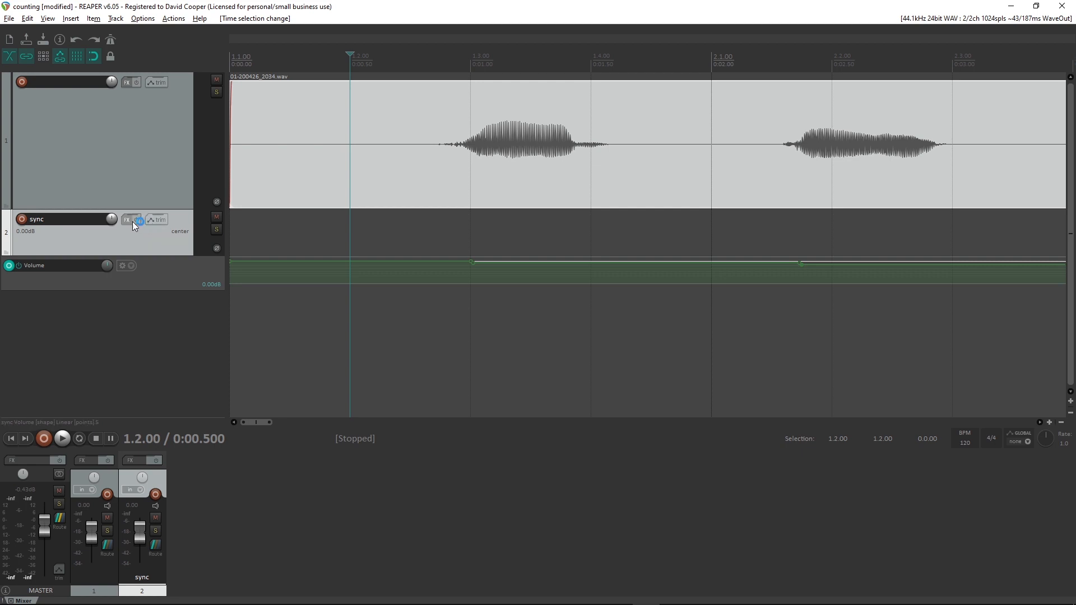
- Set the sync track's automation mode to Read
left_click(139, 220)
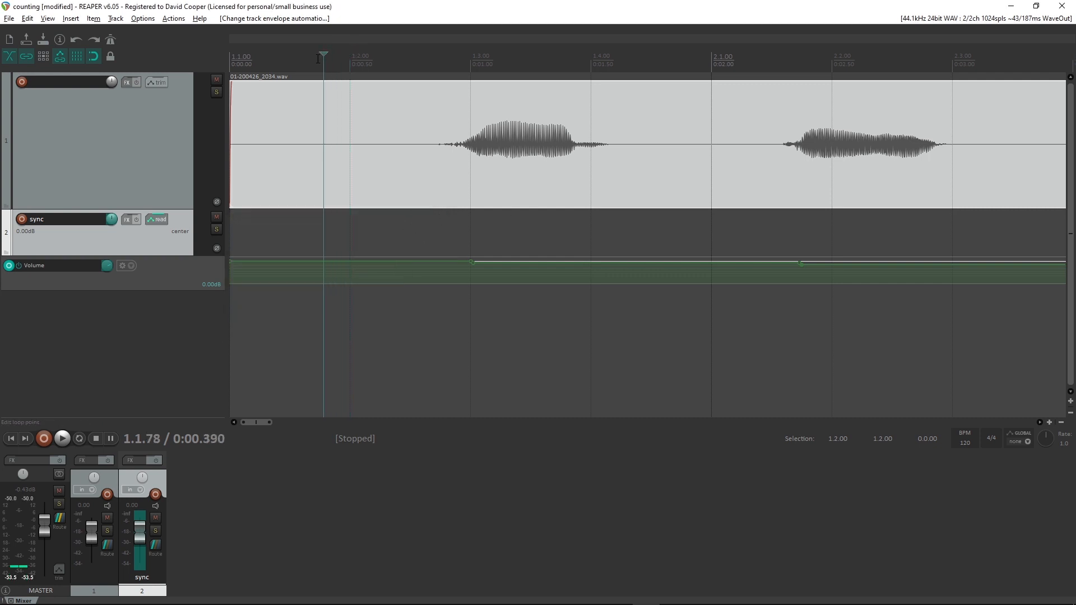
mouse_move(280, 259)
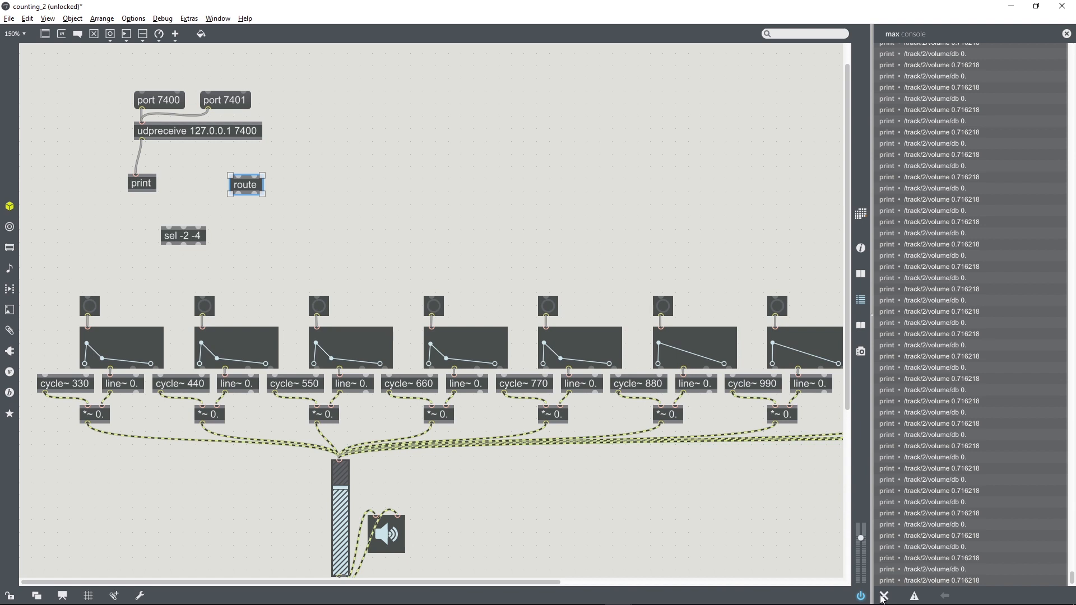
- Play REAPER and scroll the Max Console through the /track/2/volume/db -2 messages
left_click(884, 595)
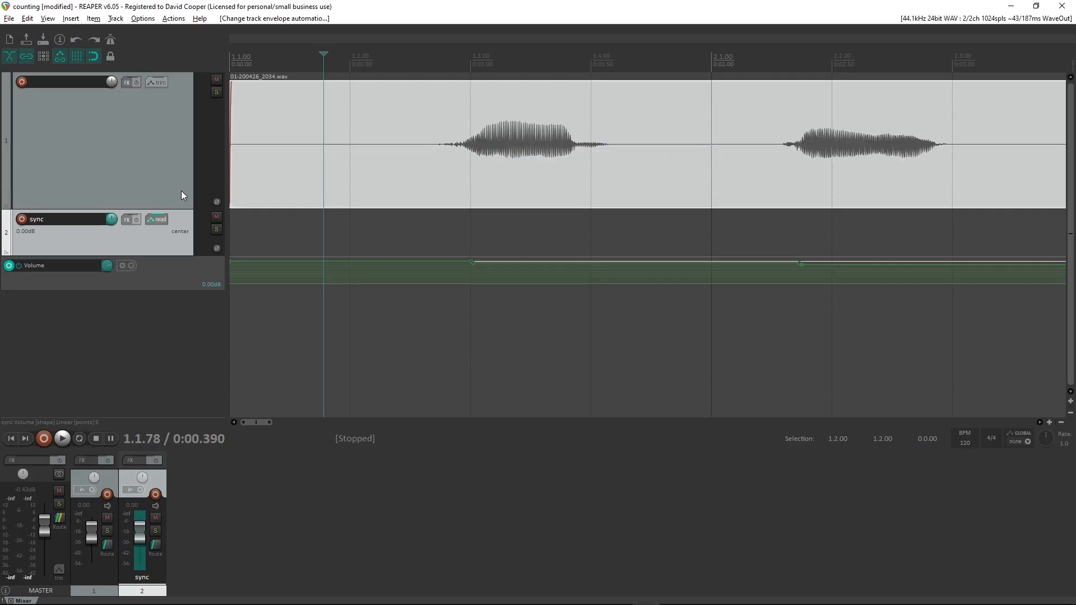
left_click(61, 438)
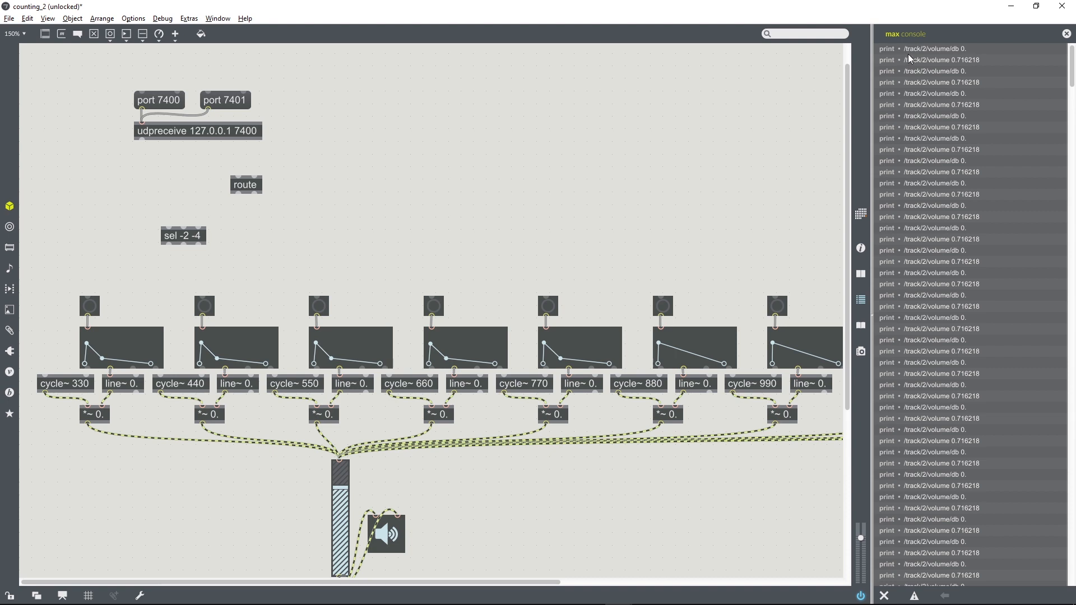
mouse_move(965, 55)
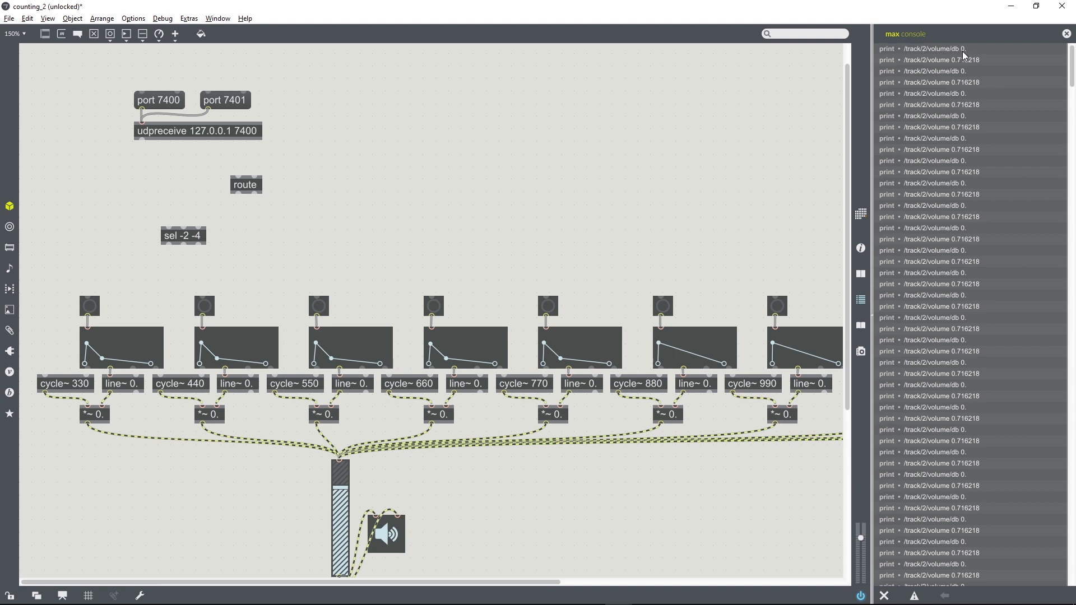
mouse_move(1059, 80)
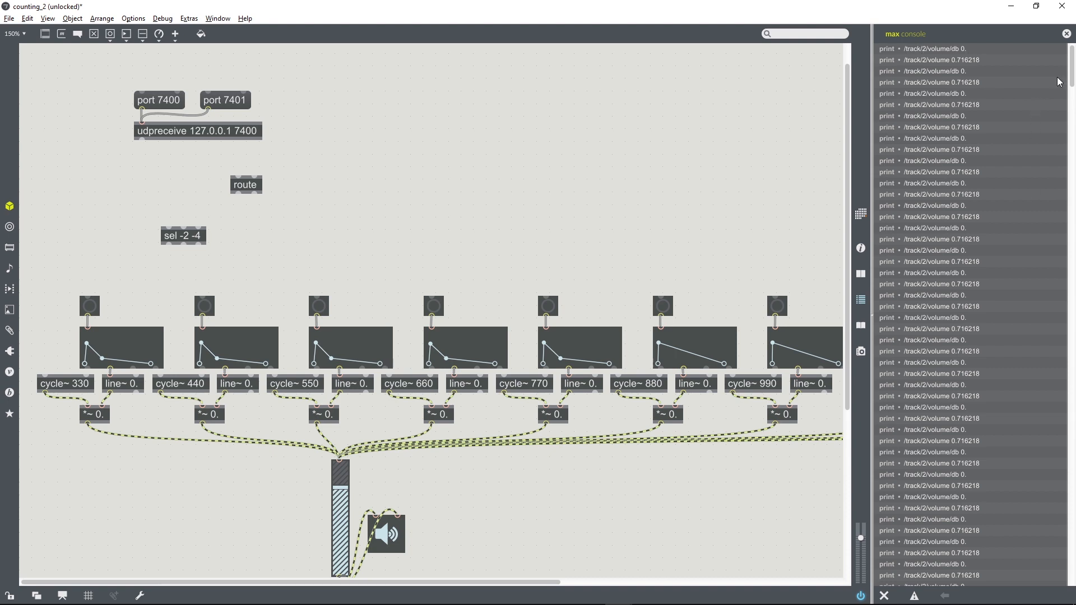
scroll("down", 3)
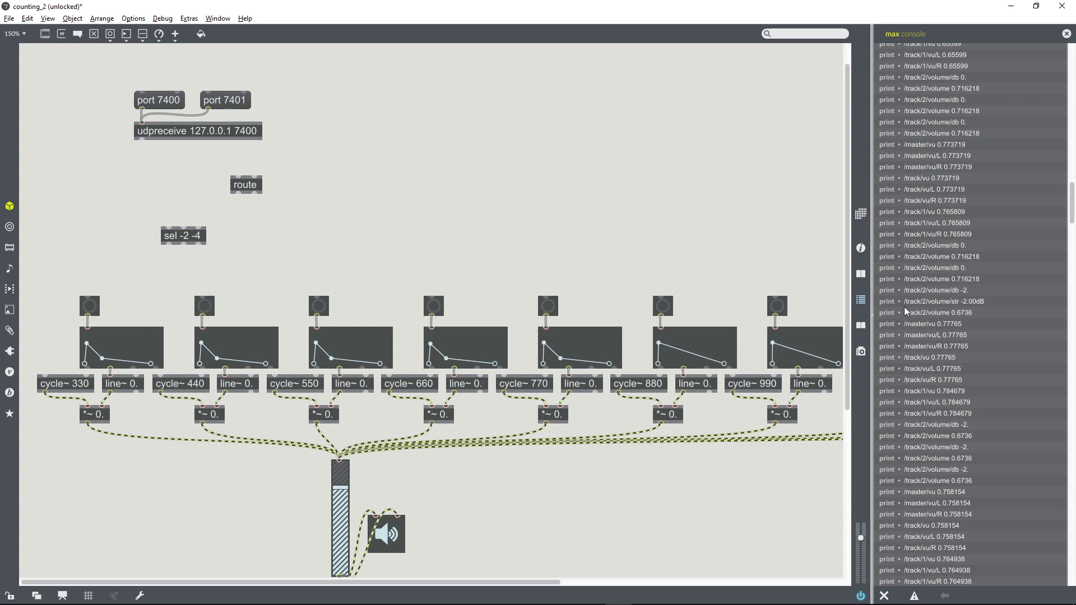
mouse_move(906, 310)
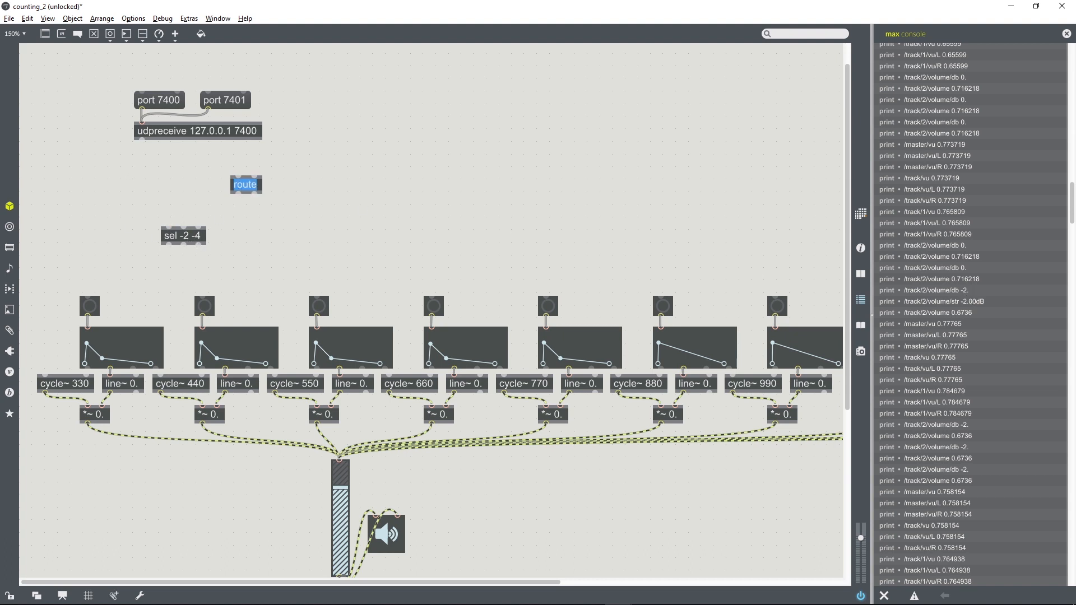
- Enter route arguments /track/2/volume/db and drop the object under udpreceive 127.0.0.1 7400
left_click(245, 184)
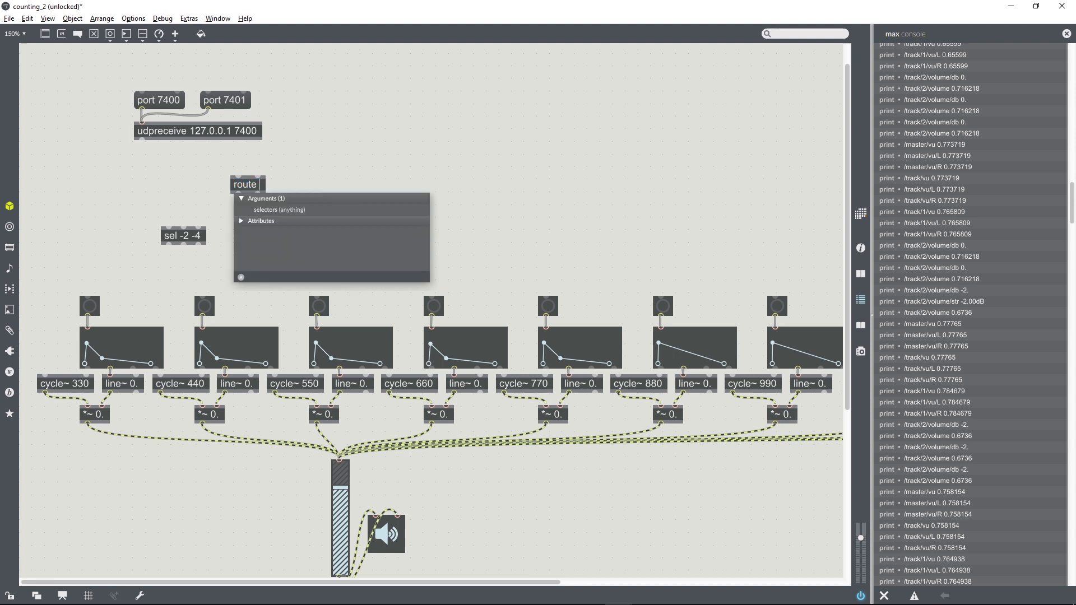
type("/")
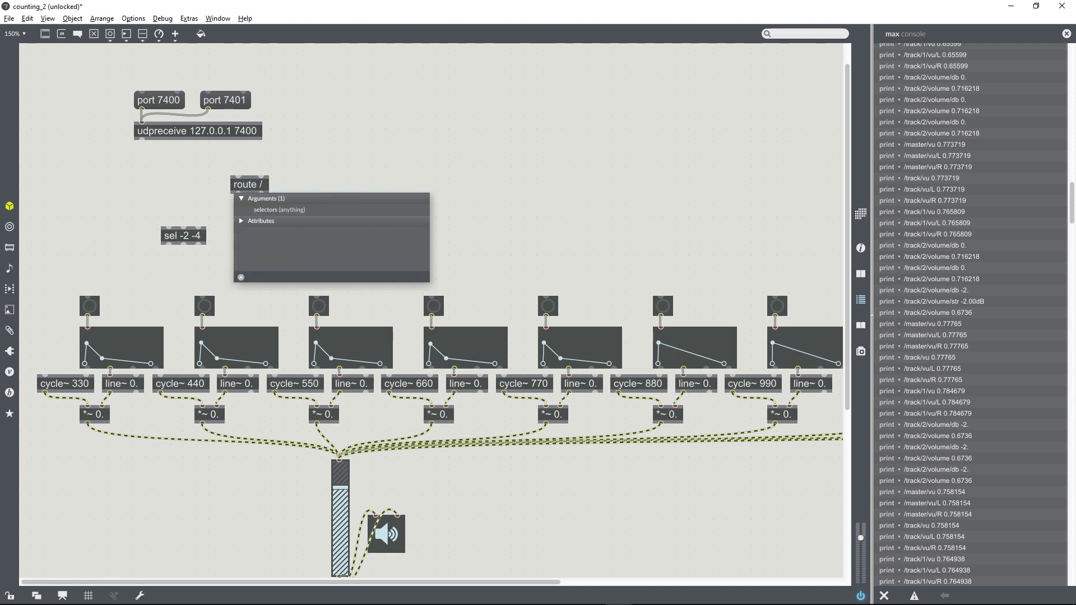
type("track/2/volume/")
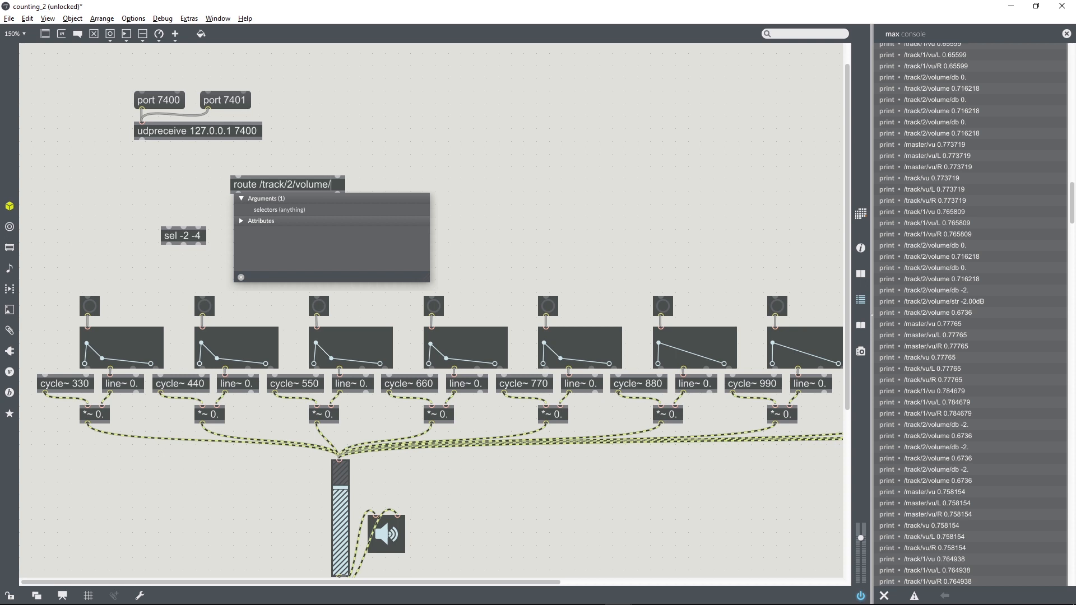
type("d")
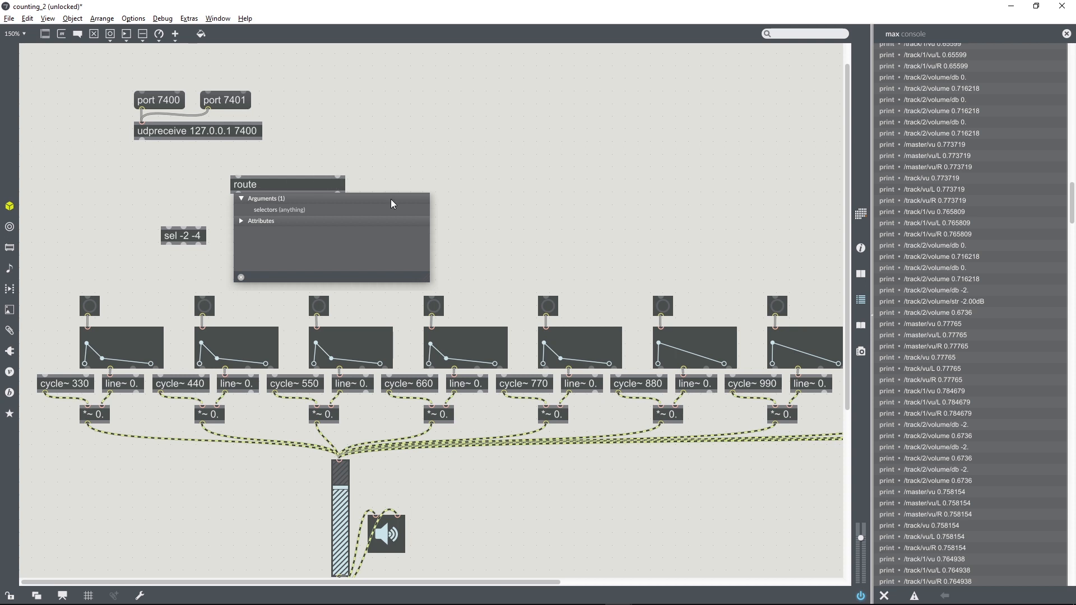
type("/track/2/volume/db")
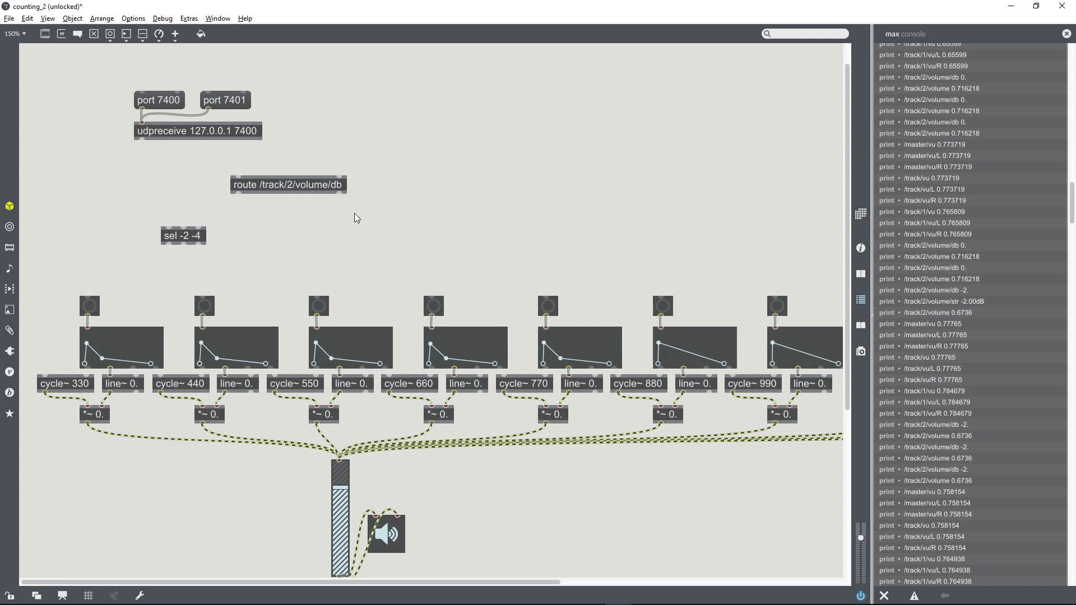
left_click_drag(288, 184, 191, 169)
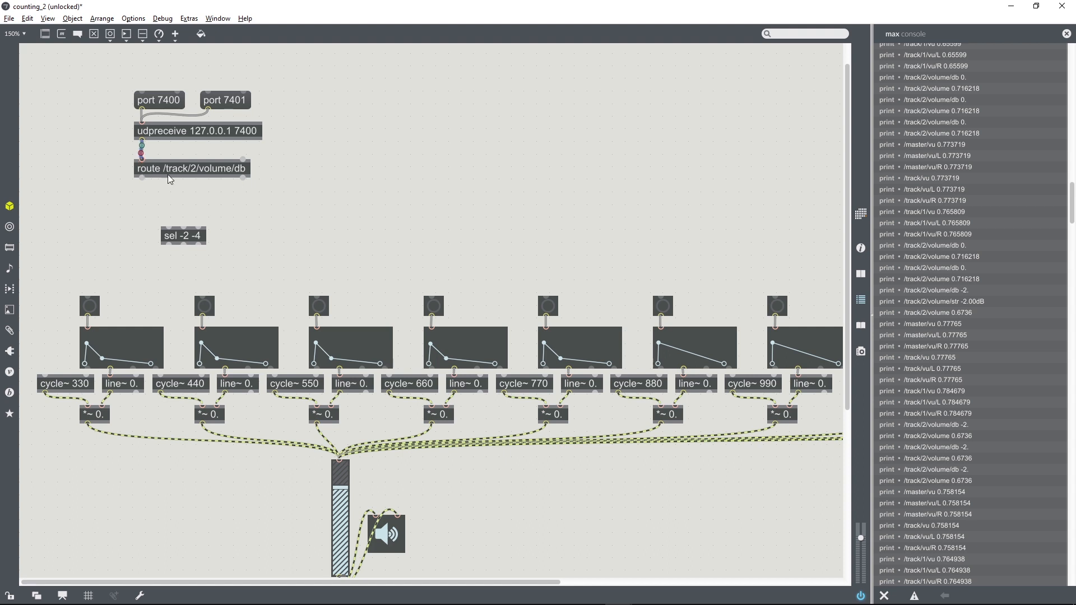
- Add a change object and number box wired route → change → number → sel -2 -4, then return to REAPER
left_click(192, 168)
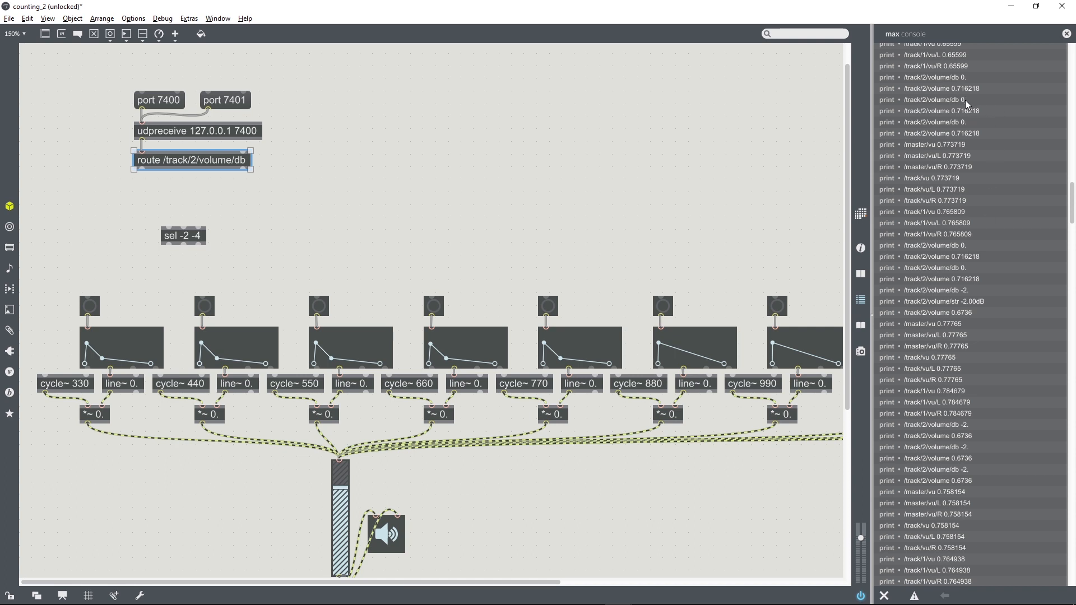
mouse_move(994, 410)
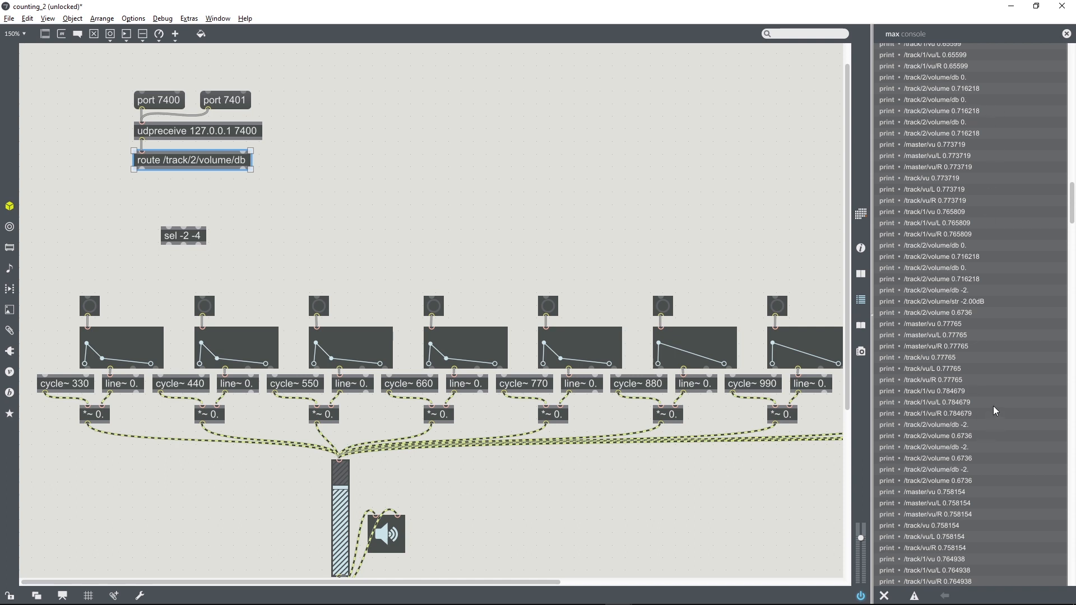
mouse_move(970, 276)
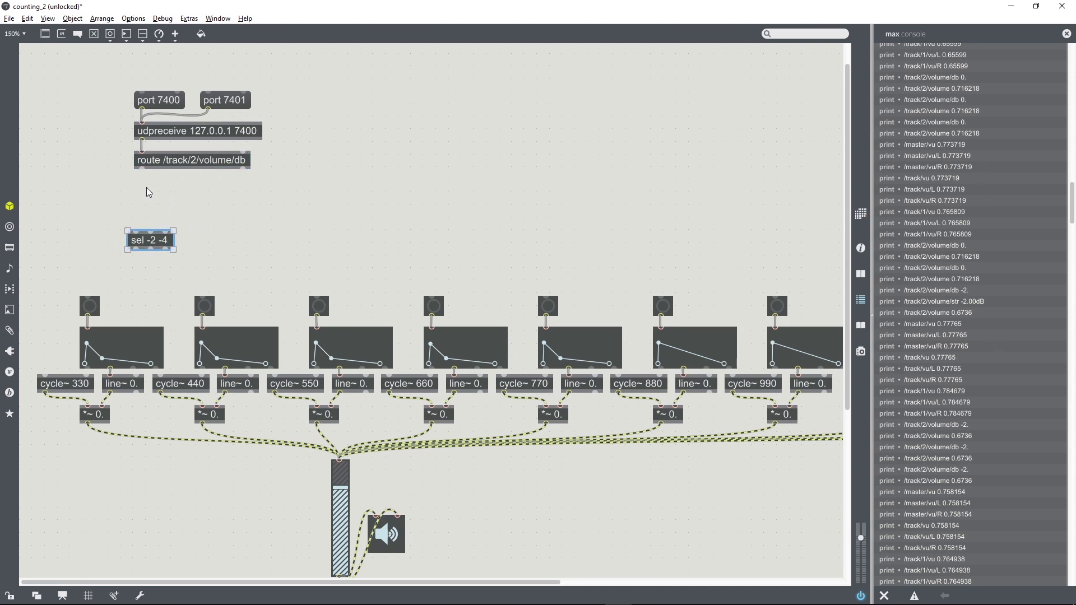
type("change")
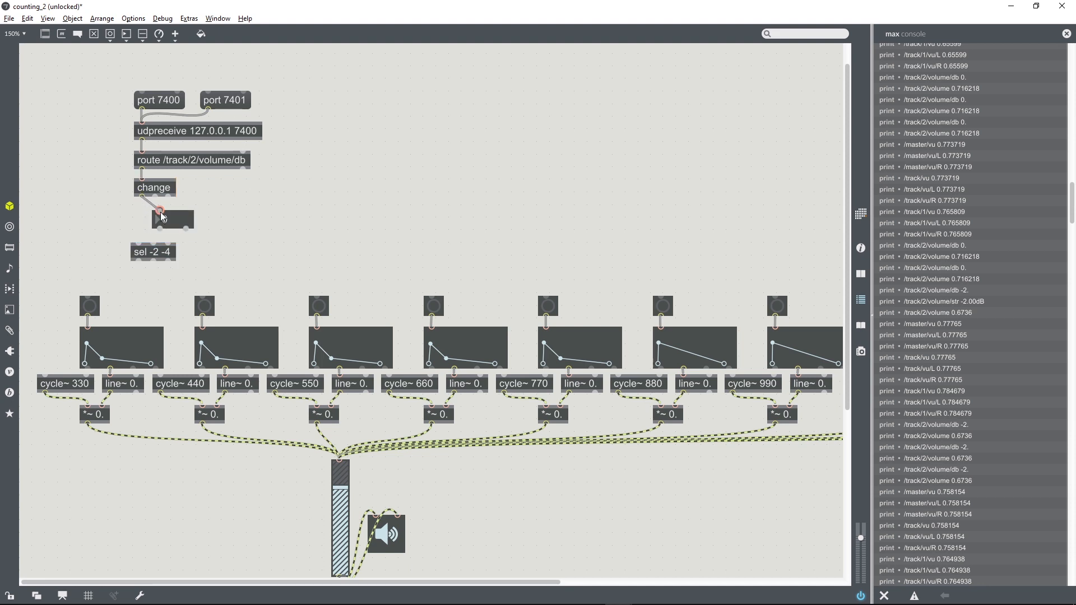
left_click(153, 214)
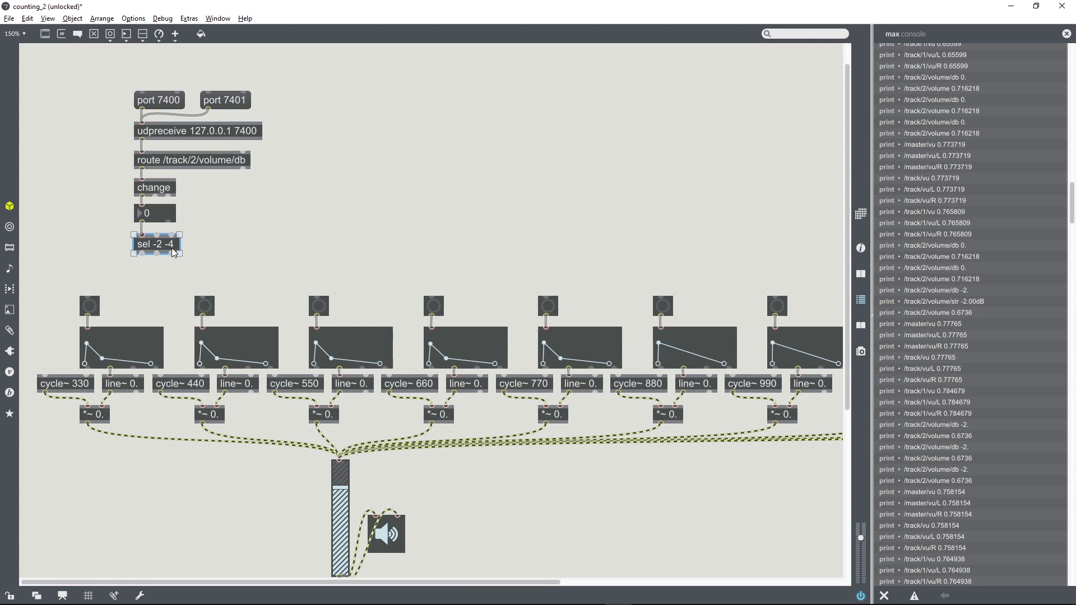
key("alt+tab")
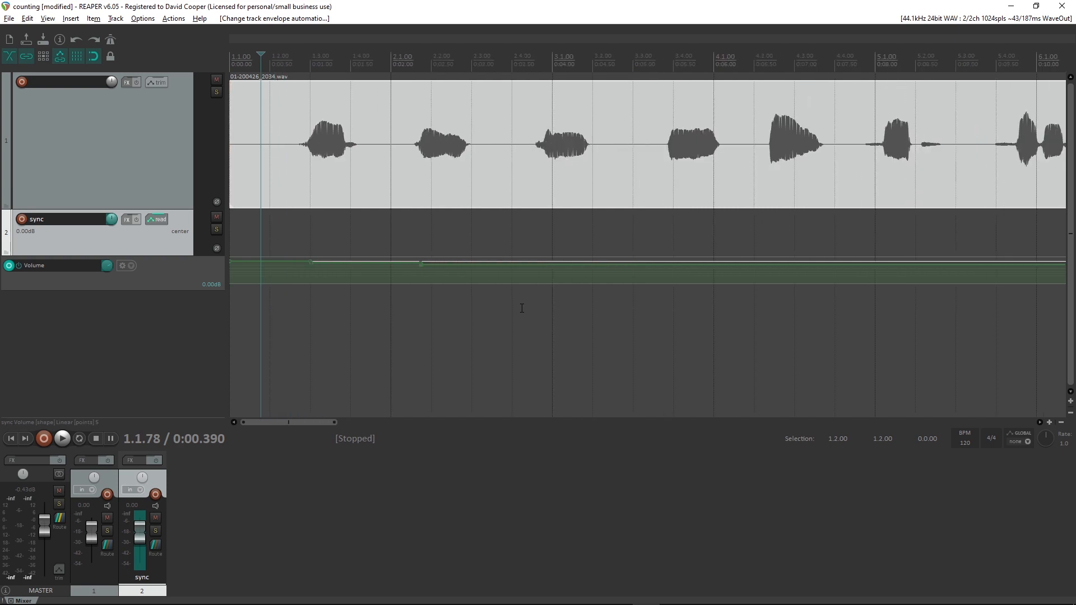
mouse_move(595, 262)
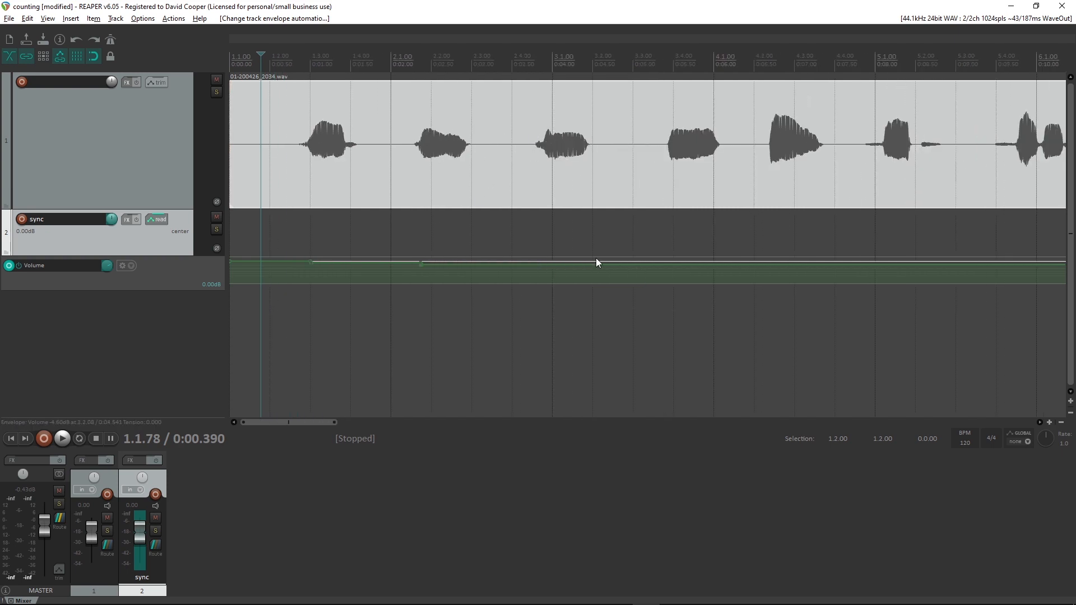
mouse_move(548, 262)
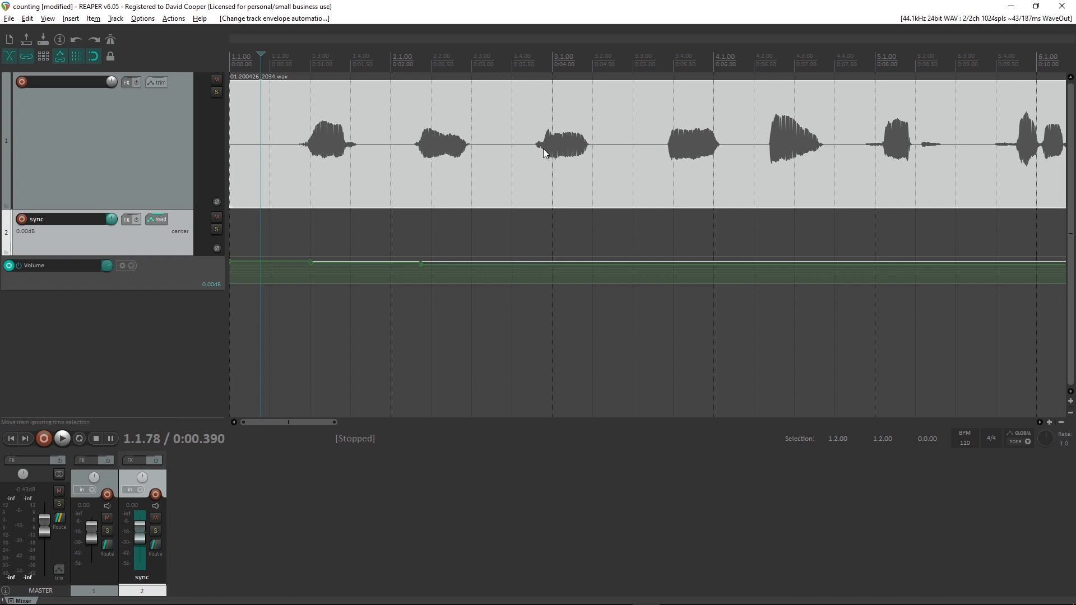
mouse_move(538, 265)
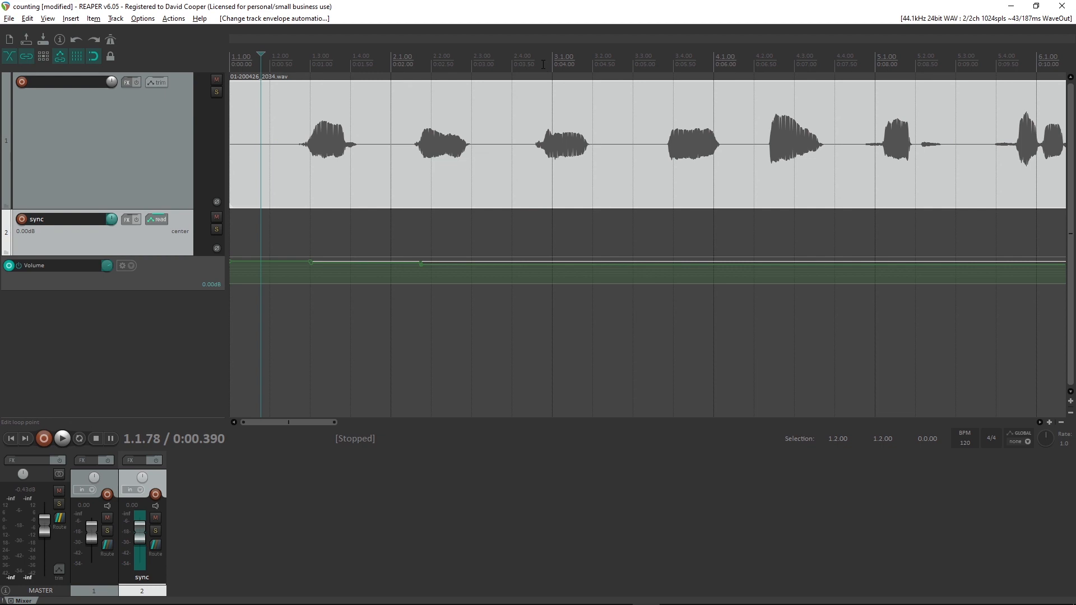
- Adjust an automation point on the sync track's Volume envelope lane
left_click(647, 262)
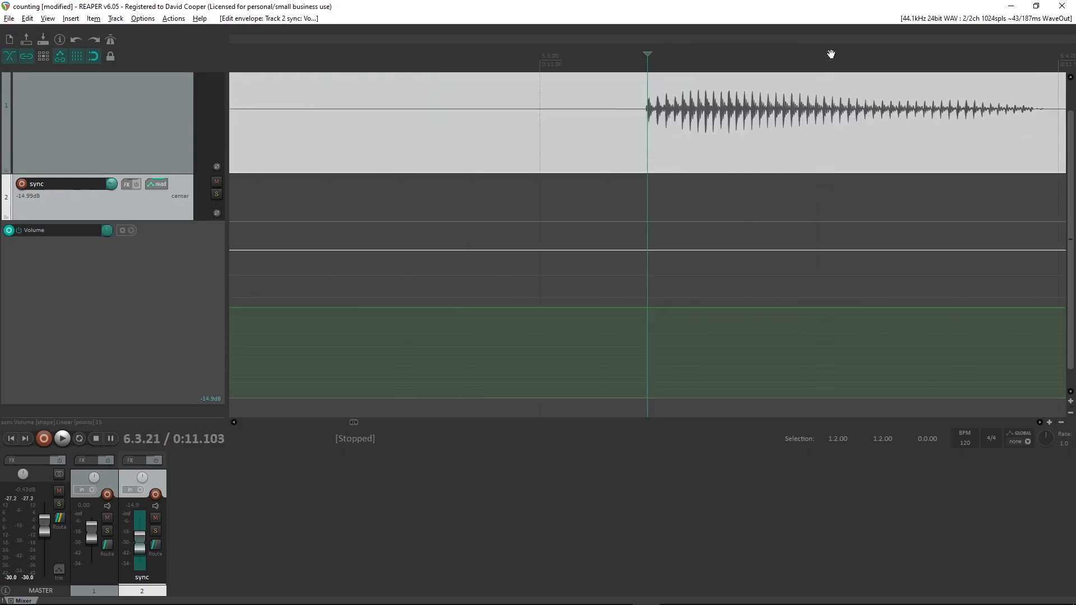
left_click_drag(646, 312, 650, 322)
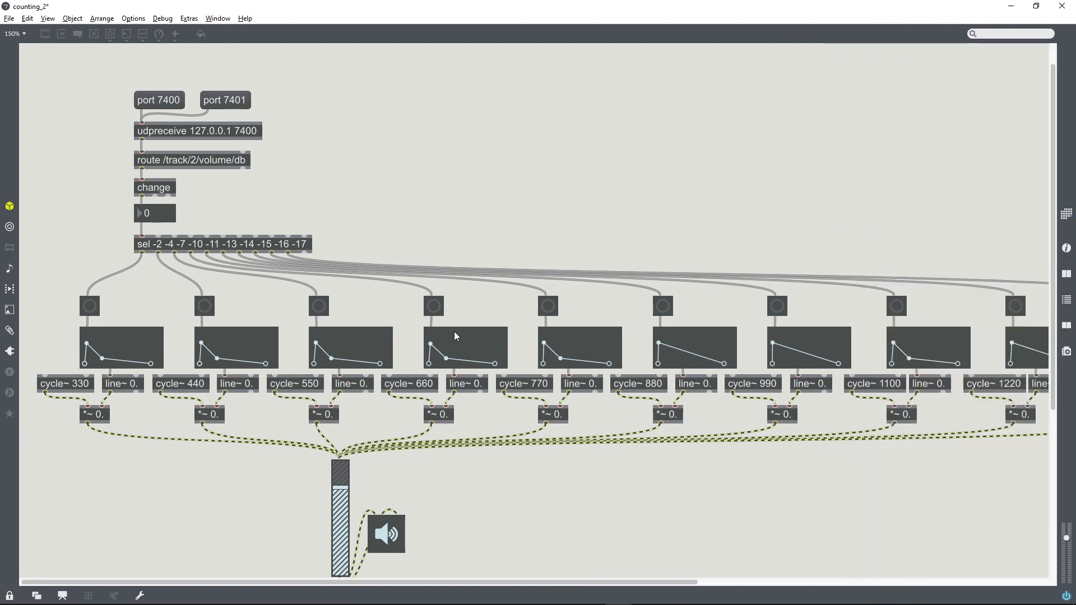
mouse_move(487, 257)
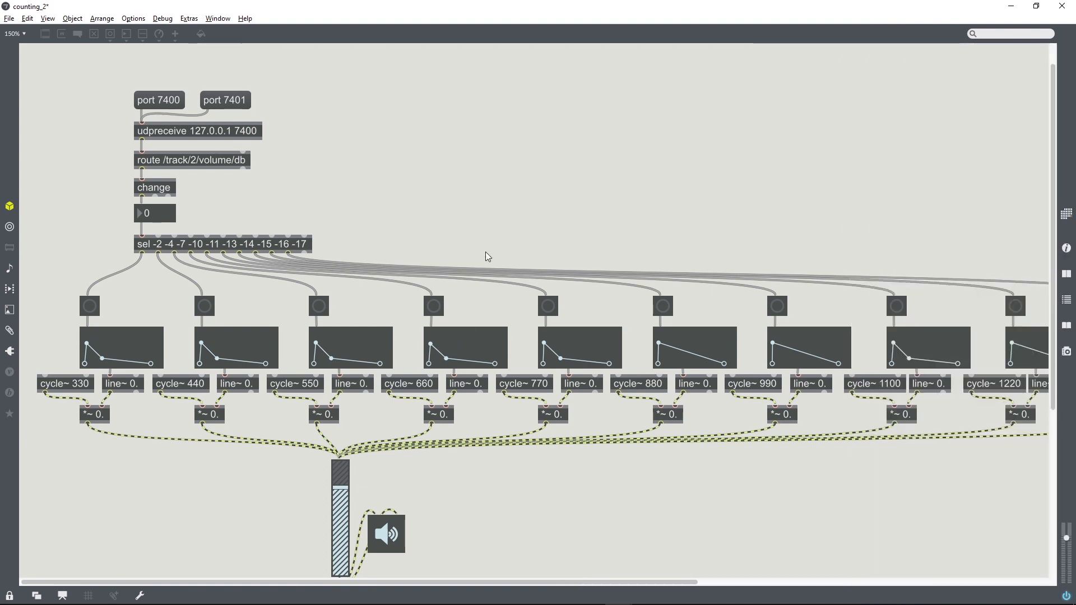
mouse_move(334, 267)
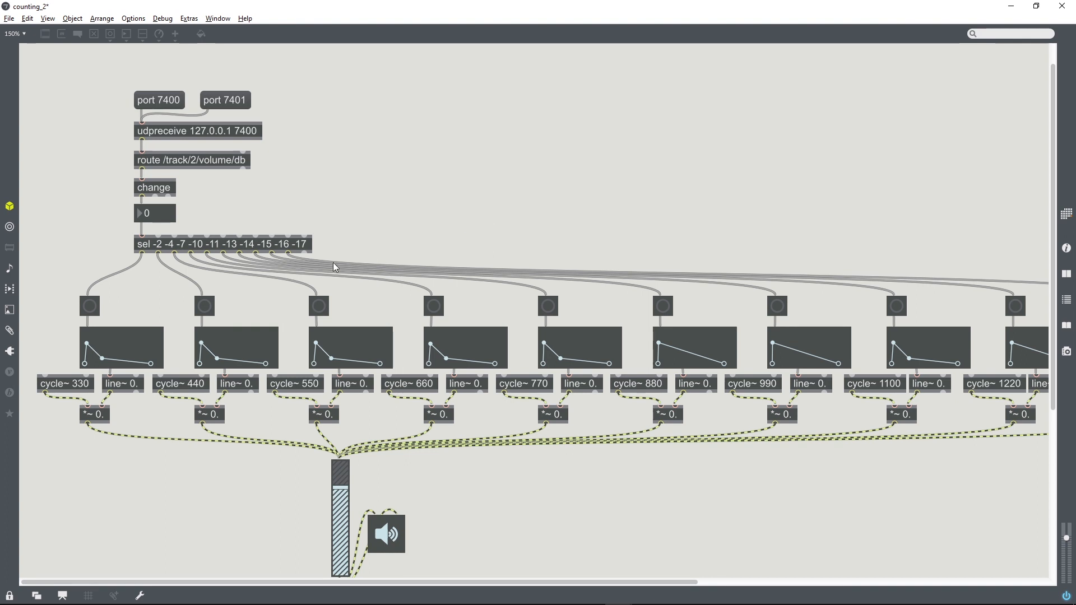
mouse_move(333, 239)
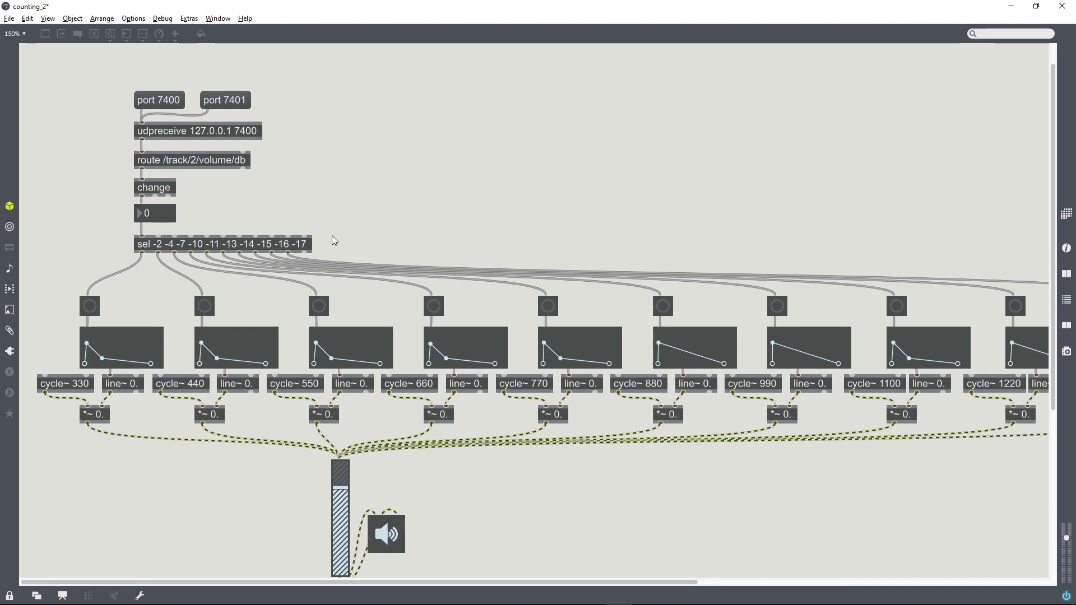
mouse_move(339, 248)
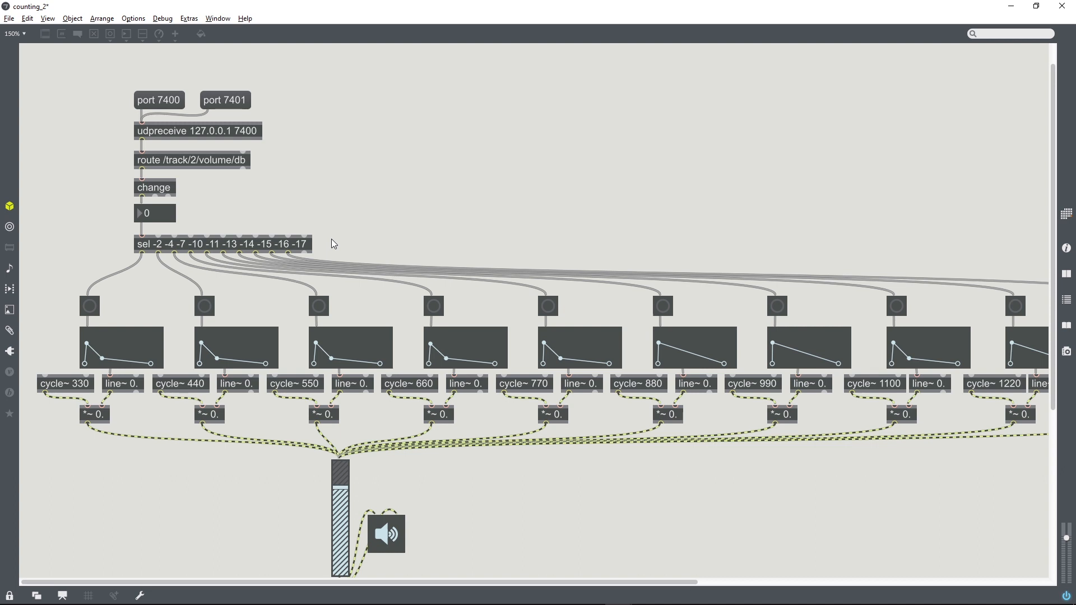
mouse_move(291, 248)
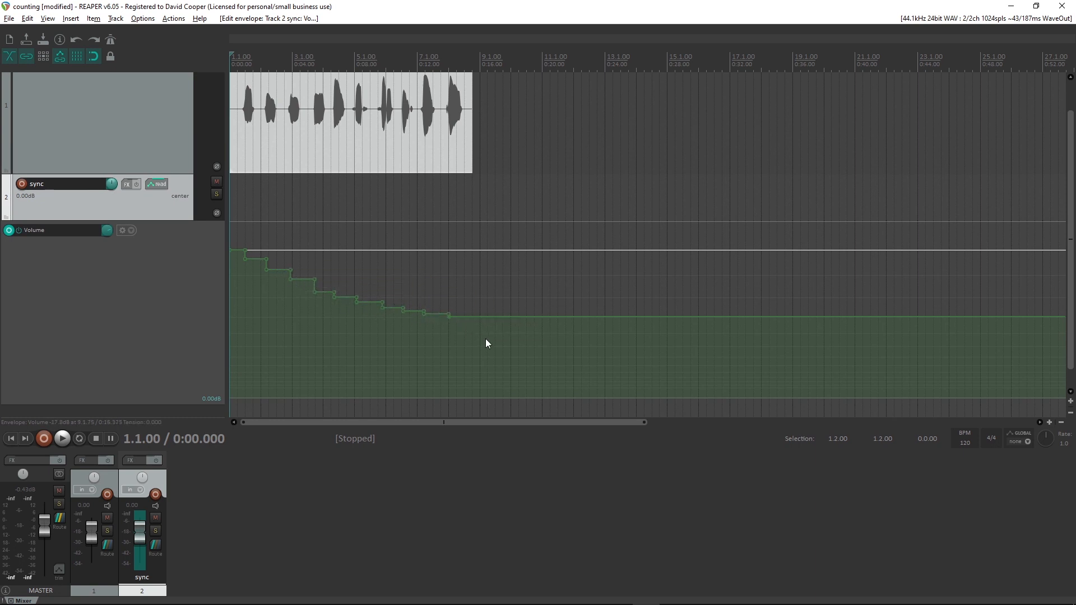
mouse_move(500, 366)
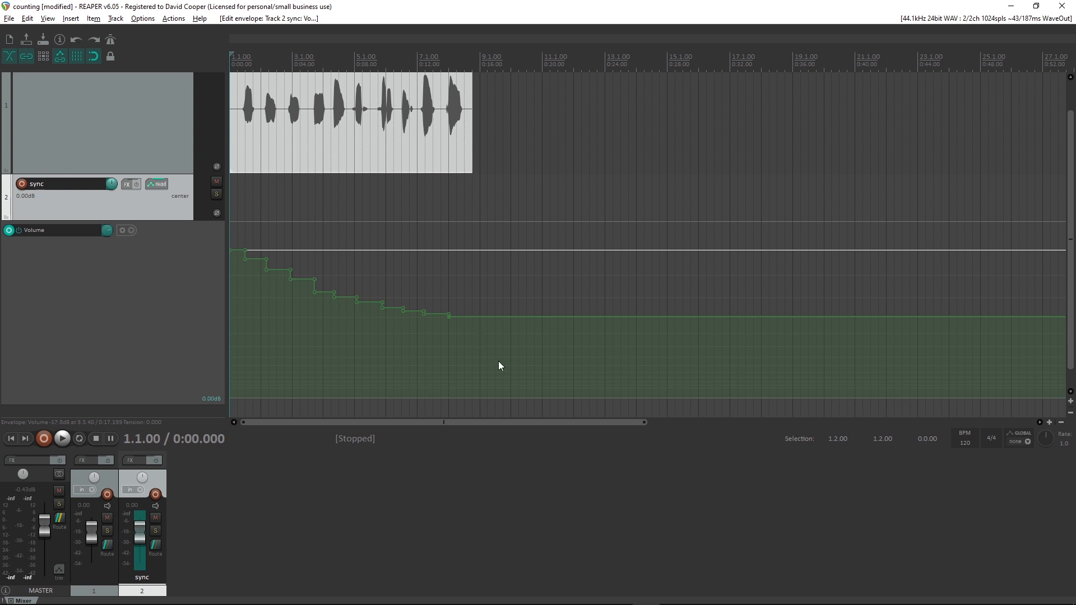
mouse_move(532, 354)
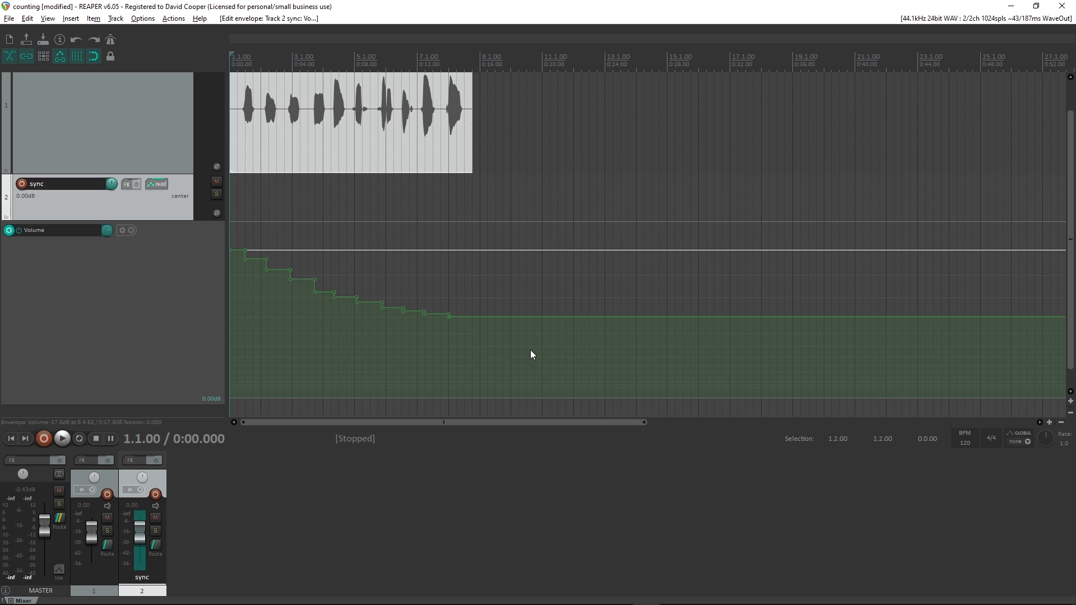
mouse_move(653, 399)
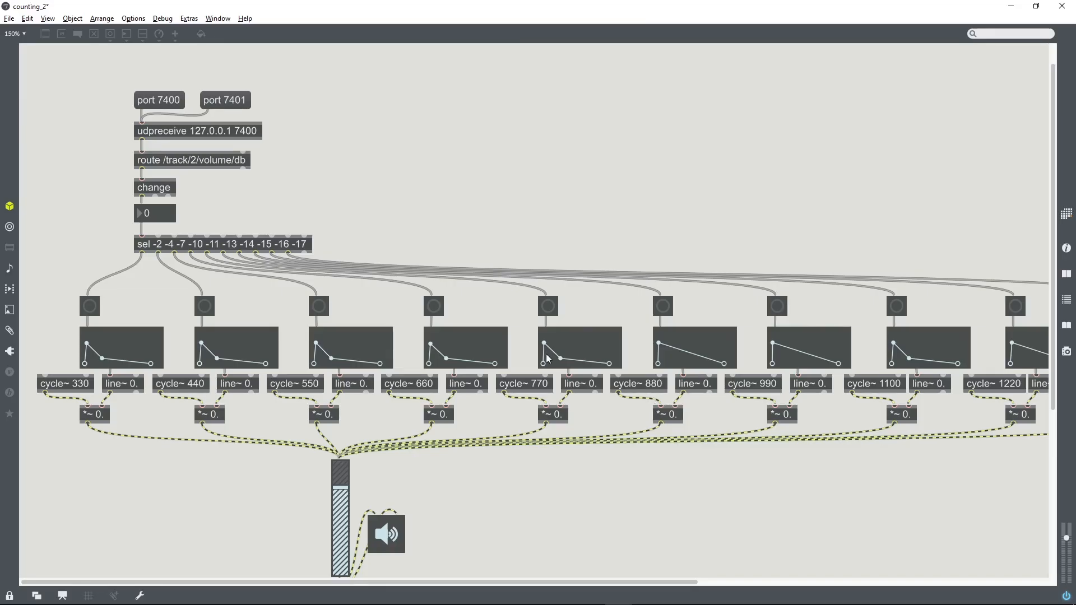
mouse_move(385, 231)
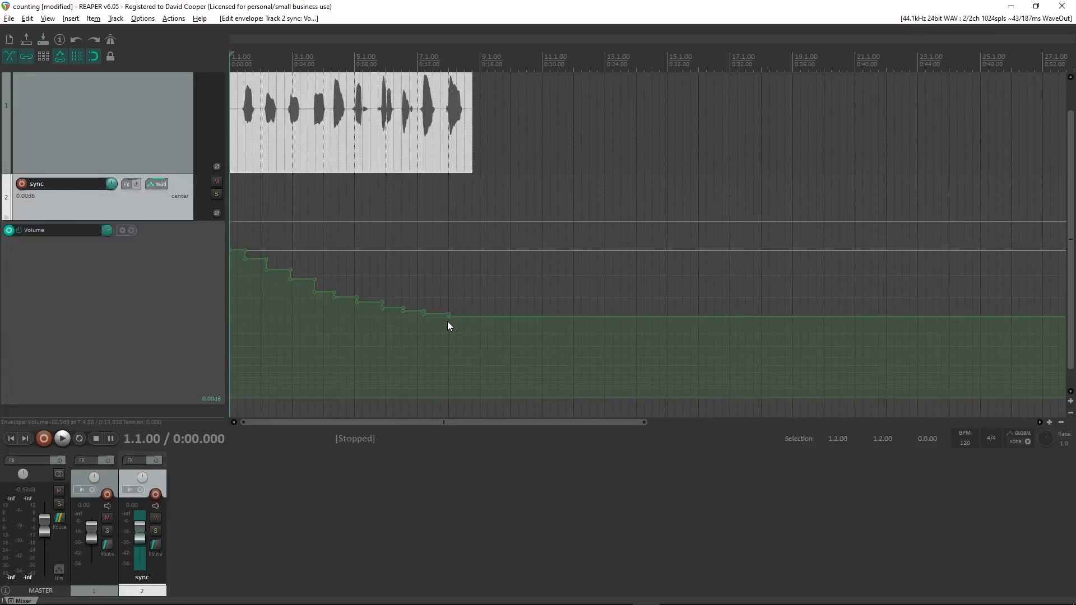
mouse_move(461, 288)
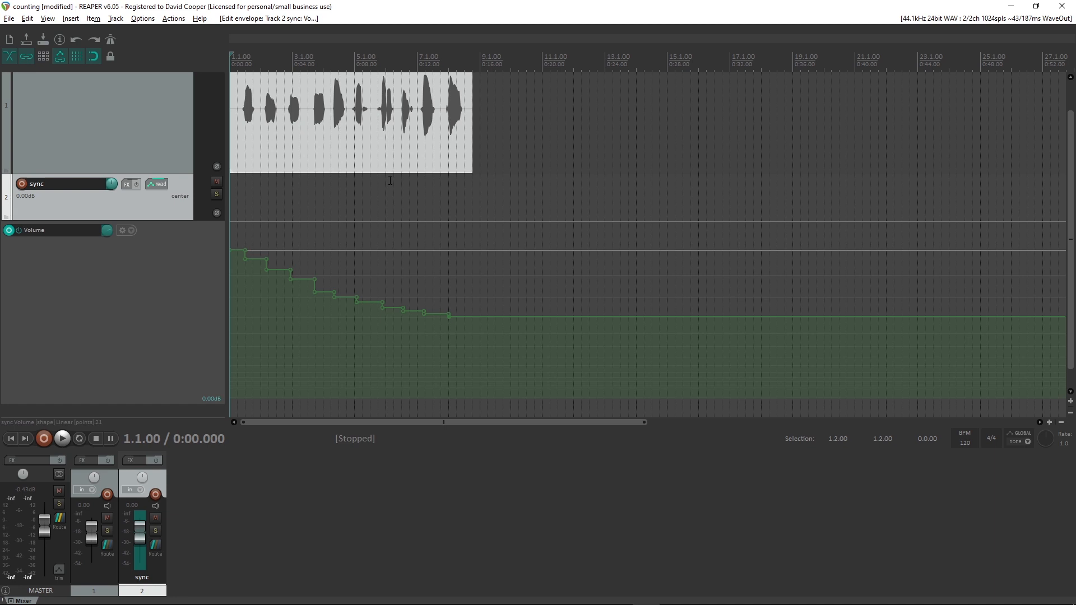
- Start playback from the project start over the stepped volume envelope
left_click(61, 439)
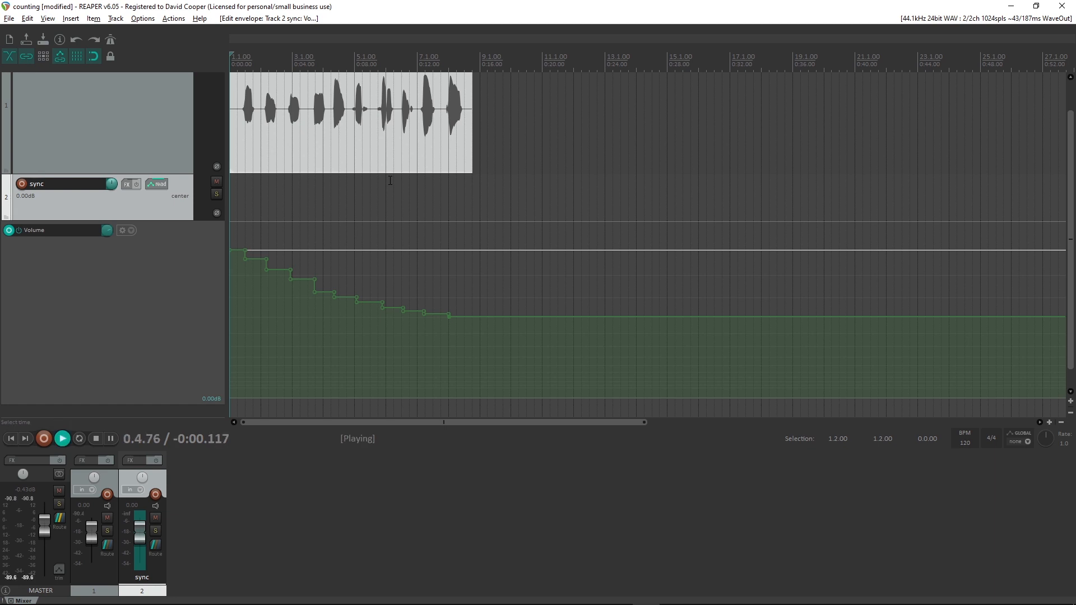